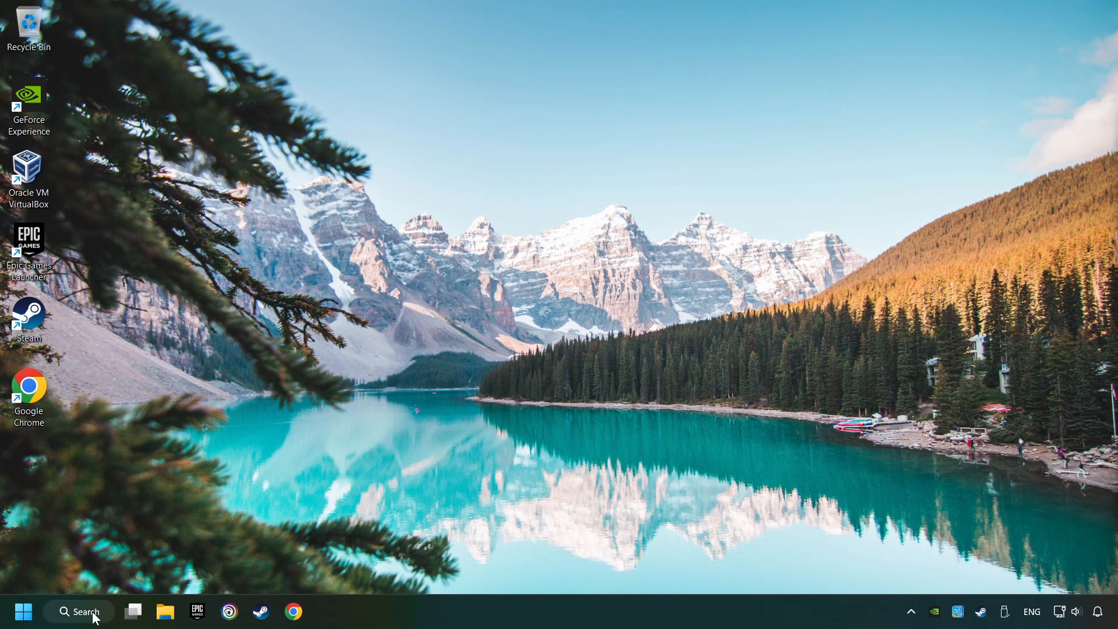
# - Open Device Manager and select the NVIDIA GeForce GTX 1050 Ti under Display adapters
pyautogui.click(78, 611)
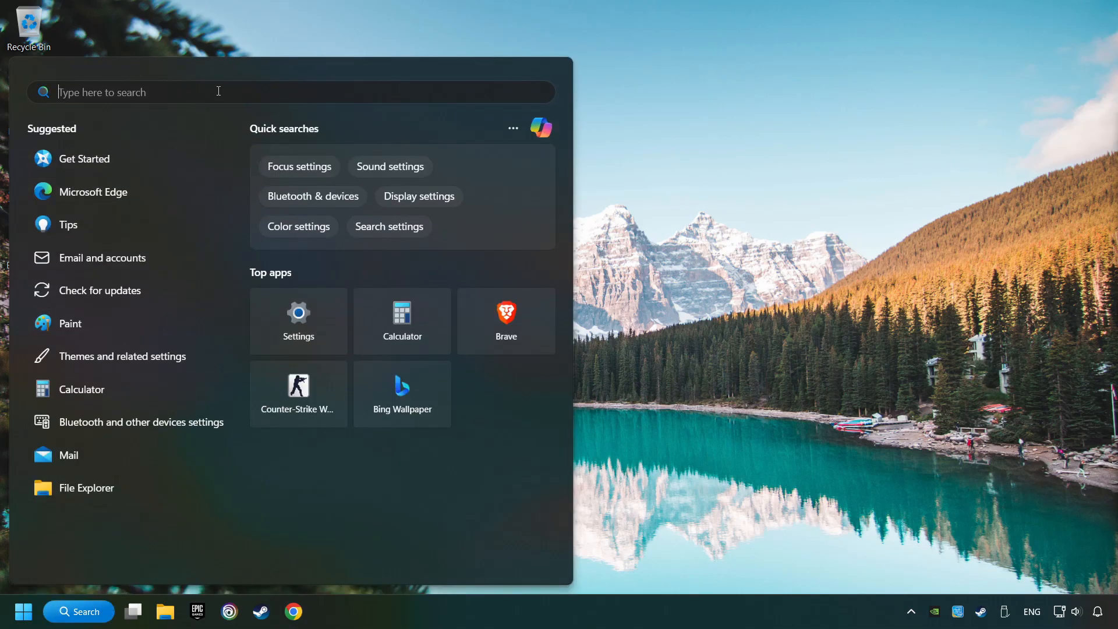
pyautogui.write('device mana')
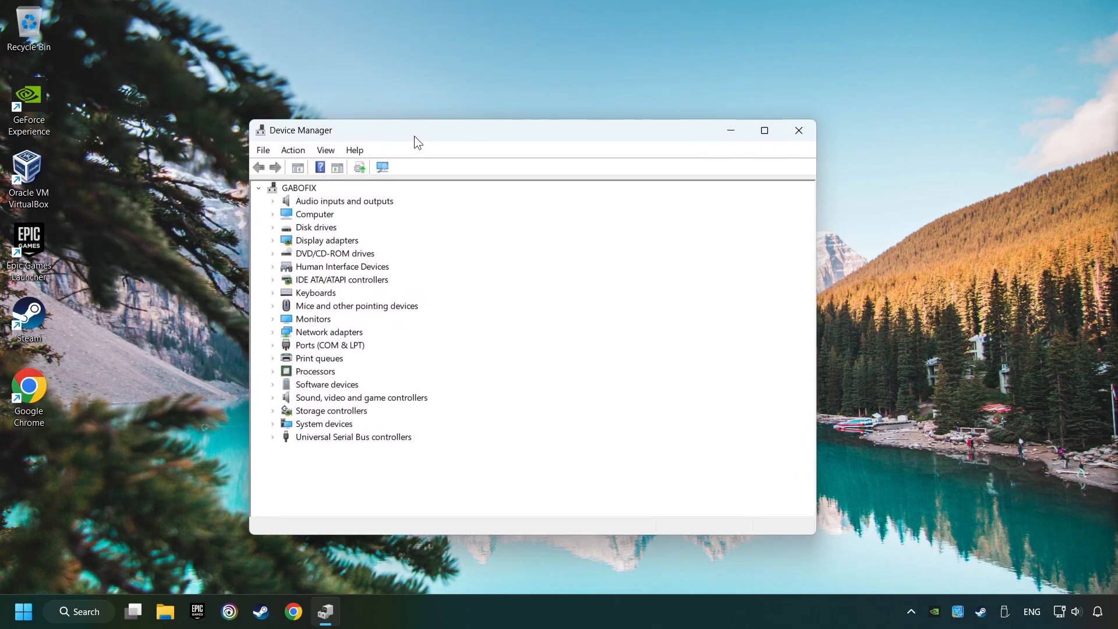
pyautogui.click(273, 241)
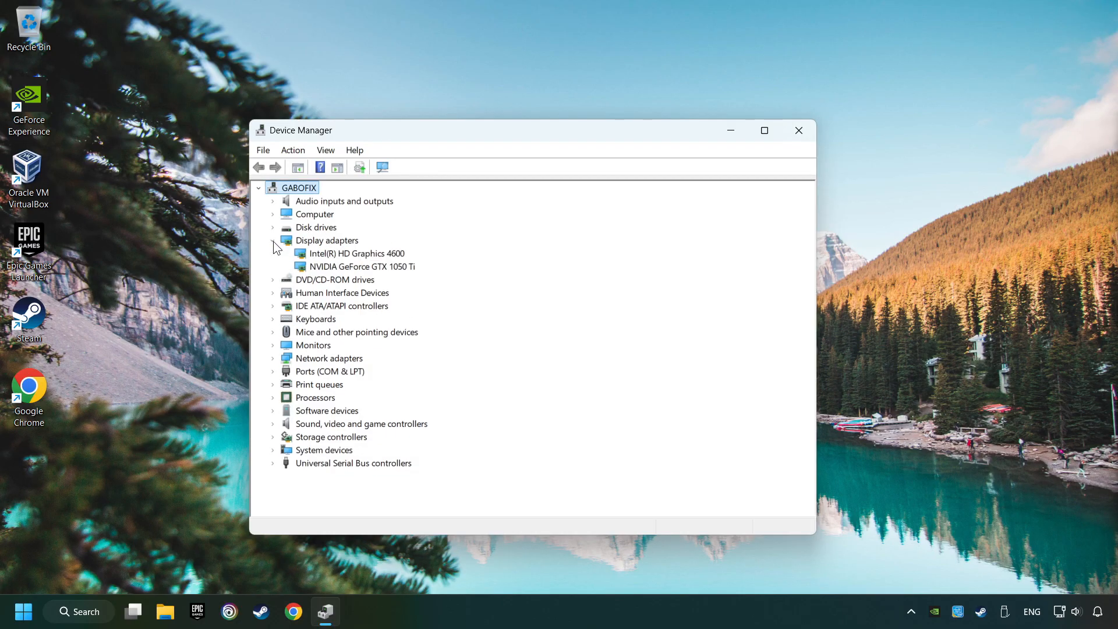
pyautogui.click(359, 266)
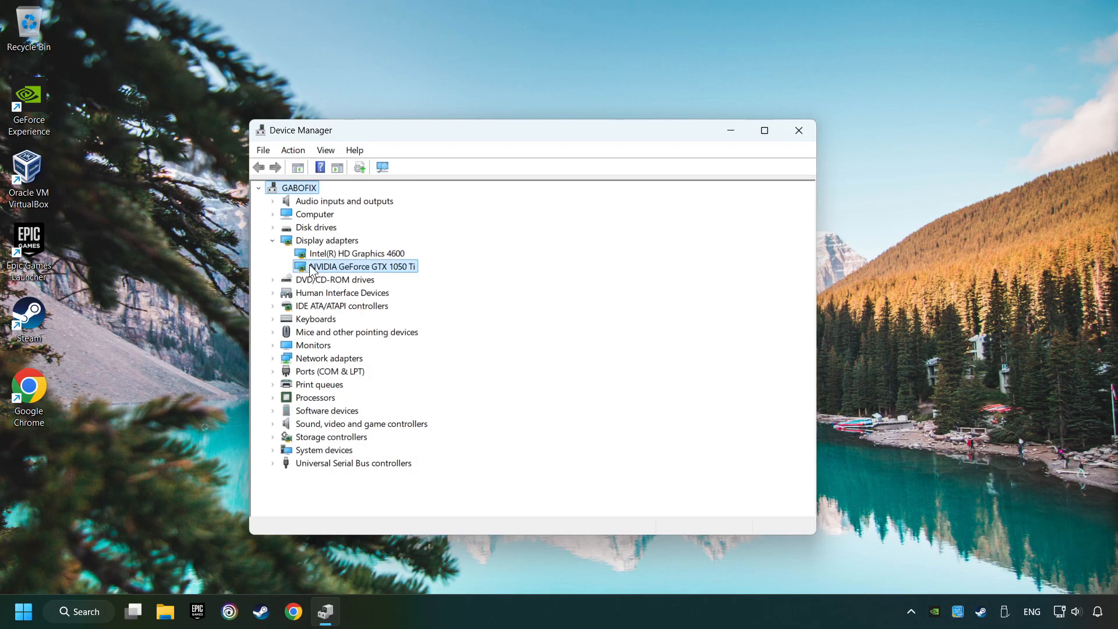
# - Search automatically for a GTX 1050 Ti driver, dismiss the already-installed result, and close Device Manager
pyautogui.rightClick(356, 266)
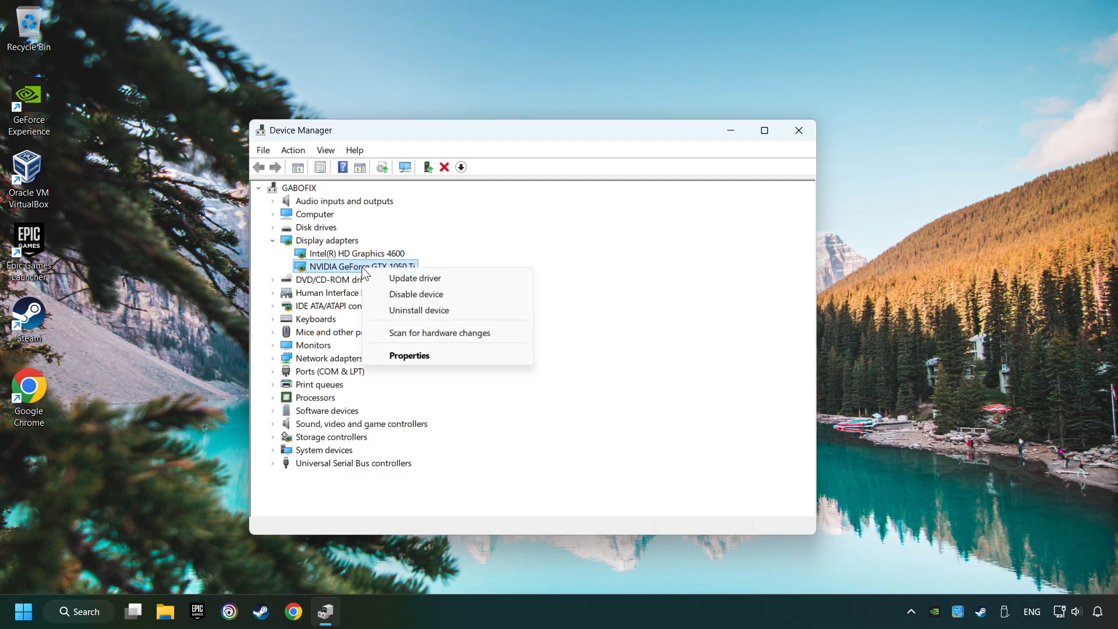
pyautogui.moveTo(415, 278)
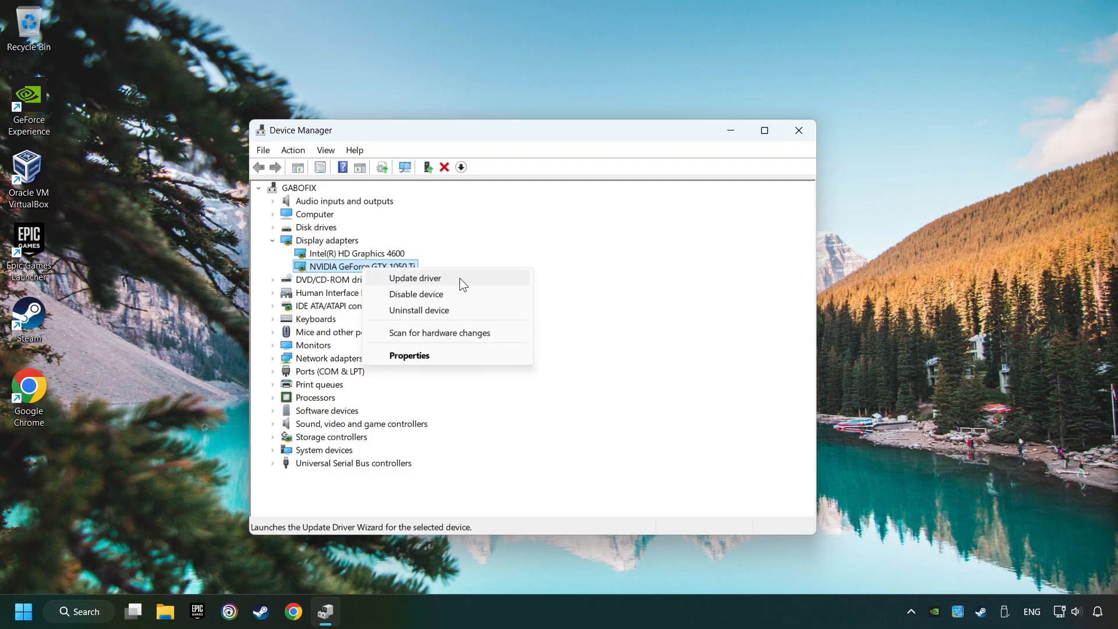
pyautogui.click(415, 278)
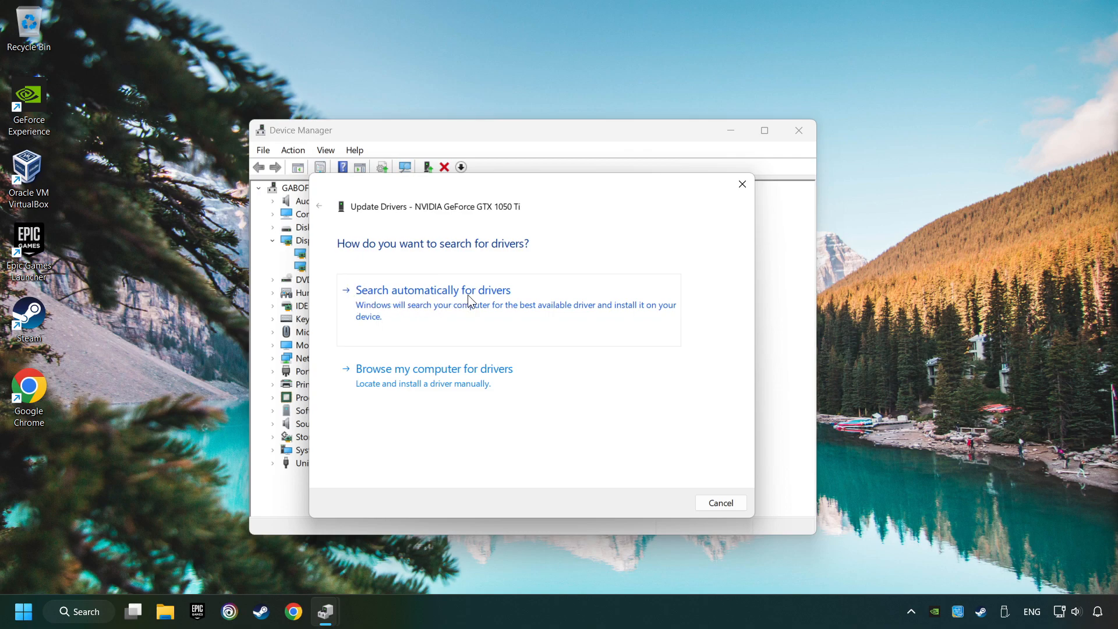
pyautogui.click(433, 290)
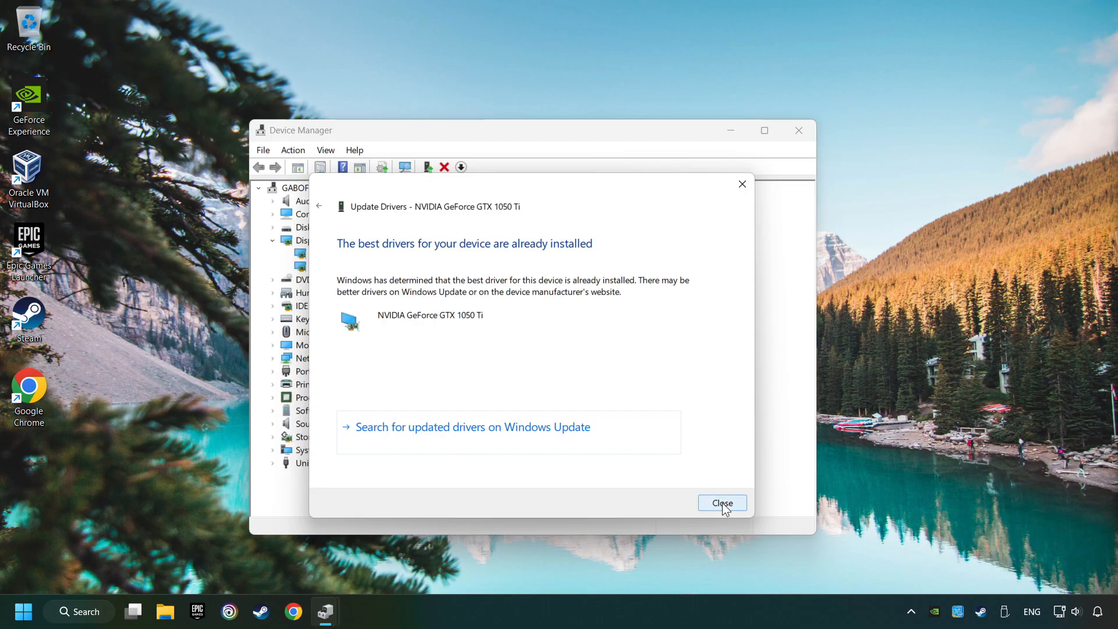
pyautogui.click(721, 503)
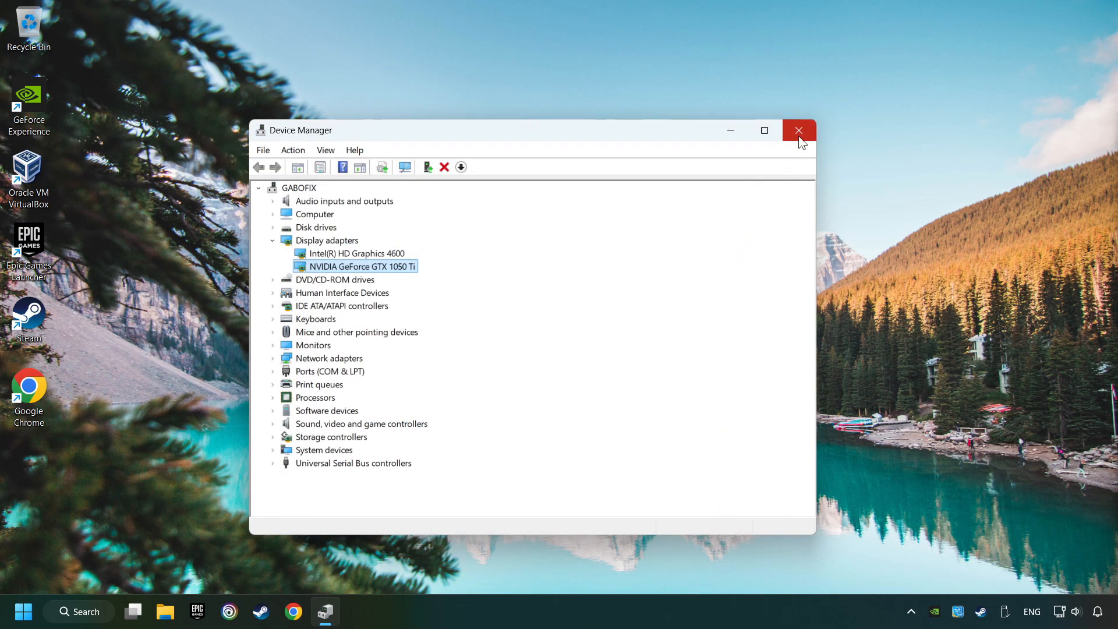
pyautogui.click(798, 130)
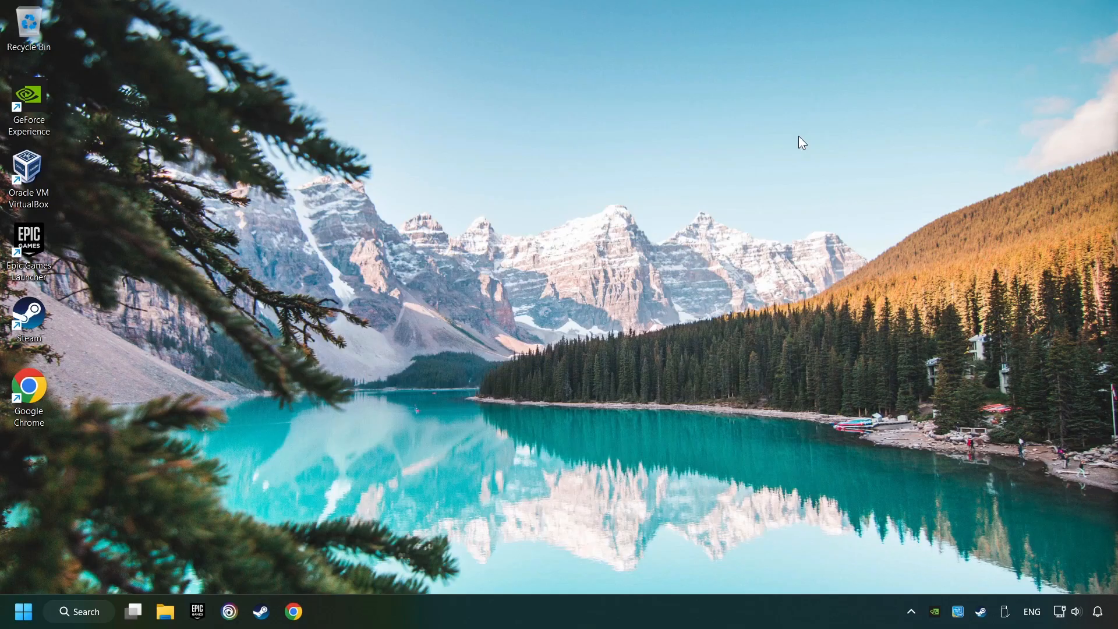
pyautogui.moveTo(349, 563)
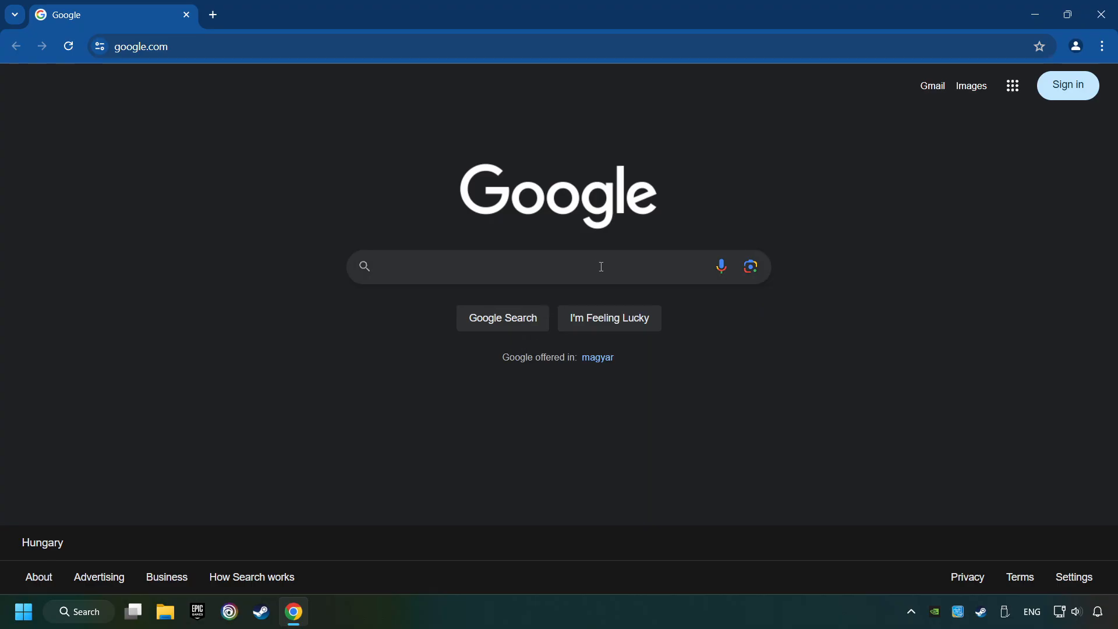
# - Search 'nvidia geforce driver download', download GeForce Experience from Official GeForce Drivers, and run it
pyautogui.write('nvidia geforce driver d')
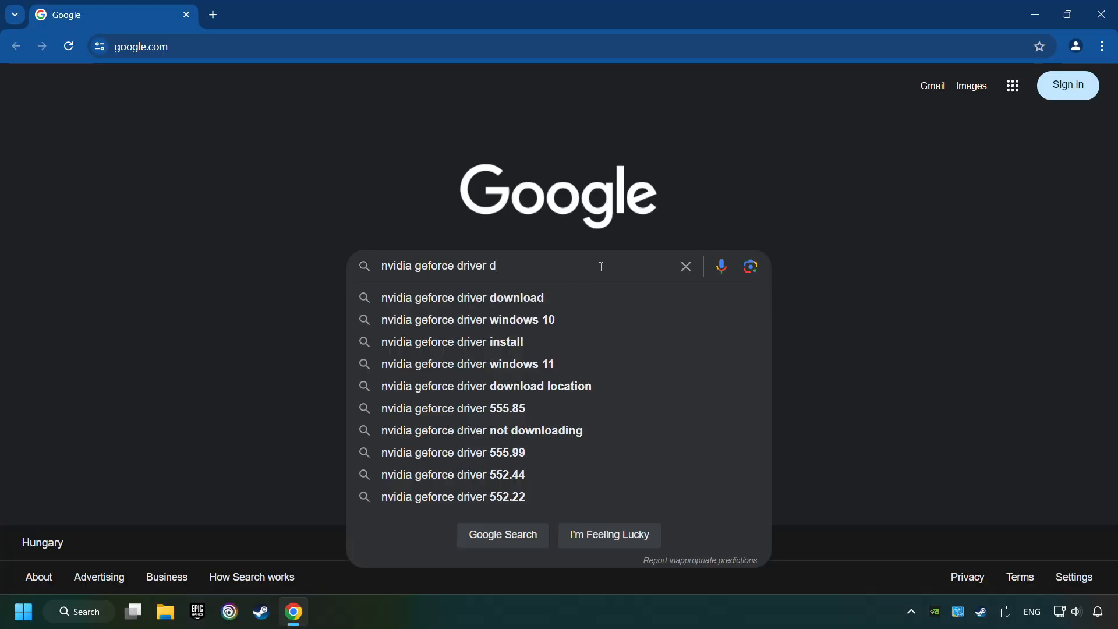
pyautogui.click(461, 298)
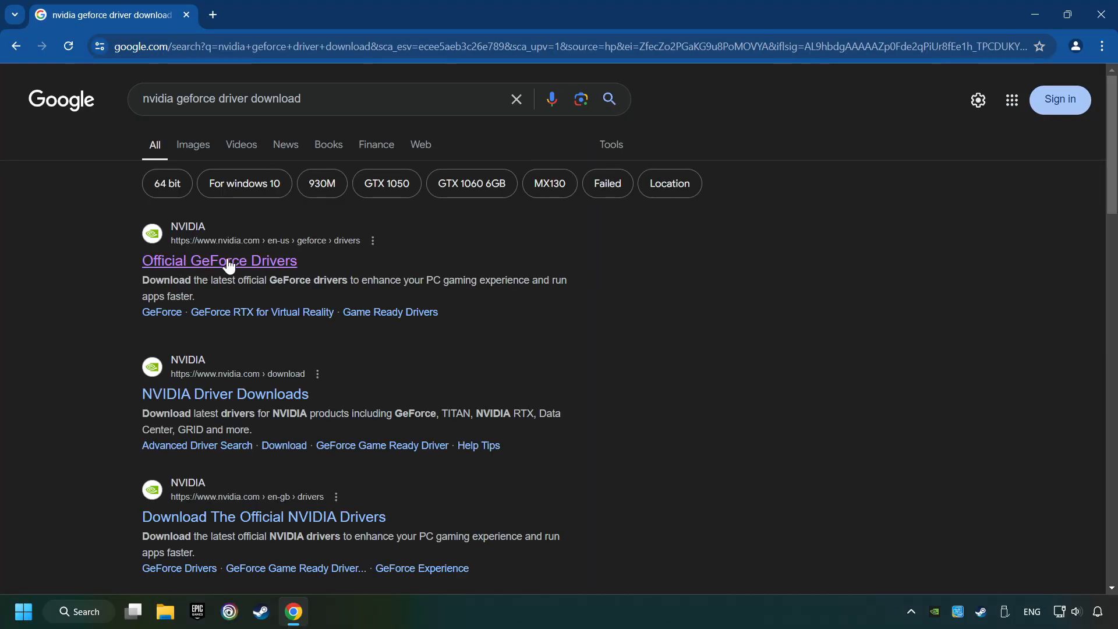
pyautogui.click(219, 261)
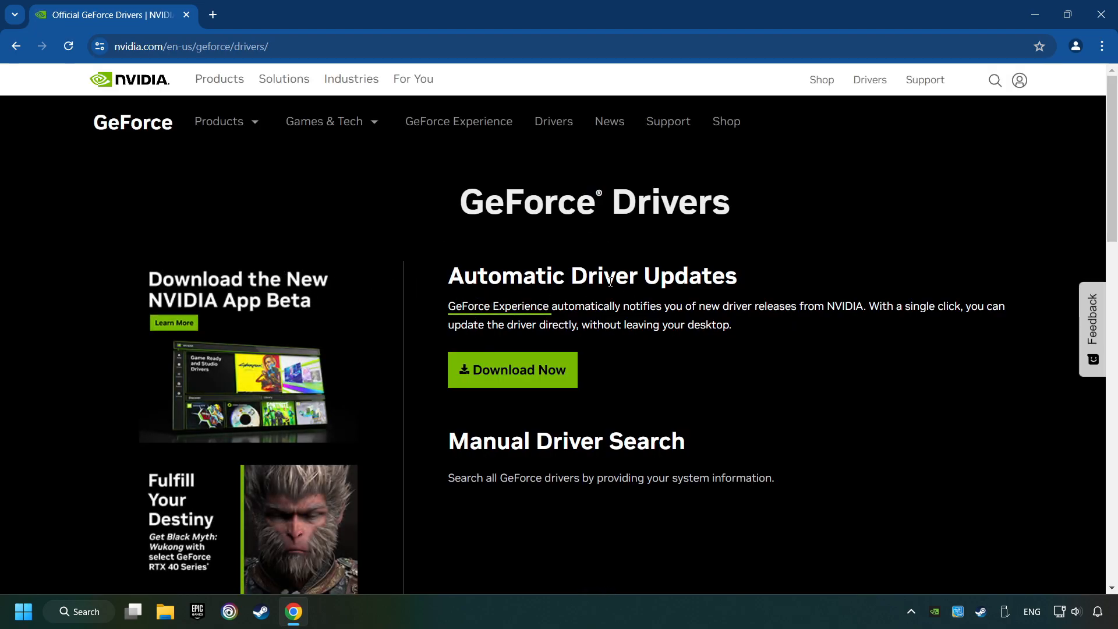
pyautogui.click(512, 370)
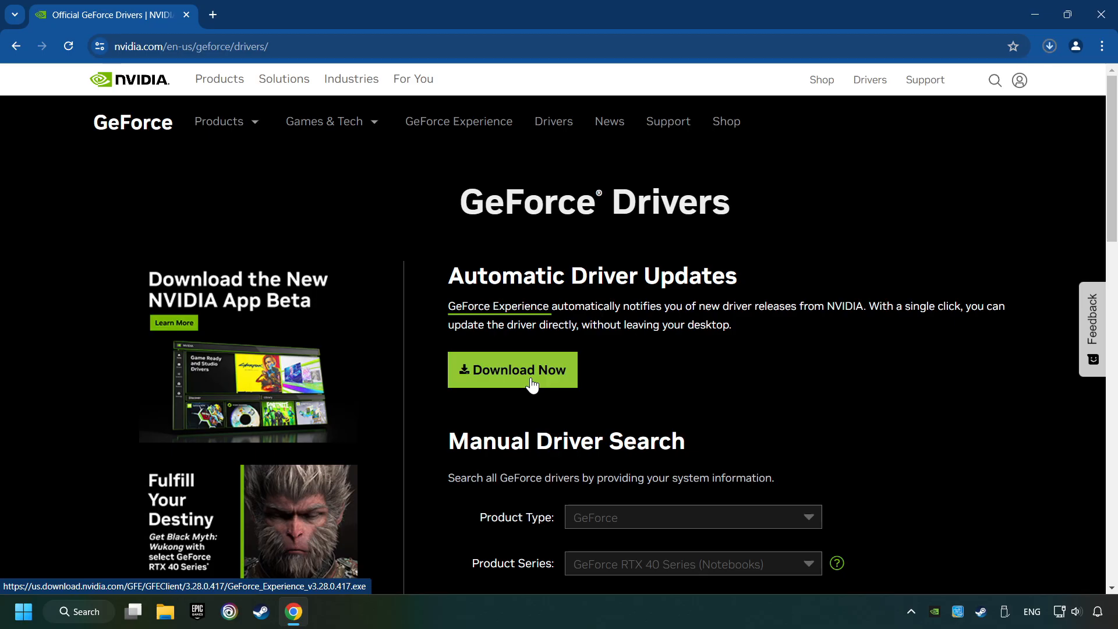
pyautogui.click(511, 370)
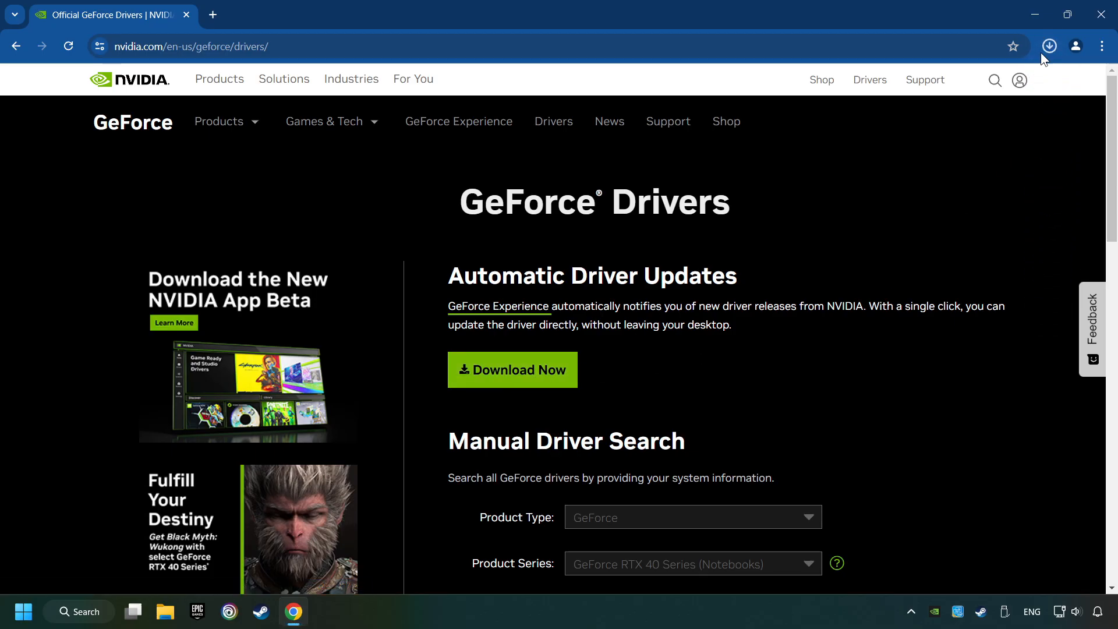
pyautogui.click(1049, 46)
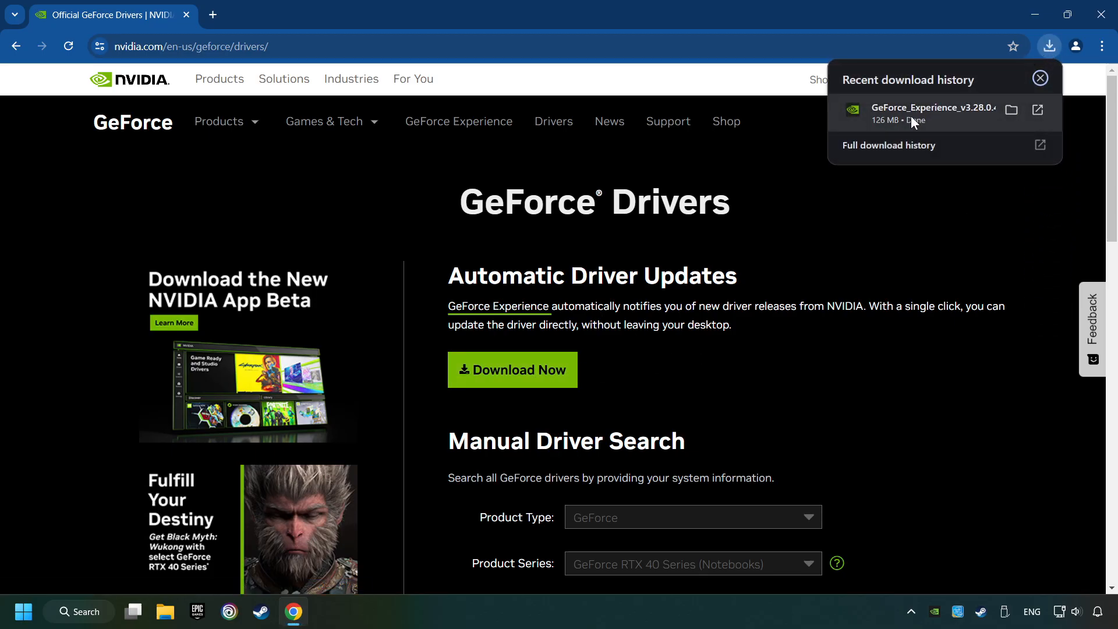
pyautogui.click(1039, 79)
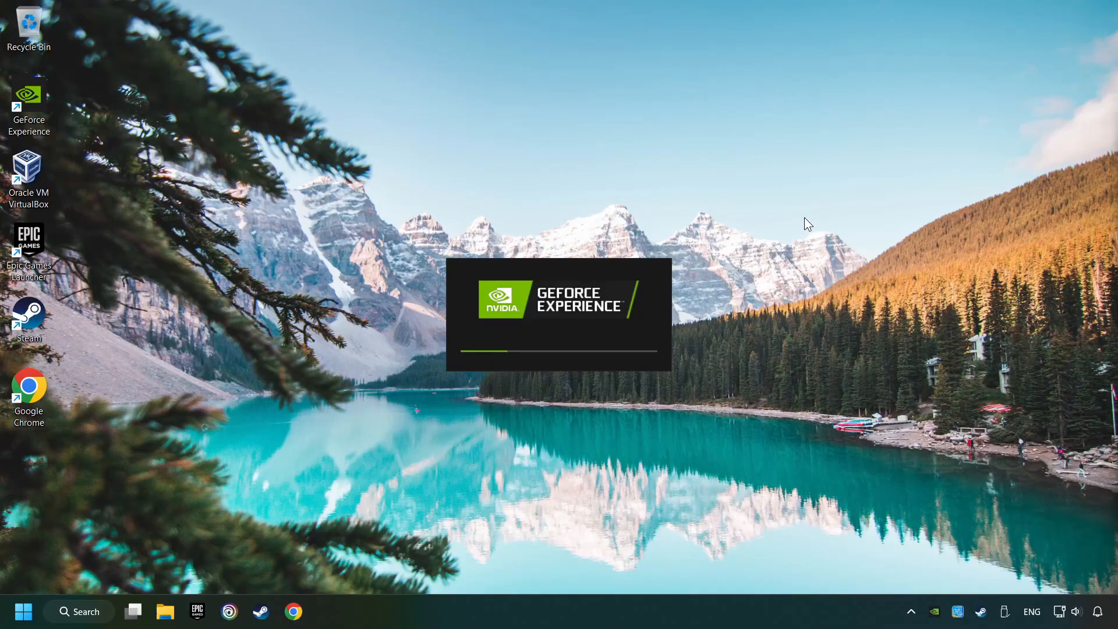
pyautogui.moveTo(687, 317)
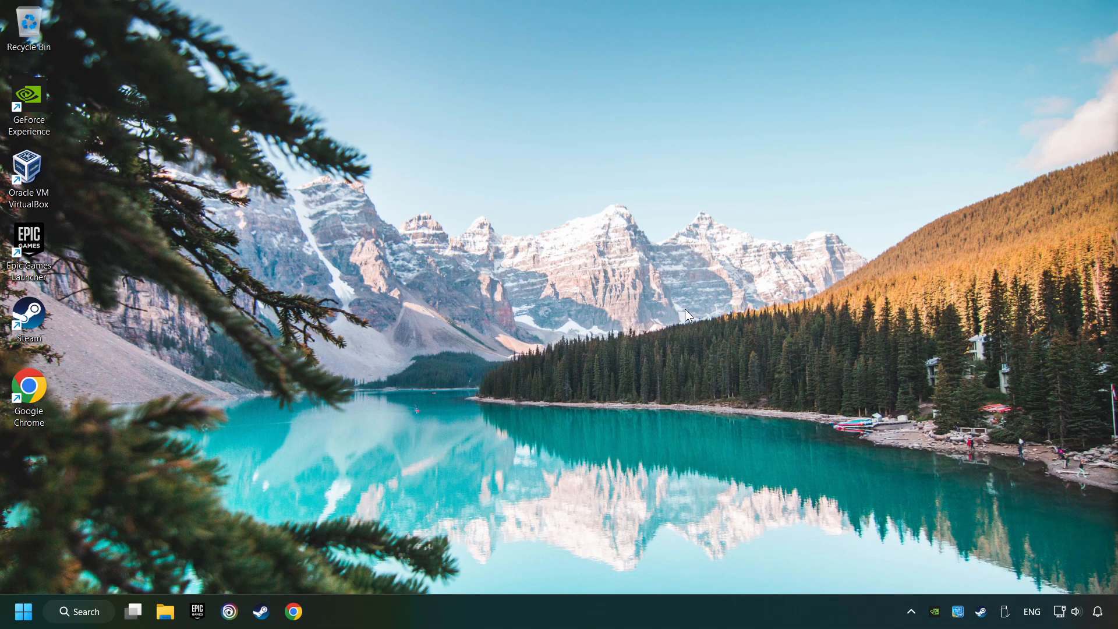
# - Relaunch the GeForce Experience installer and accept with Agree and Install
pyautogui.doubleClick(29, 100)
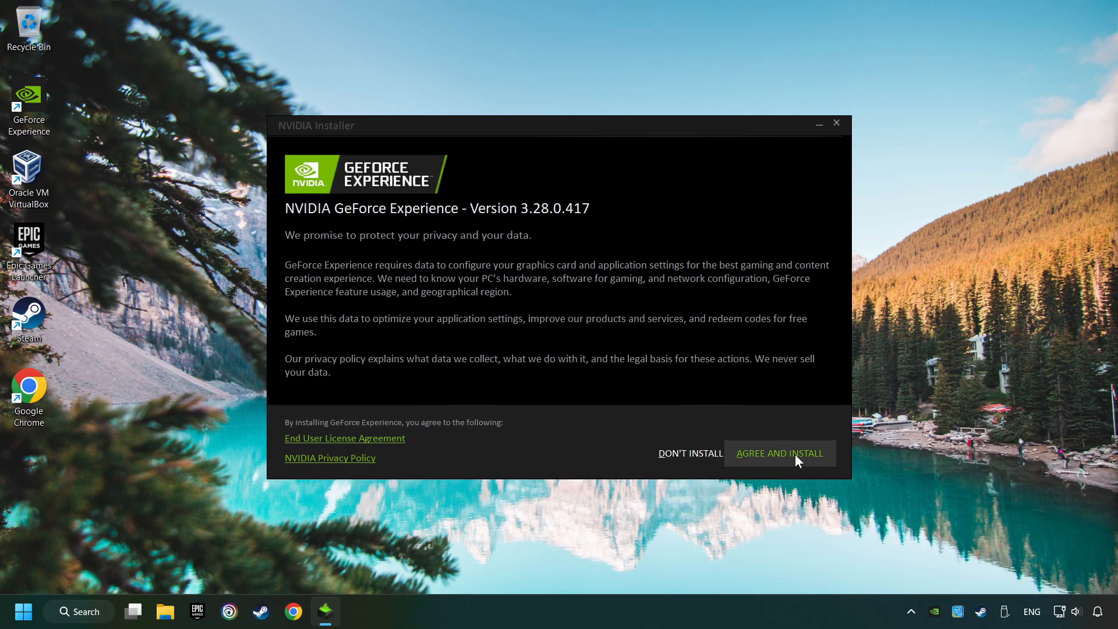
pyautogui.click(779, 454)
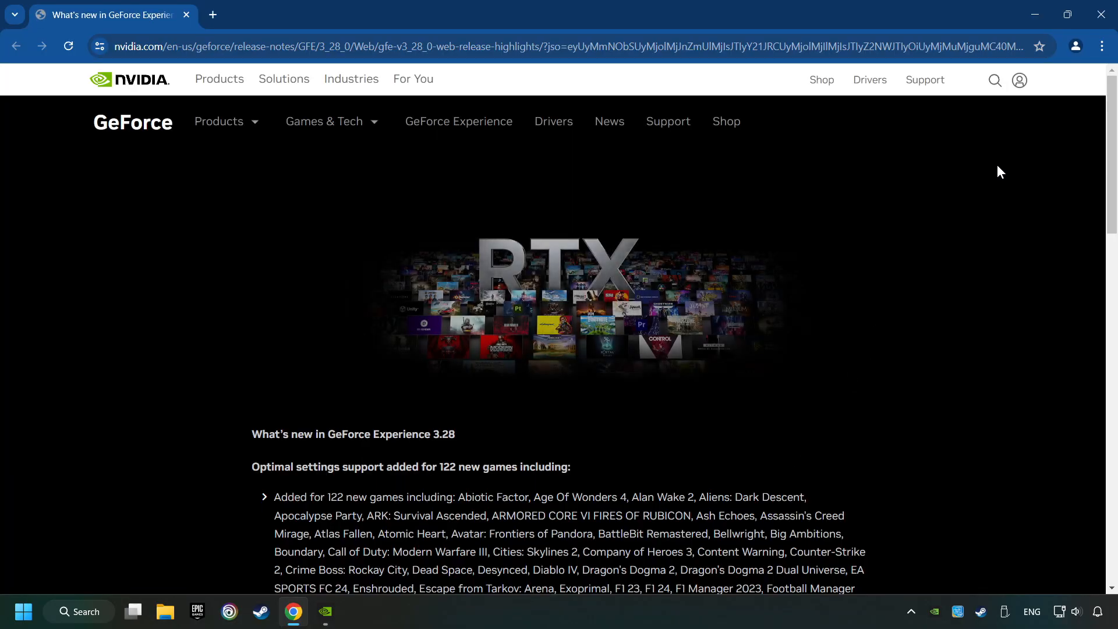
# - Close Chrome, check Drivers for updates (Game Ready 560.70 is latest), then close GeForce Experience
pyautogui.click(325, 610)
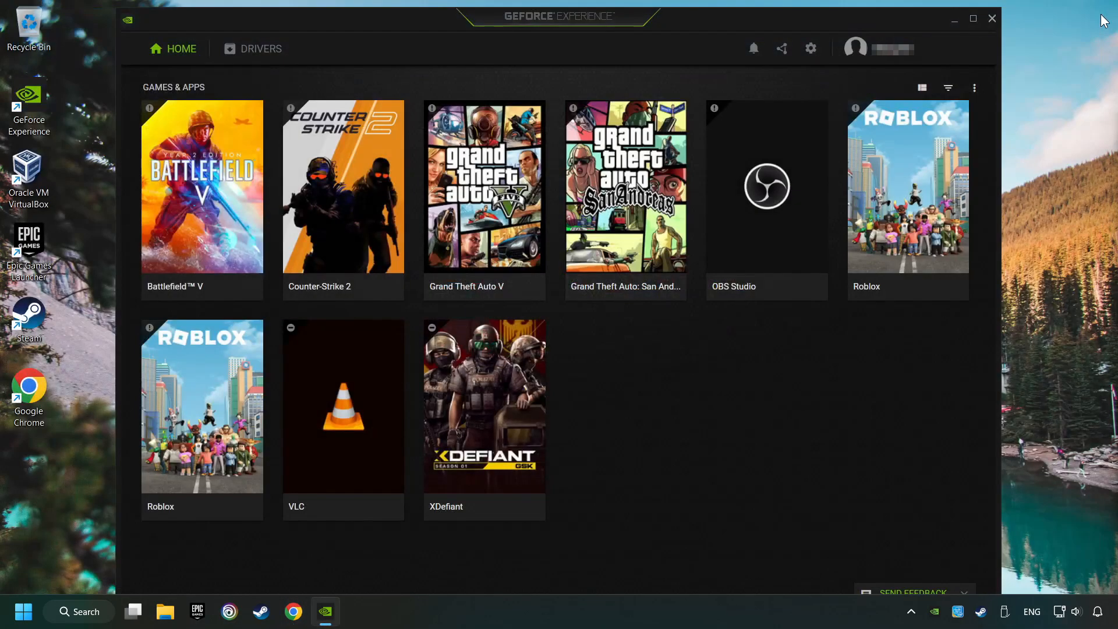
pyautogui.moveTo(265, 72)
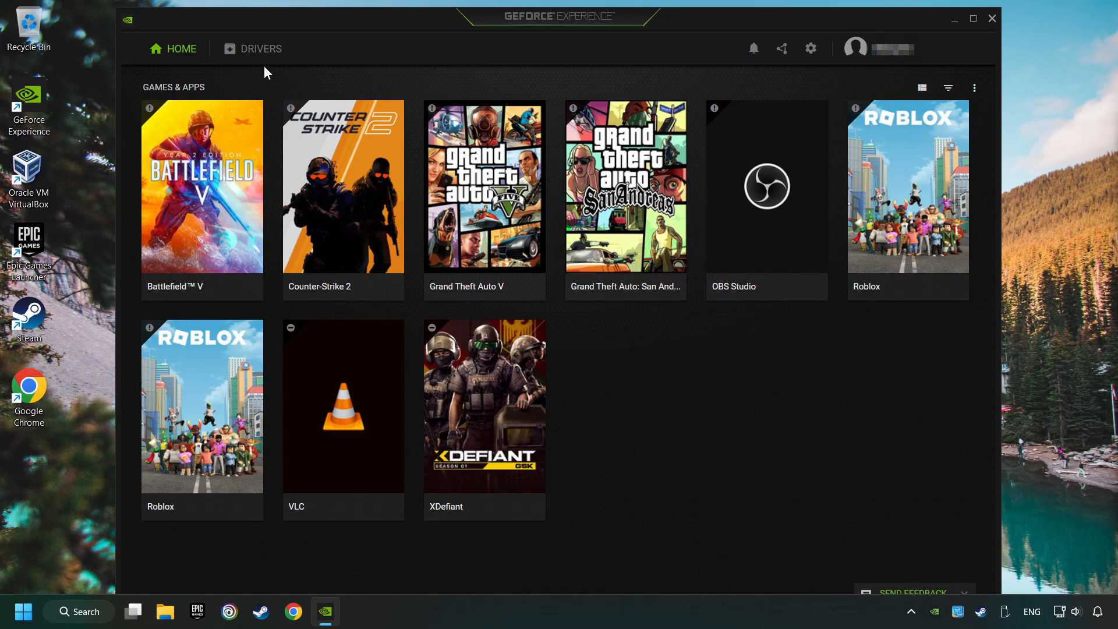
pyautogui.click(252, 49)
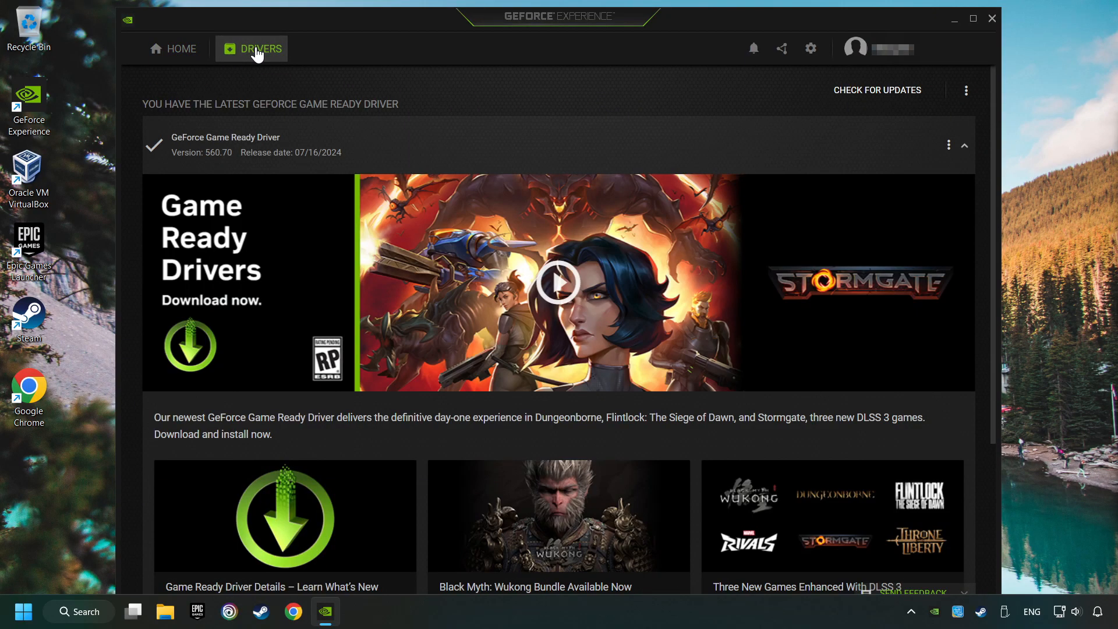
pyautogui.moveTo(877, 100)
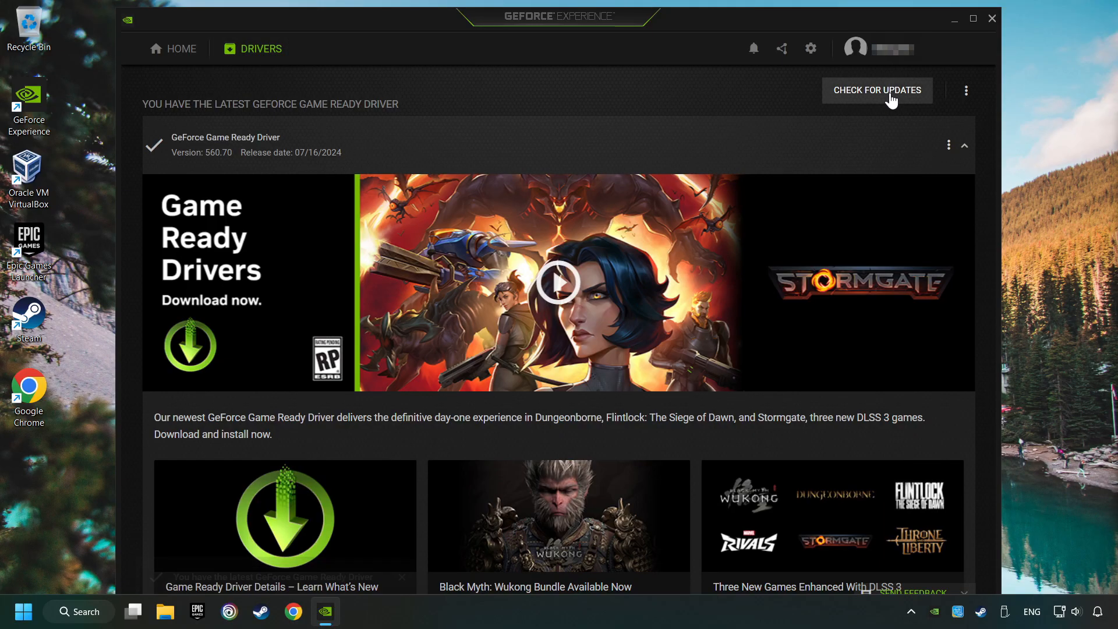
pyautogui.click(877, 90)
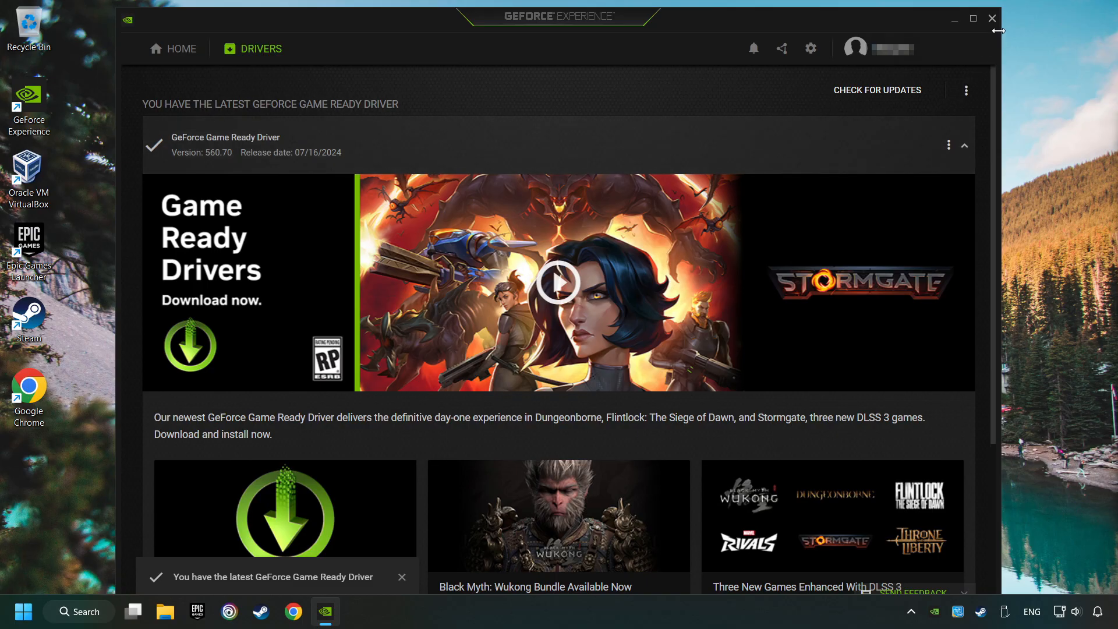
pyautogui.click(990, 19)
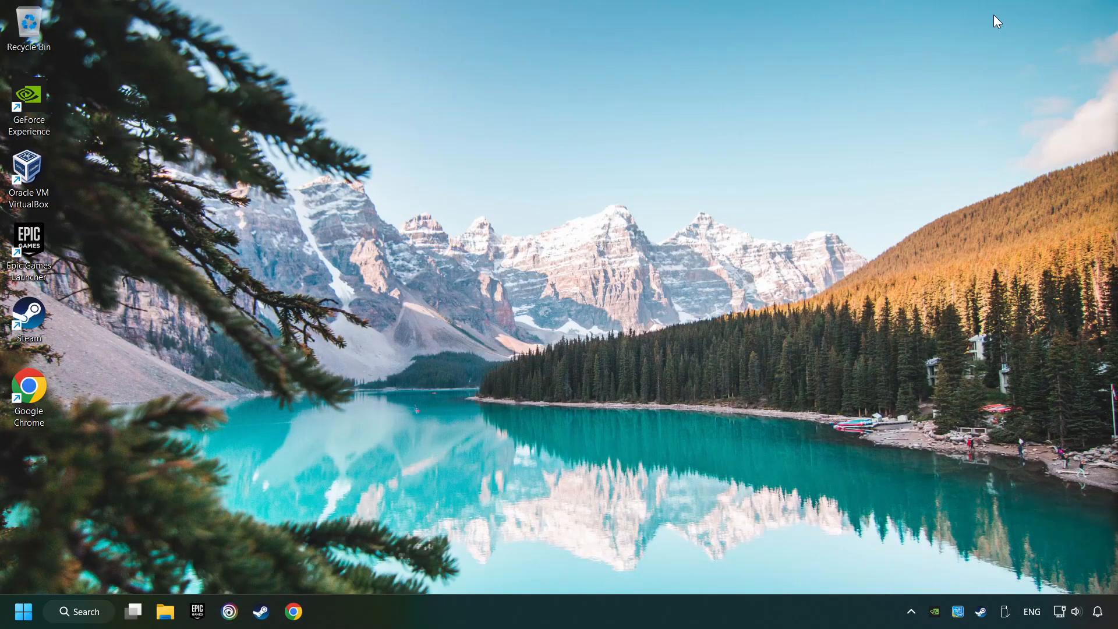
pyautogui.moveTo(845, 137)
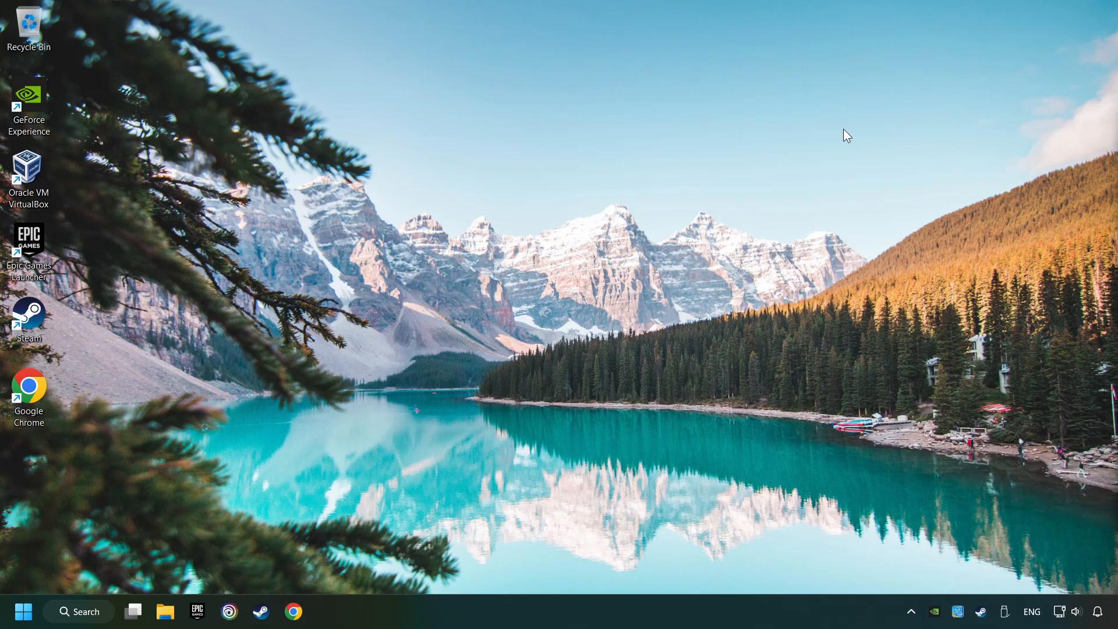
pyautogui.moveTo(610, 295)
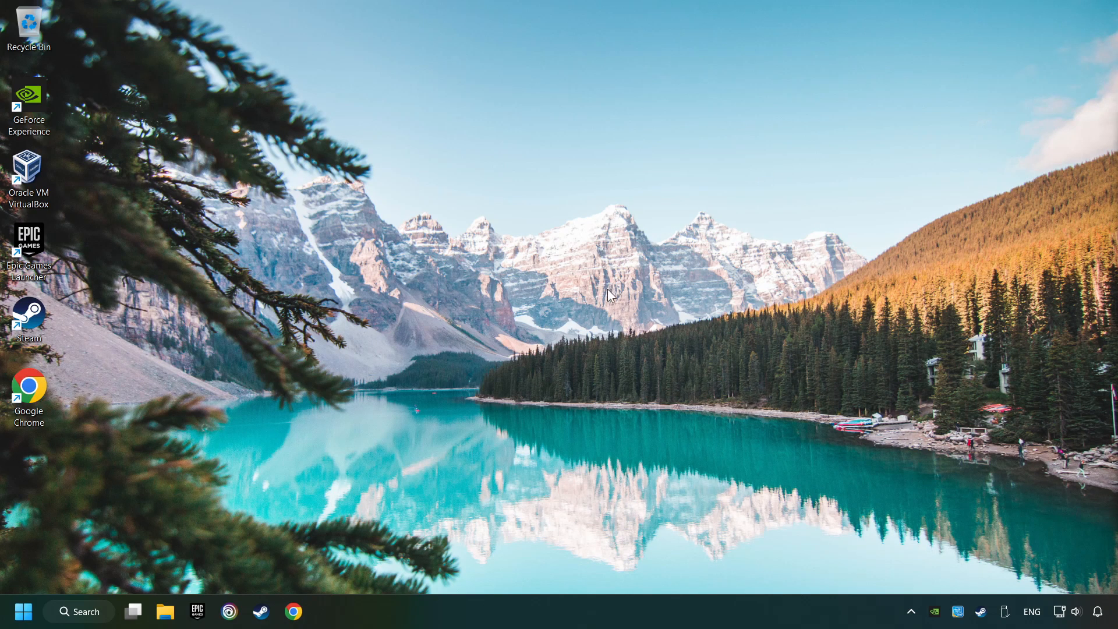
# - Open Graphics settings via search and add GAME.exe from C:\Program Files (x86) to the app list
pyautogui.click(78, 611)
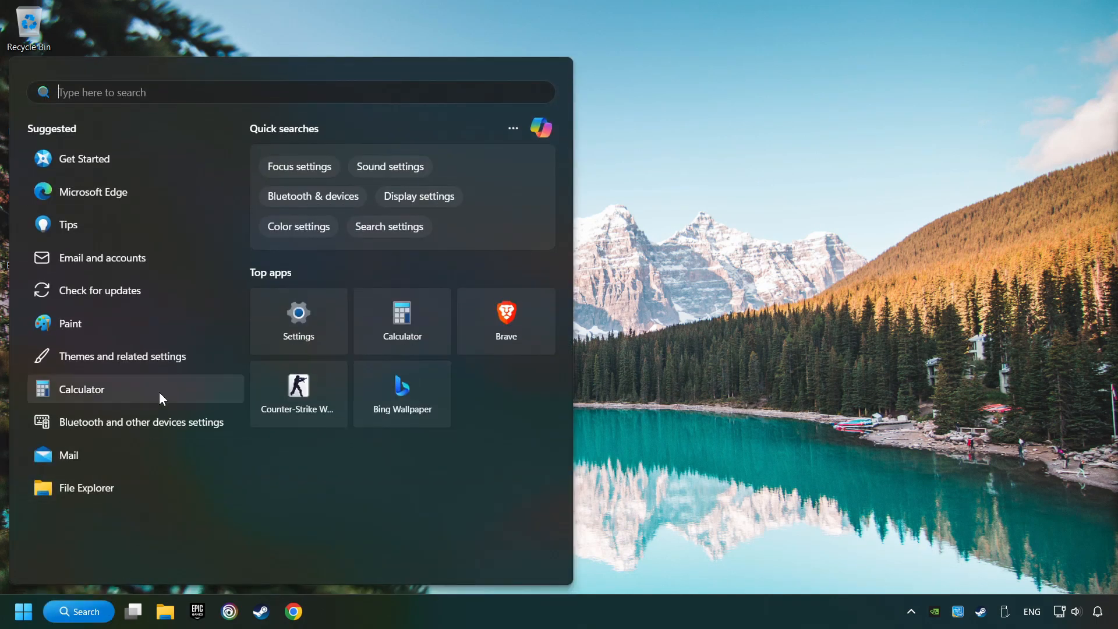
pyautogui.write('graphics settings')
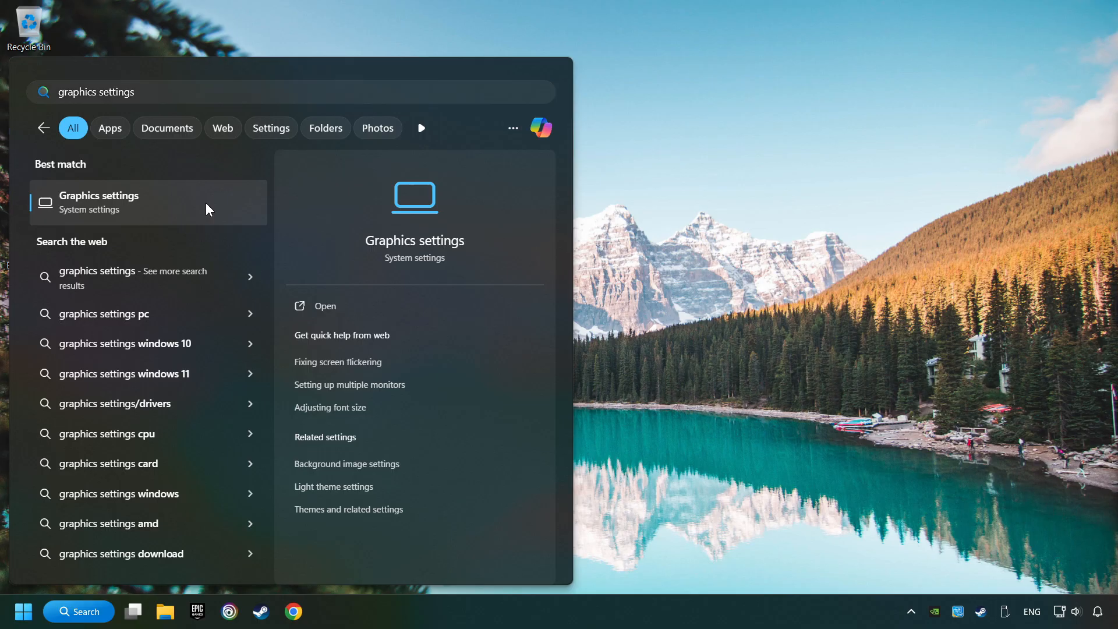
pyautogui.click(101, 202)
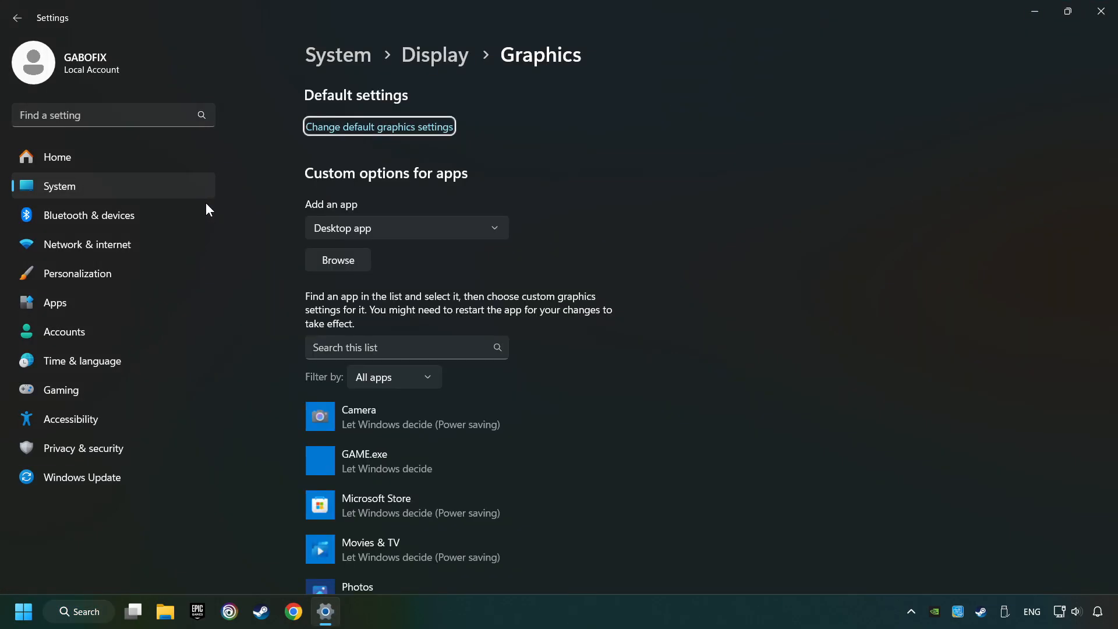
pyautogui.moveTo(276, 251)
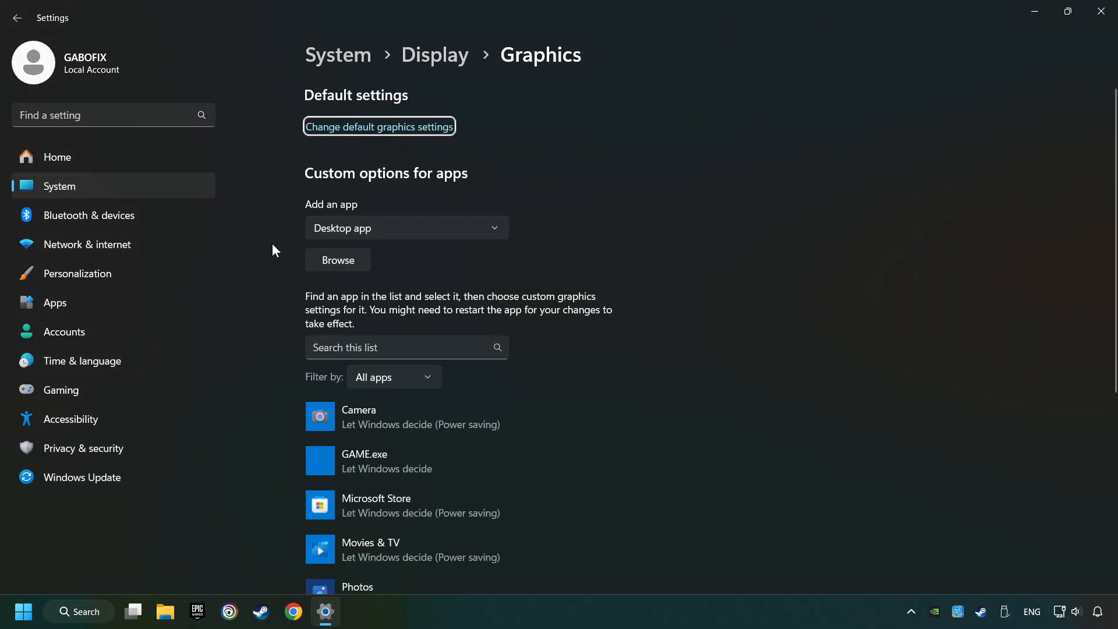
pyautogui.scroll(-3)
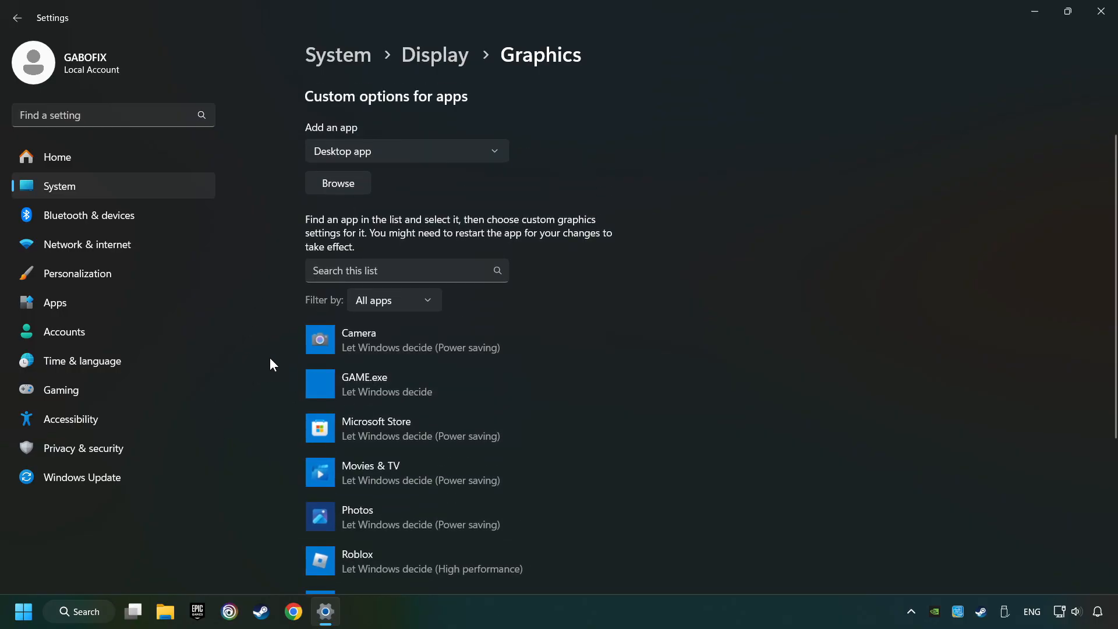
pyautogui.scroll(3)
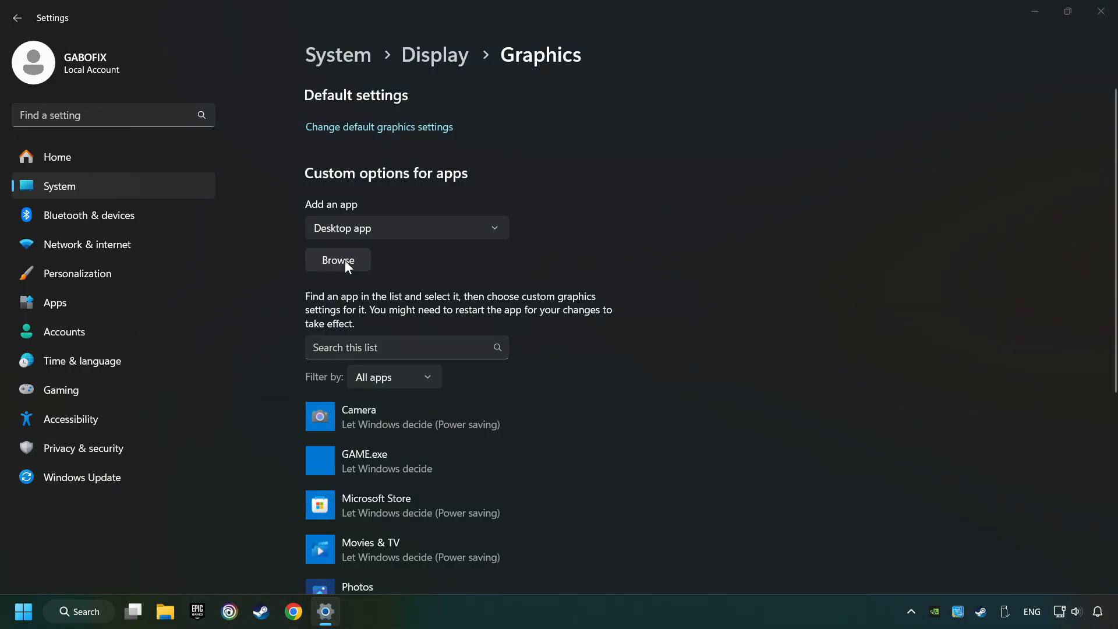
pyautogui.click(337, 259)
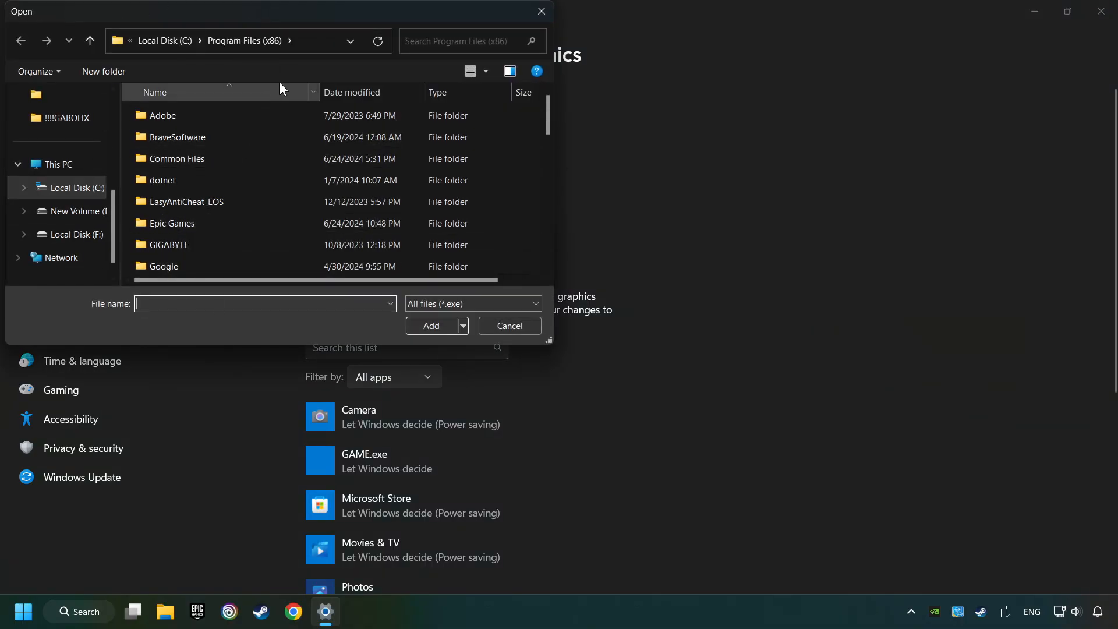
pyautogui.click(509, 326)
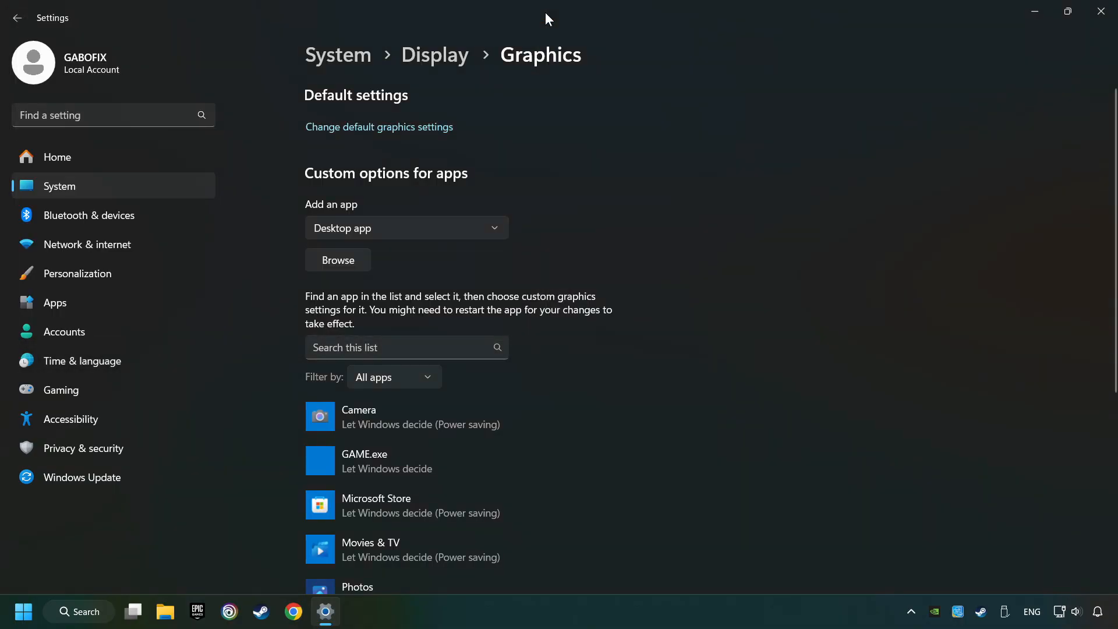
pyautogui.scroll(-3)
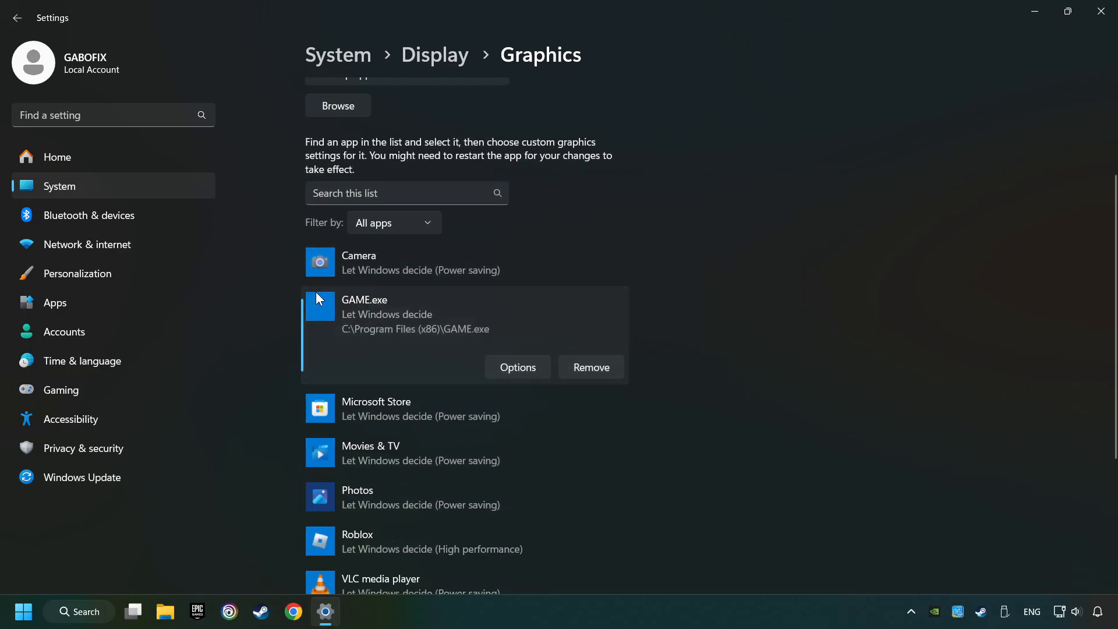
pyautogui.moveTo(283, 315)
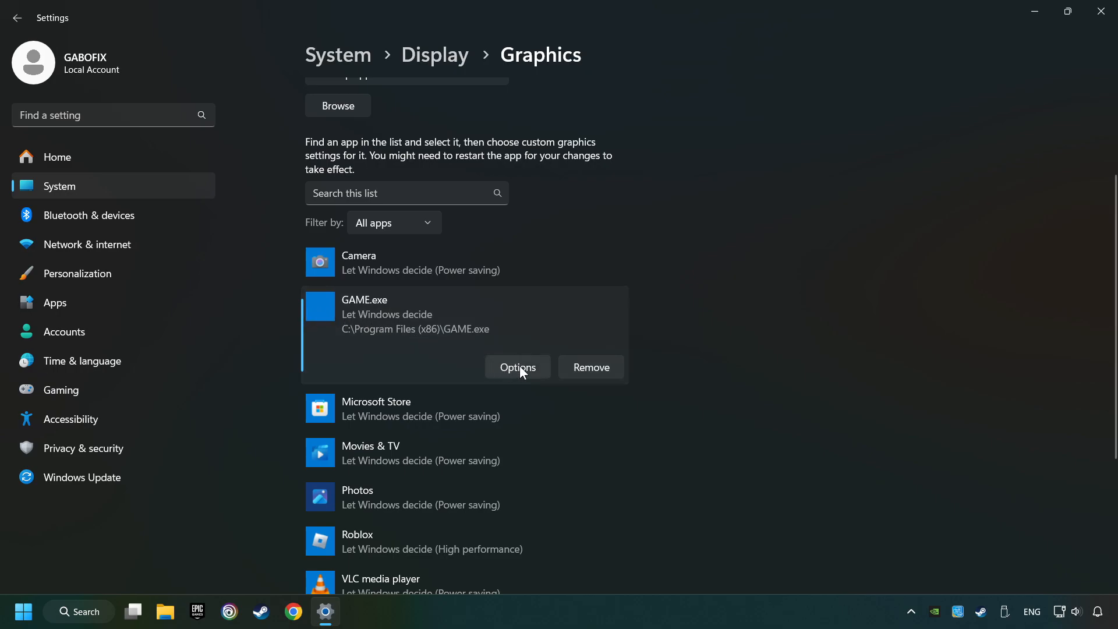
# - Set GAME.exe's graphics preference to High performance, save it, and close Settings
pyautogui.click(517, 367)
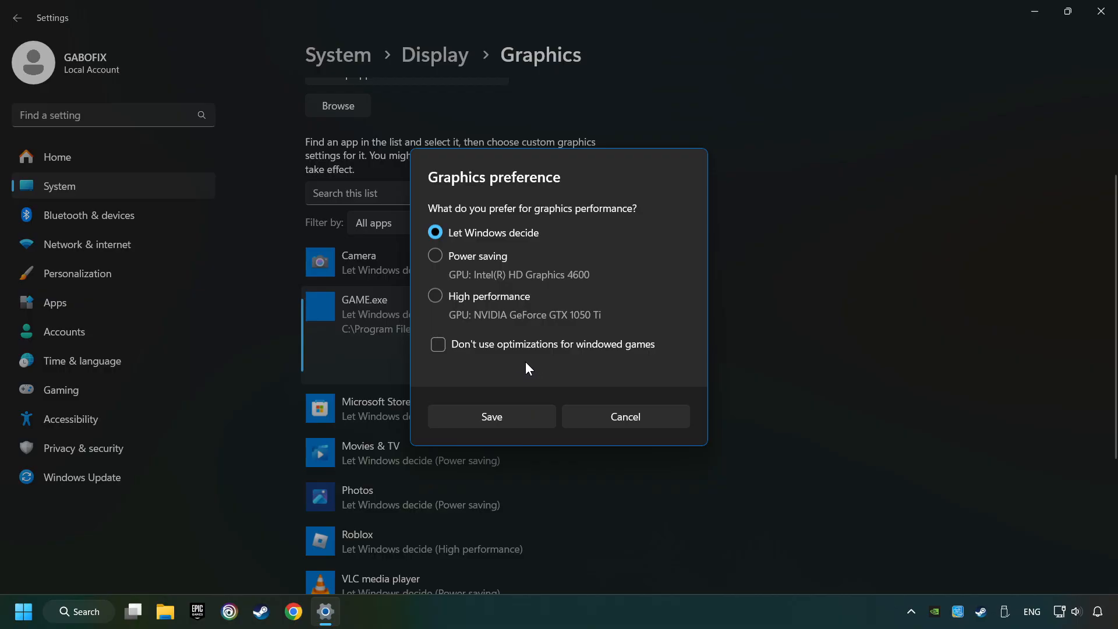
pyautogui.click(435, 296)
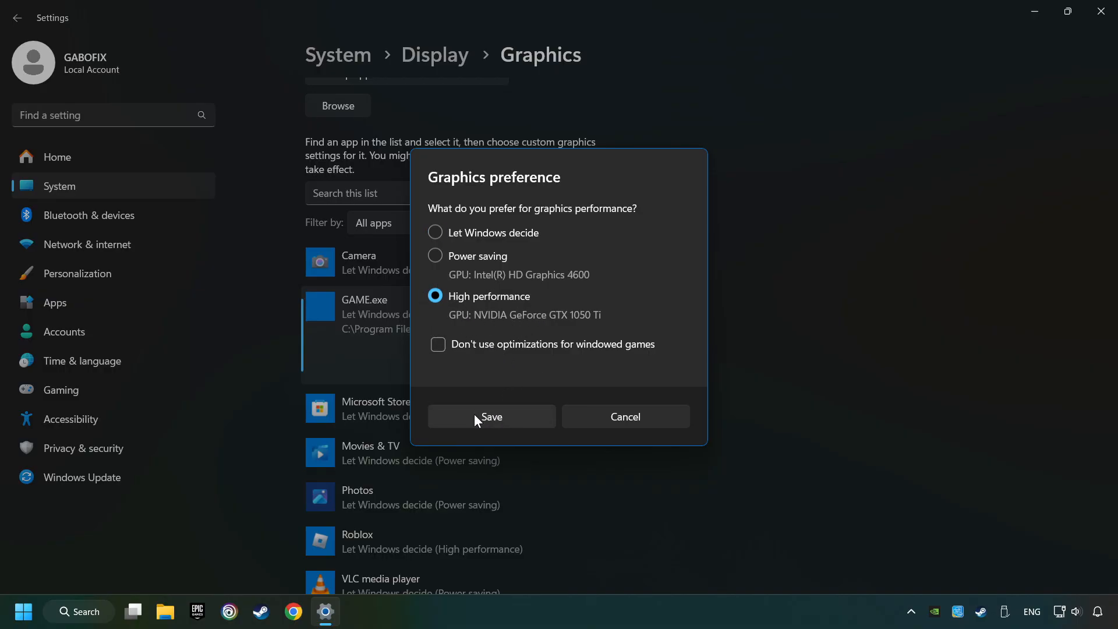
pyautogui.click(491, 416)
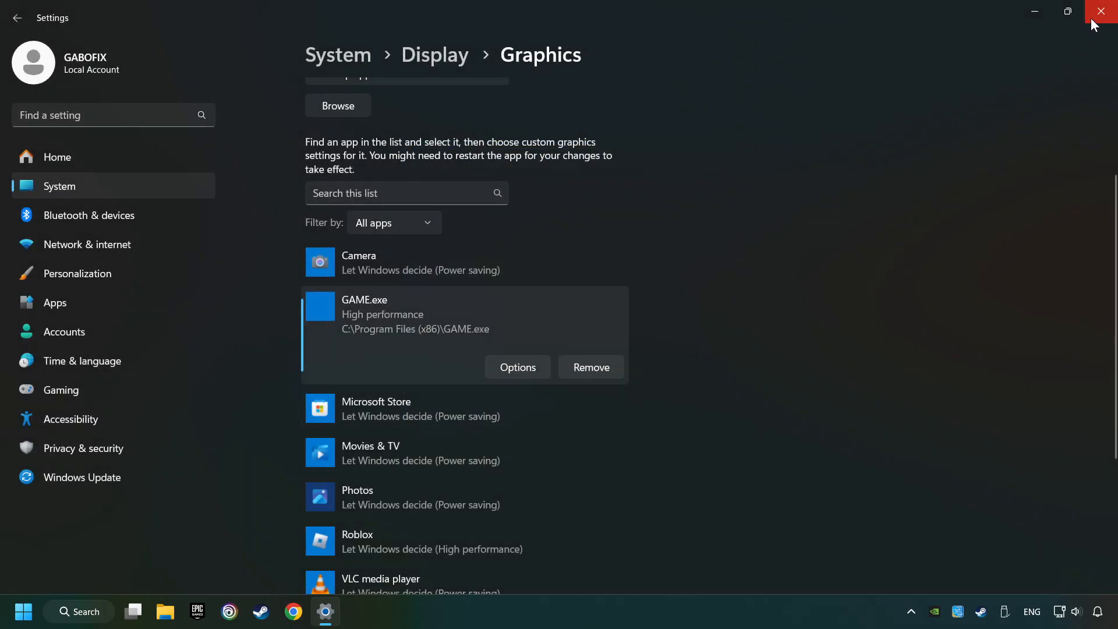
pyautogui.click(1104, 12)
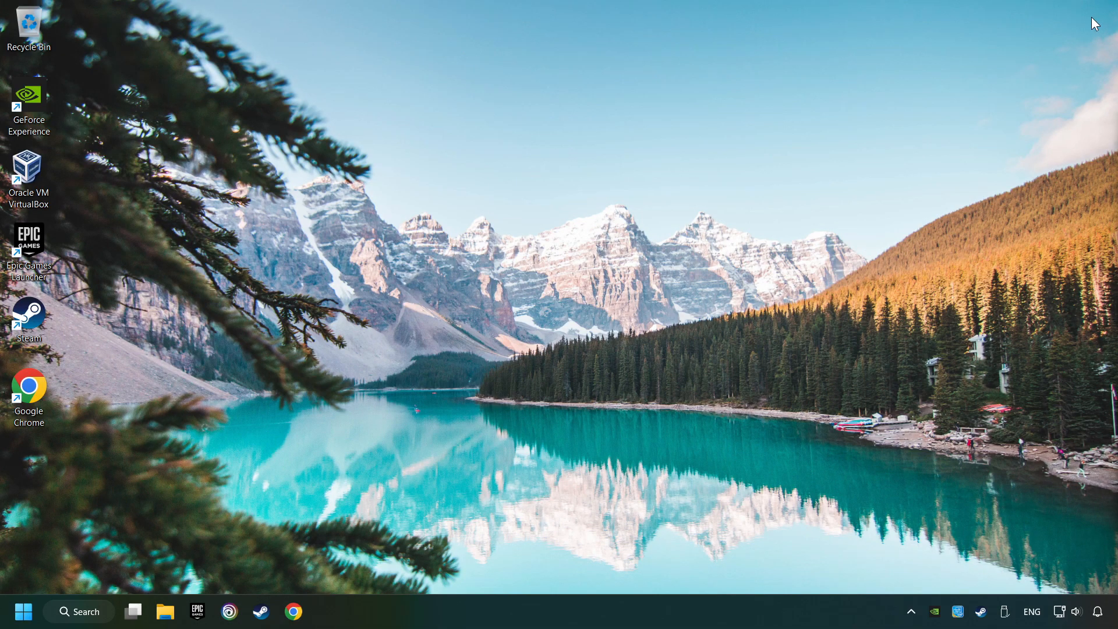
pyautogui.moveTo(476, 451)
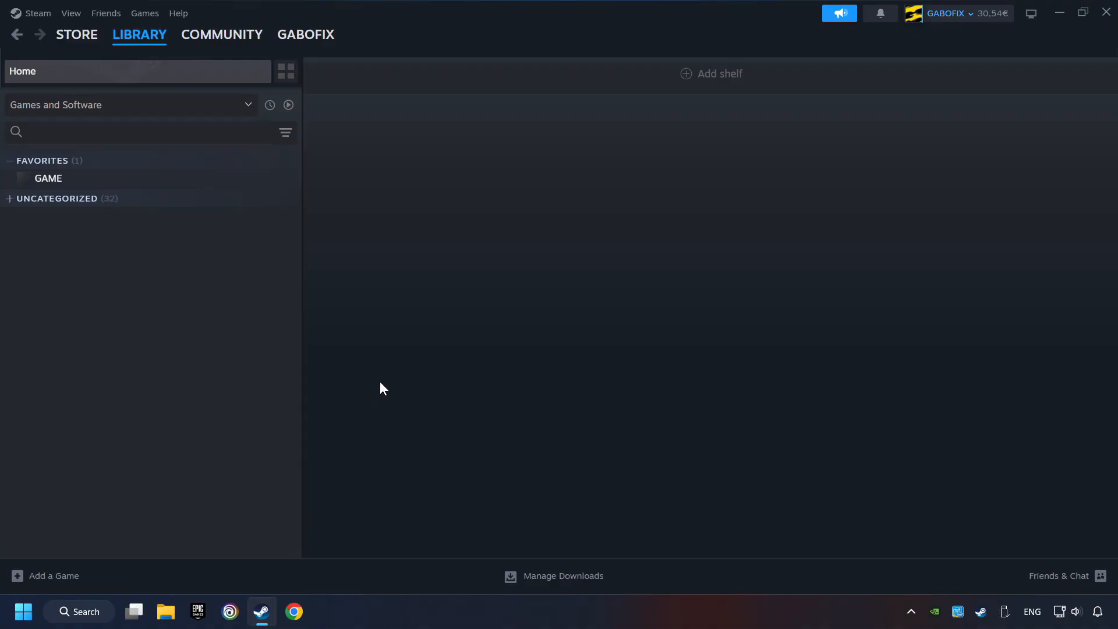
pyautogui.moveTo(144, 59)
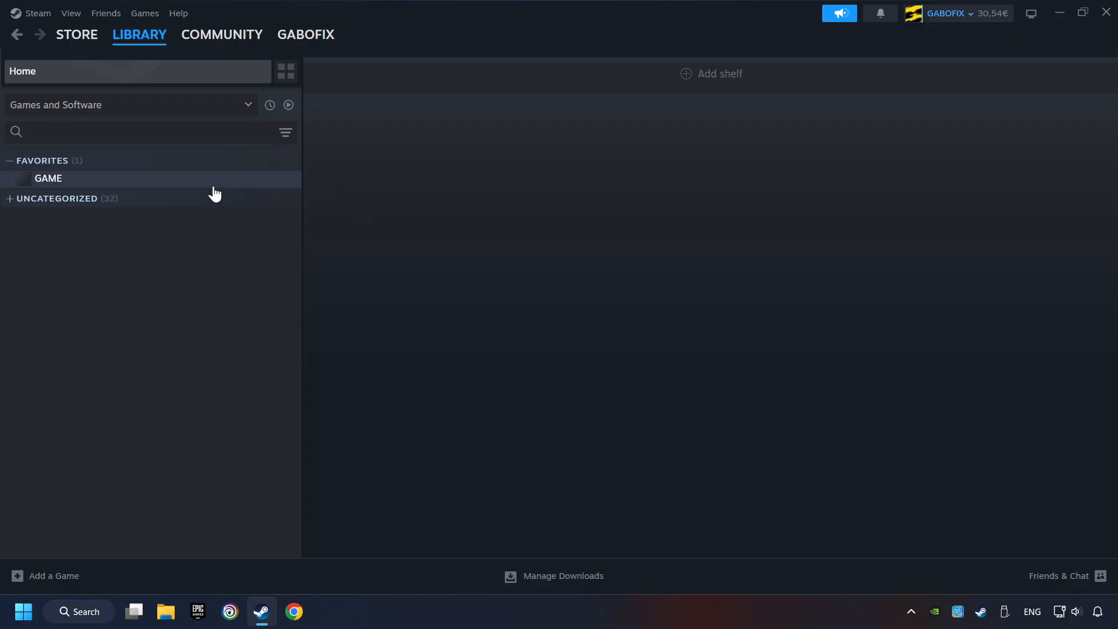
# - Right-click GAME under Favorites in the Steam Library
pyautogui.rightClick(48, 179)
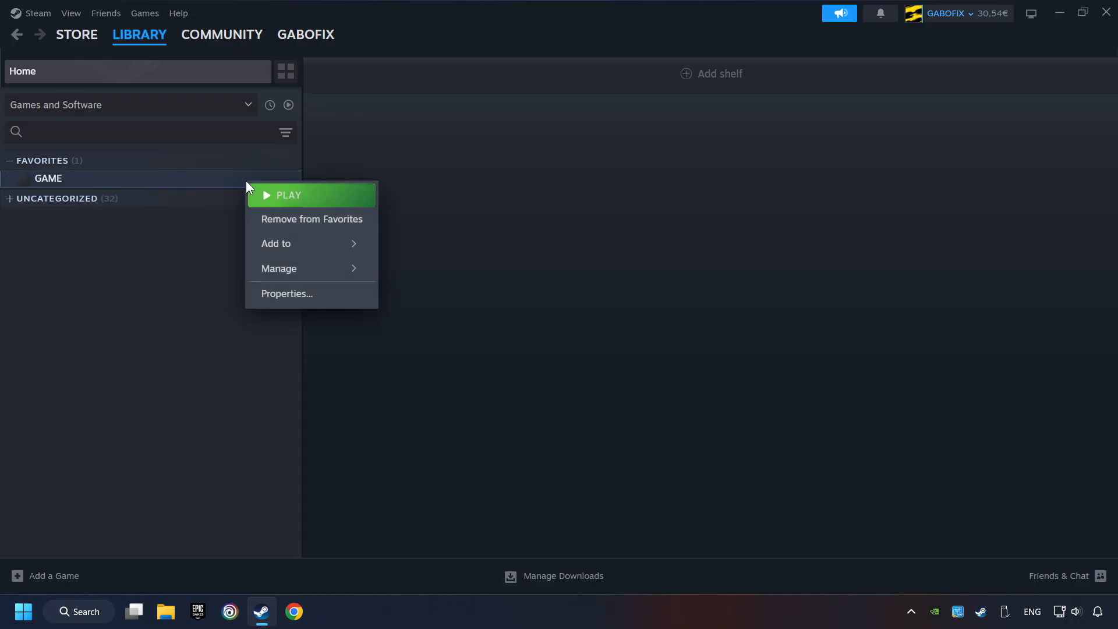
pyautogui.moveTo(312, 294)
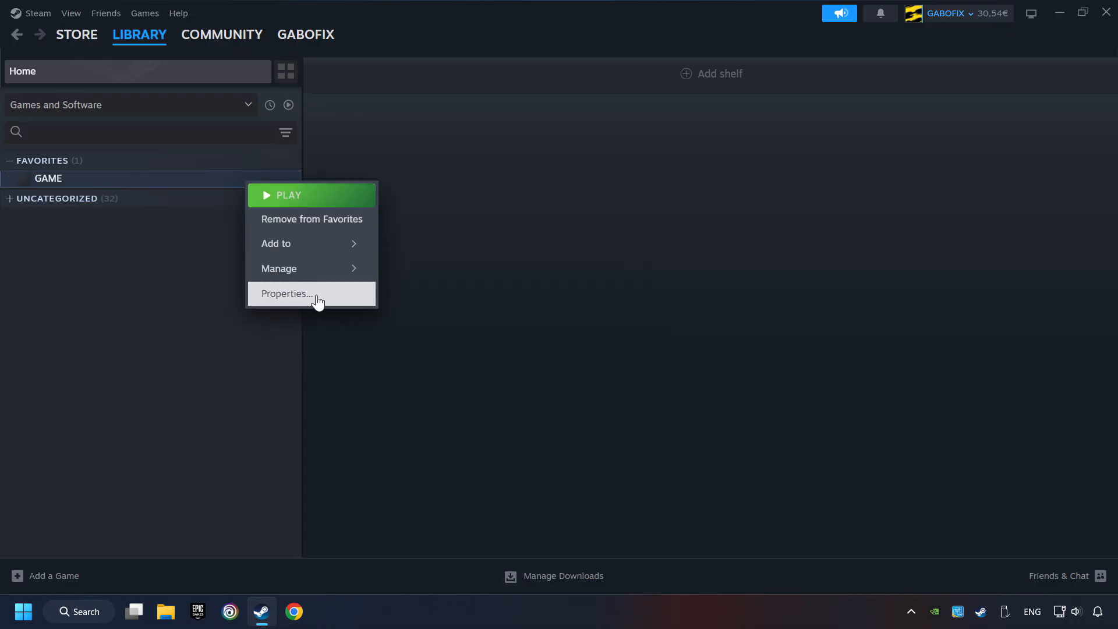
# - Run Verify integrity of game files from GAME's Properties > Installed Files
pyautogui.click(286, 293)
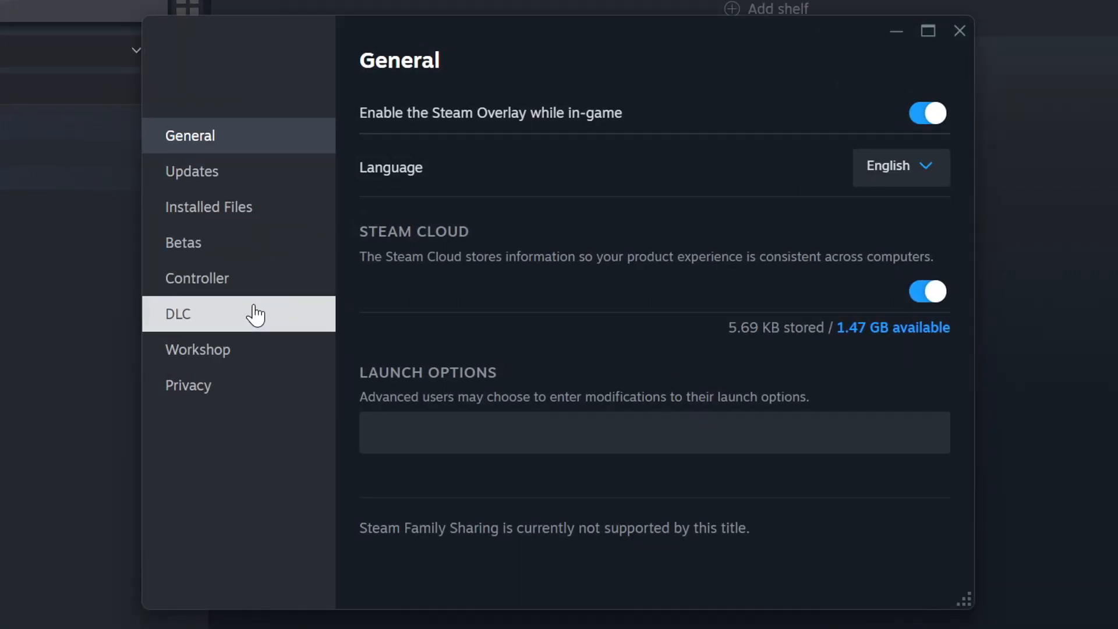
pyautogui.moveTo(208, 206)
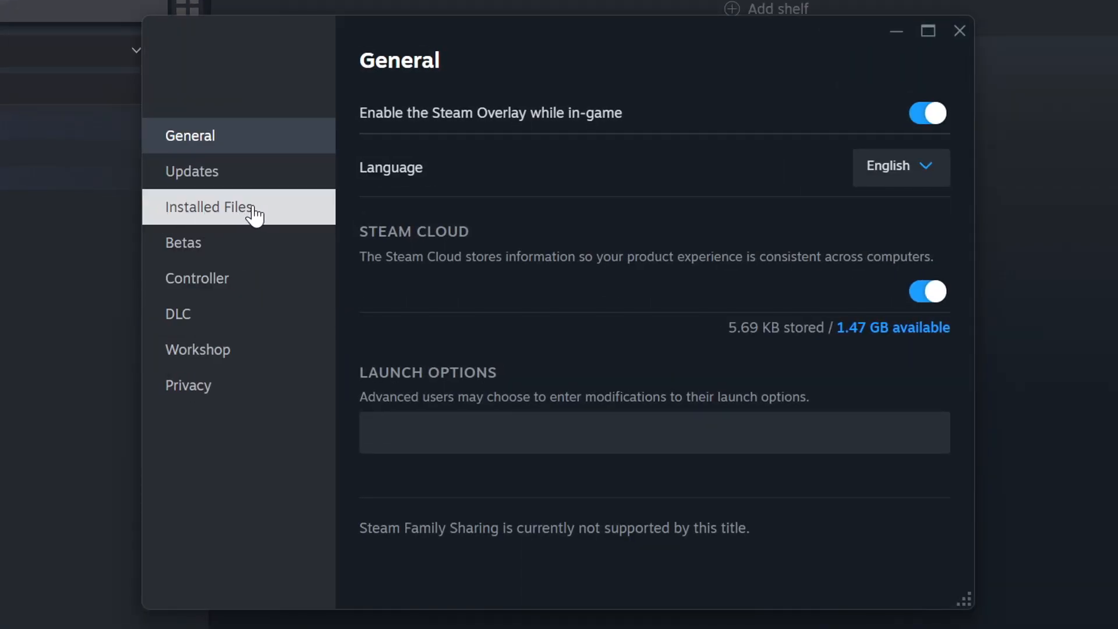
pyautogui.click(209, 207)
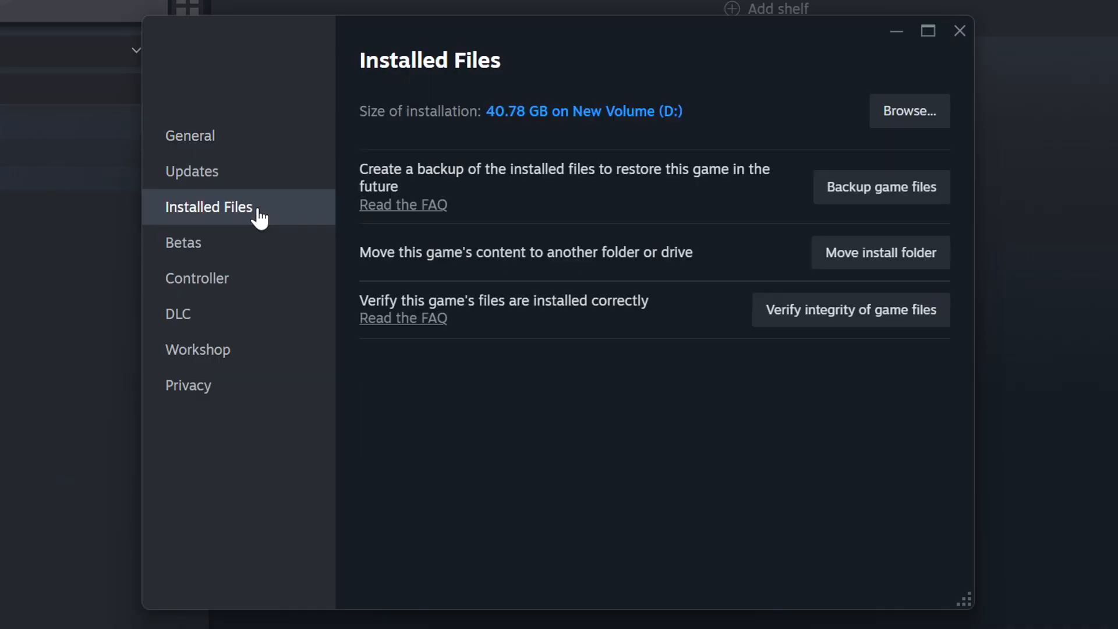
pyautogui.moveTo(698, 328)
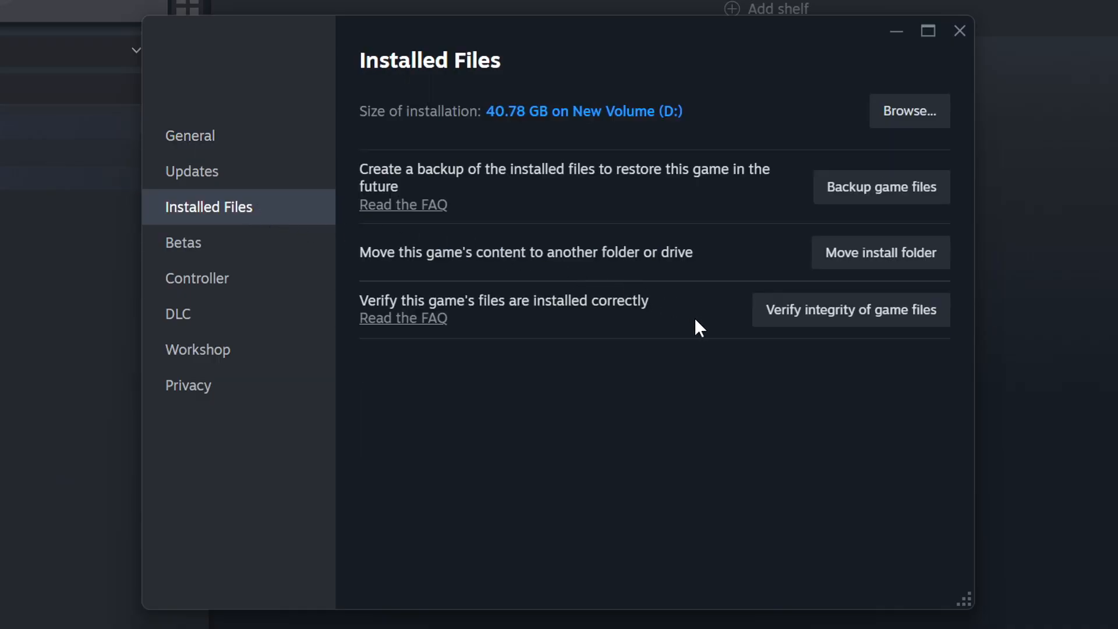
pyautogui.moveTo(882, 327)
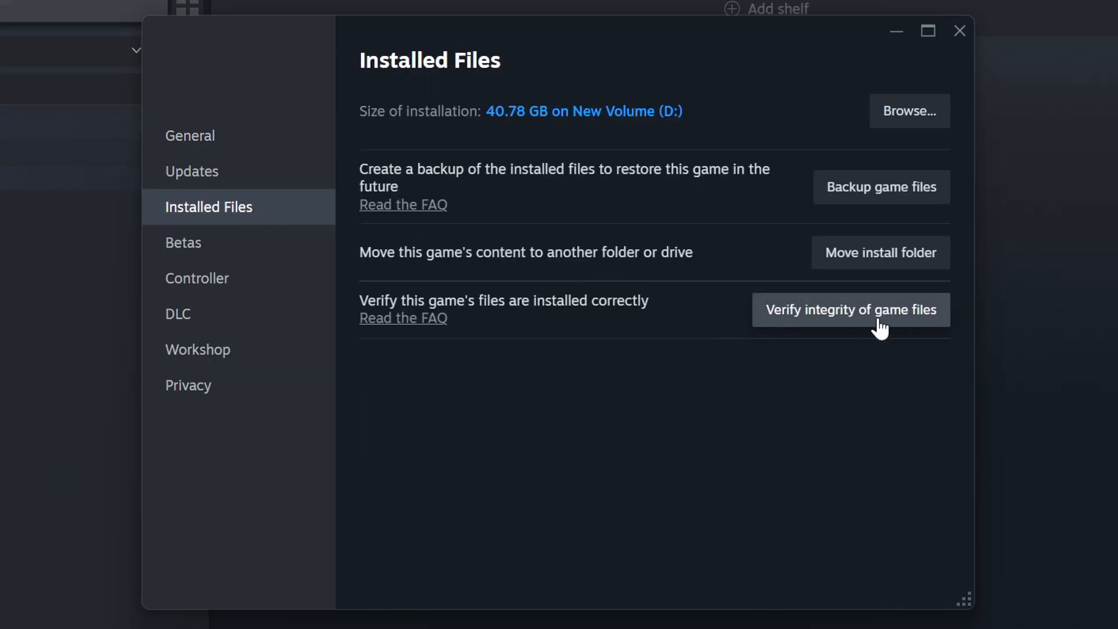
pyautogui.click(850, 309)
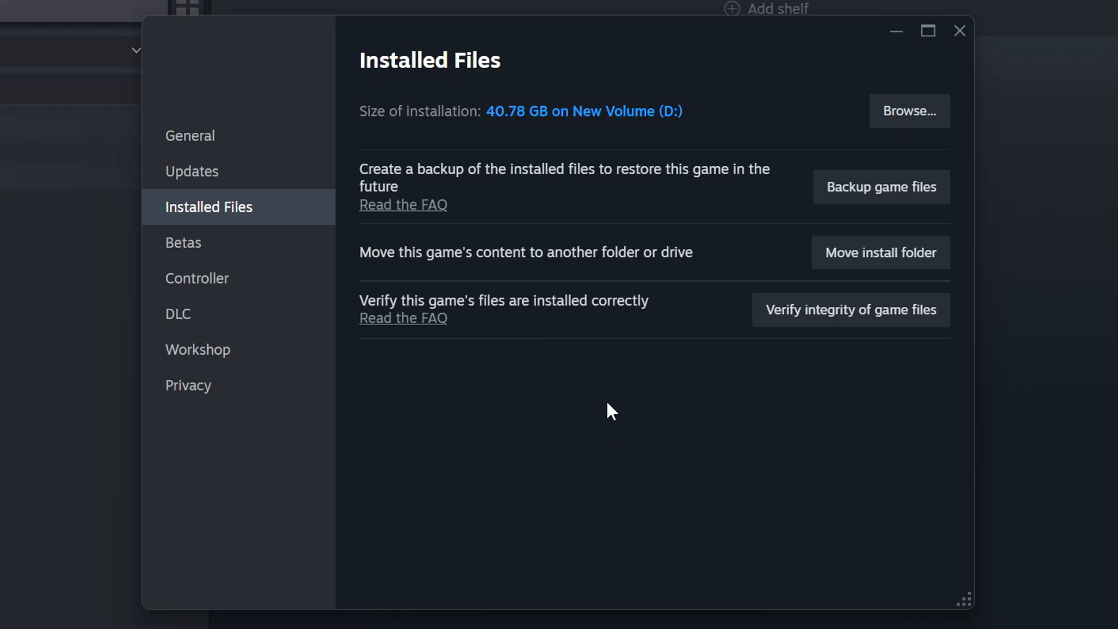
pyautogui.moveTo(910, 111)
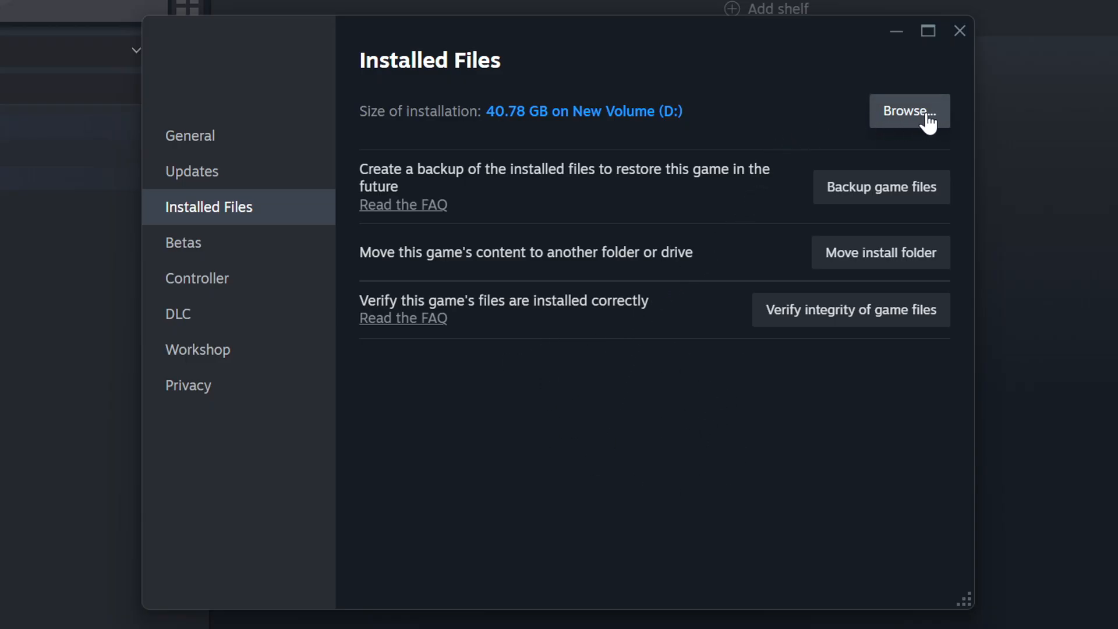
# - Open GAME's install folder in D:\SteamLibrary\steamapps\common and open the shortcut's Properties
pyautogui.click(910, 111)
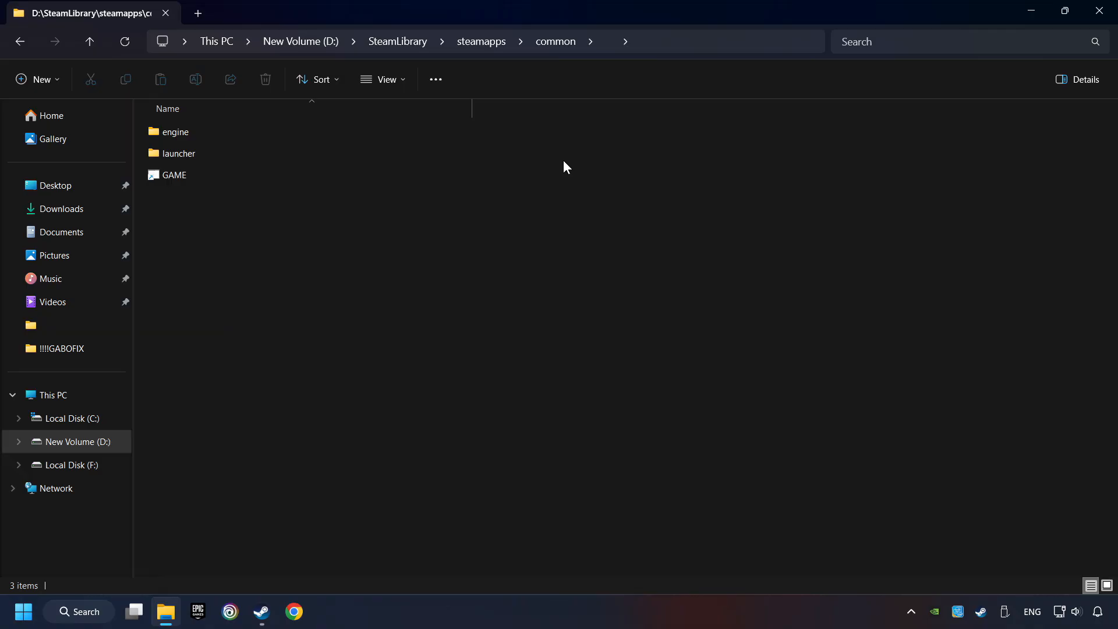
pyautogui.rightClick(173, 175)
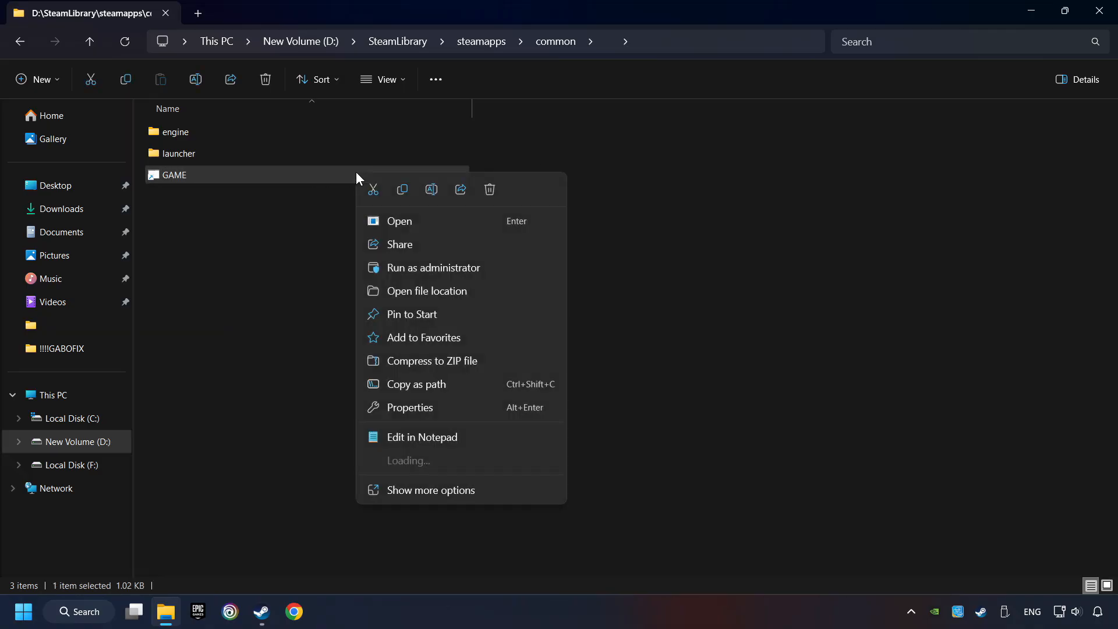
pyautogui.moveTo(457, 413)
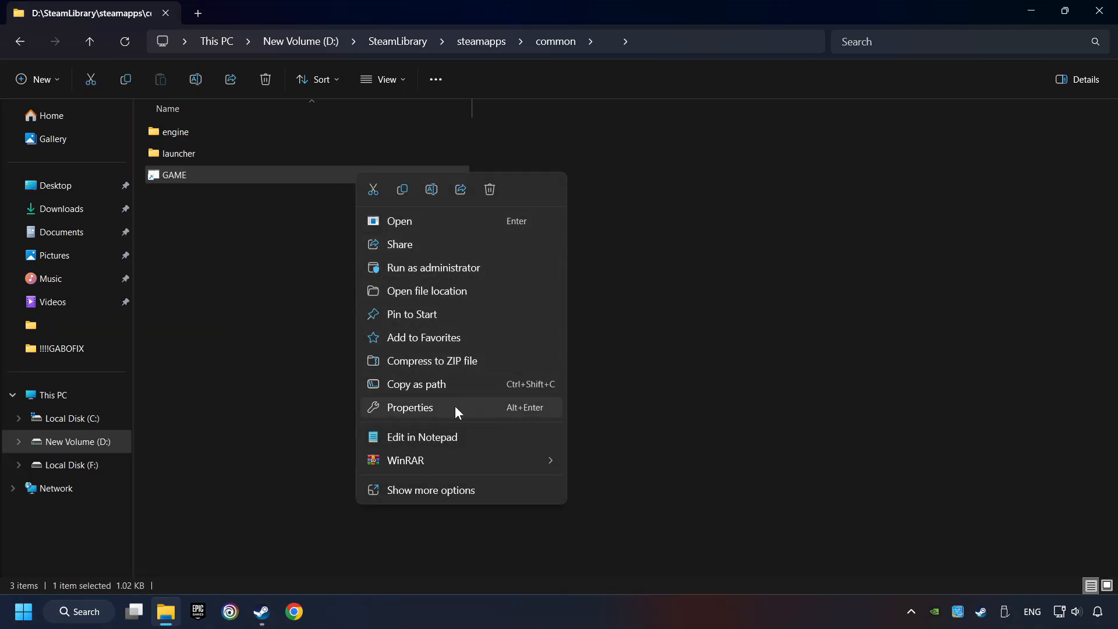
pyautogui.click(410, 407)
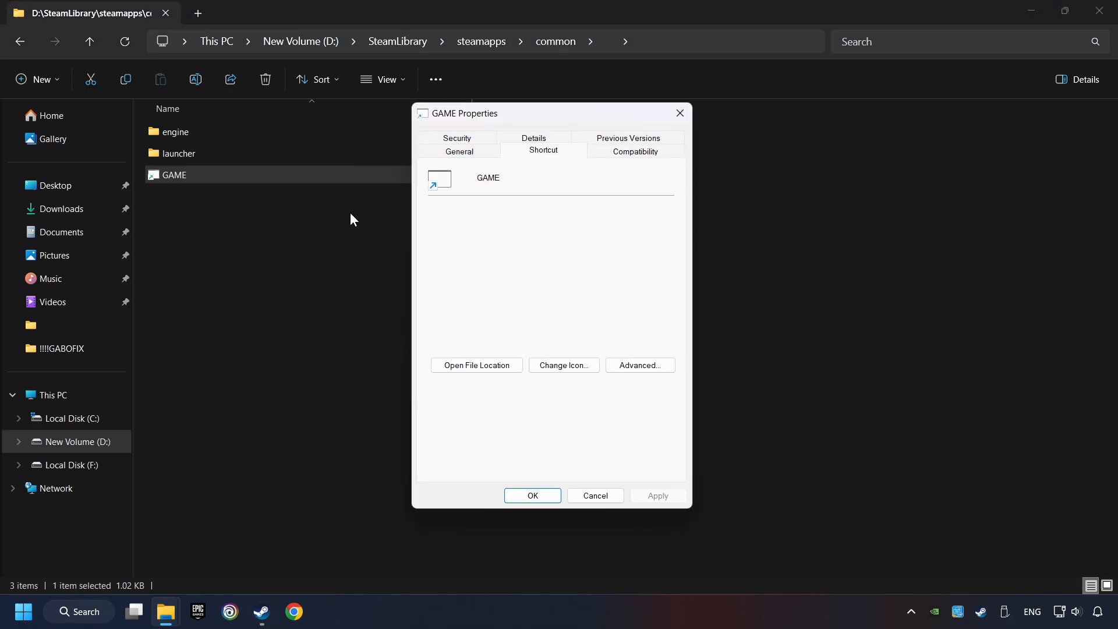
pyautogui.moveTo(635, 151)
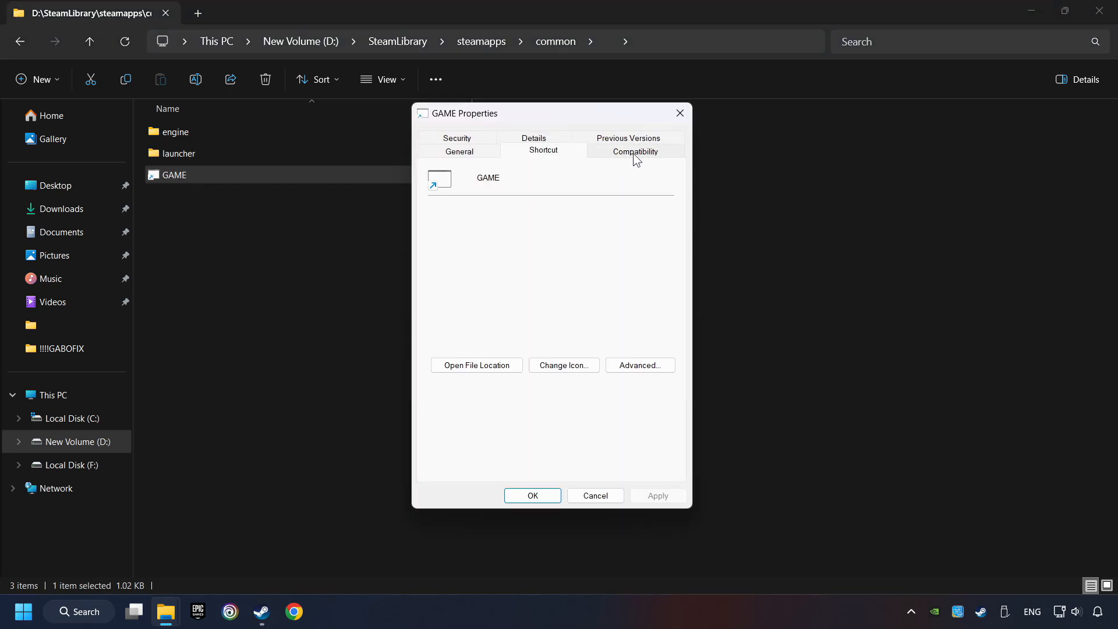
# - Enable Windows 8 compatibility, disable fullscreen optimizations, run as administrator, then apply and close
pyautogui.click(635, 152)
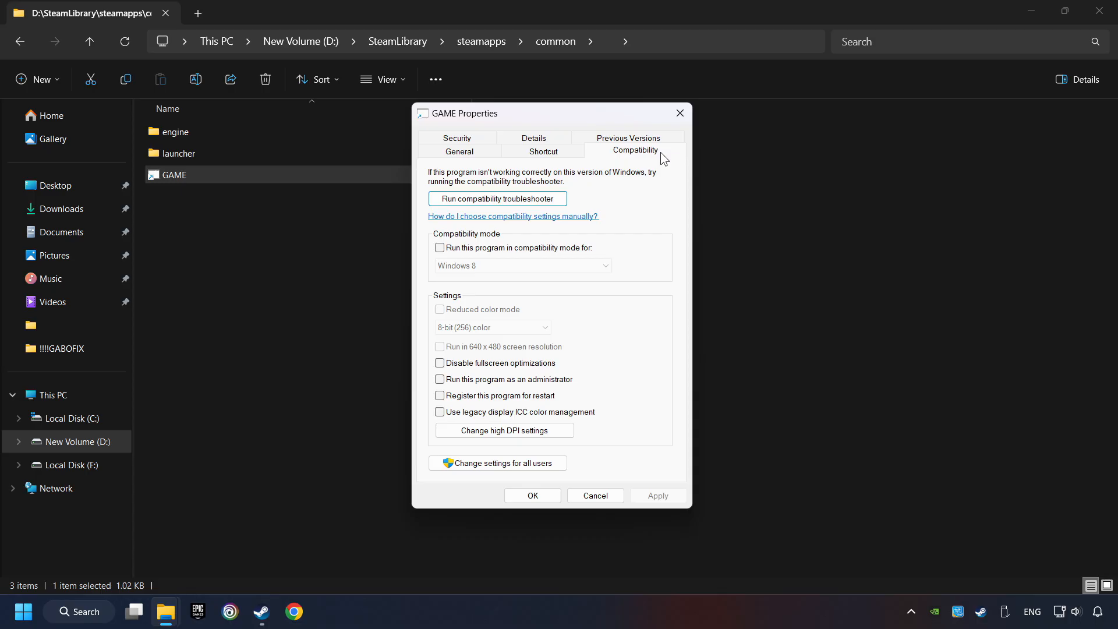
pyautogui.moveTo(556, 251)
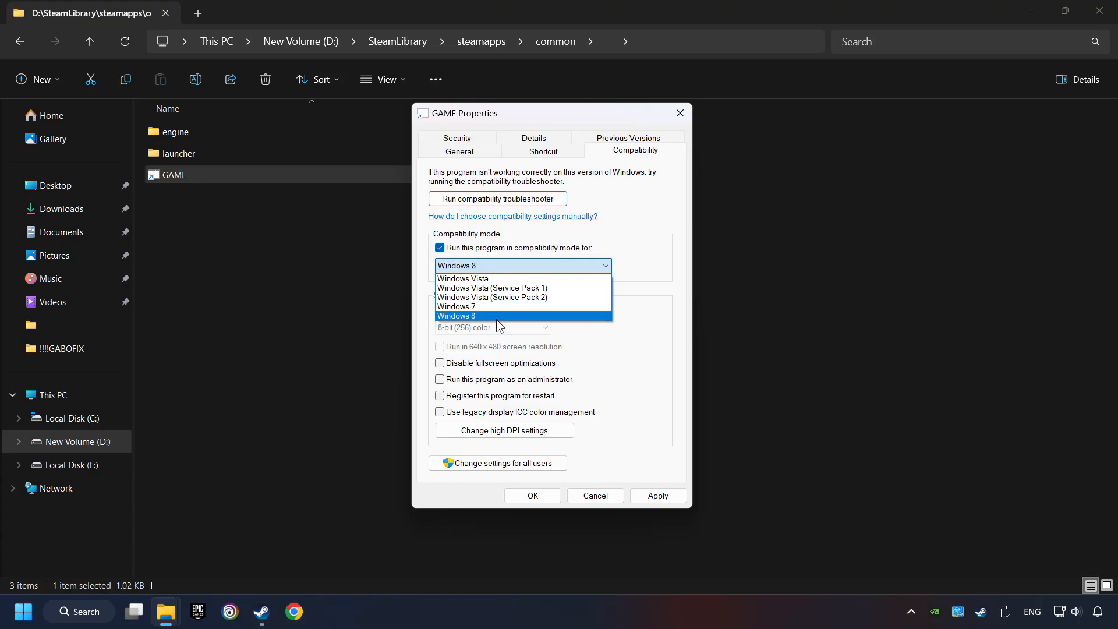
pyautogui.click(455, 315)
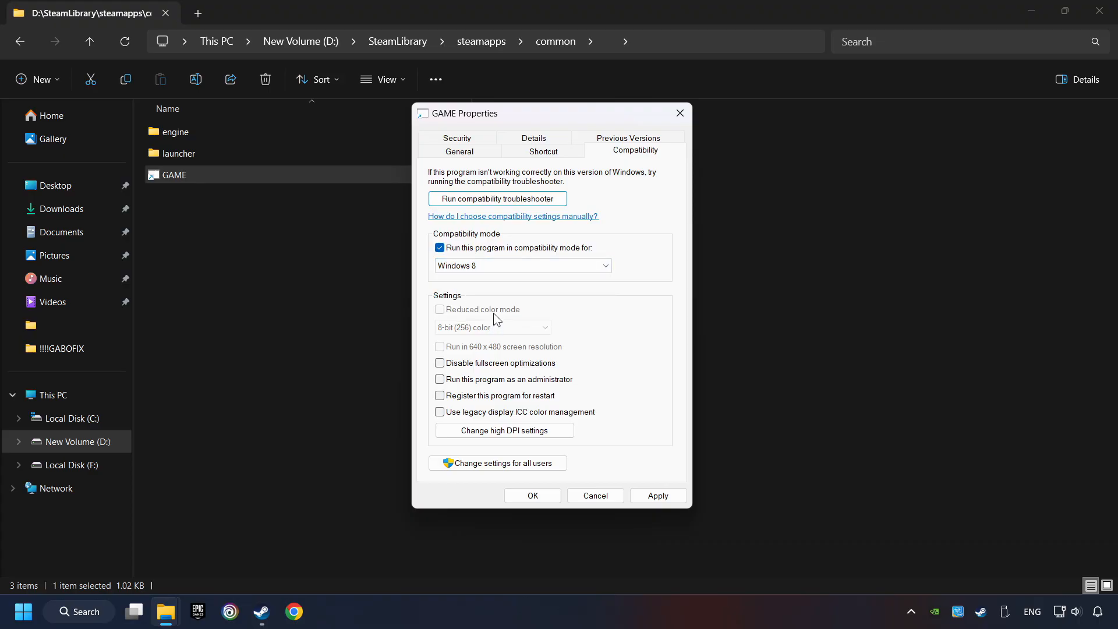
pyautogui.click(440, 363)
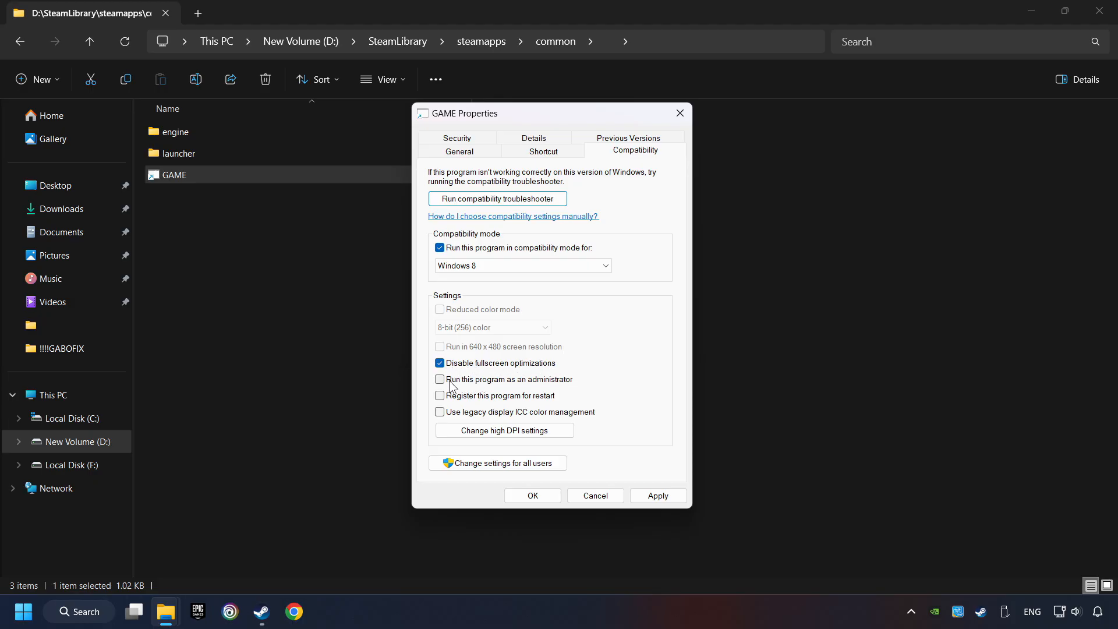
pyautogui.click(439, 380)
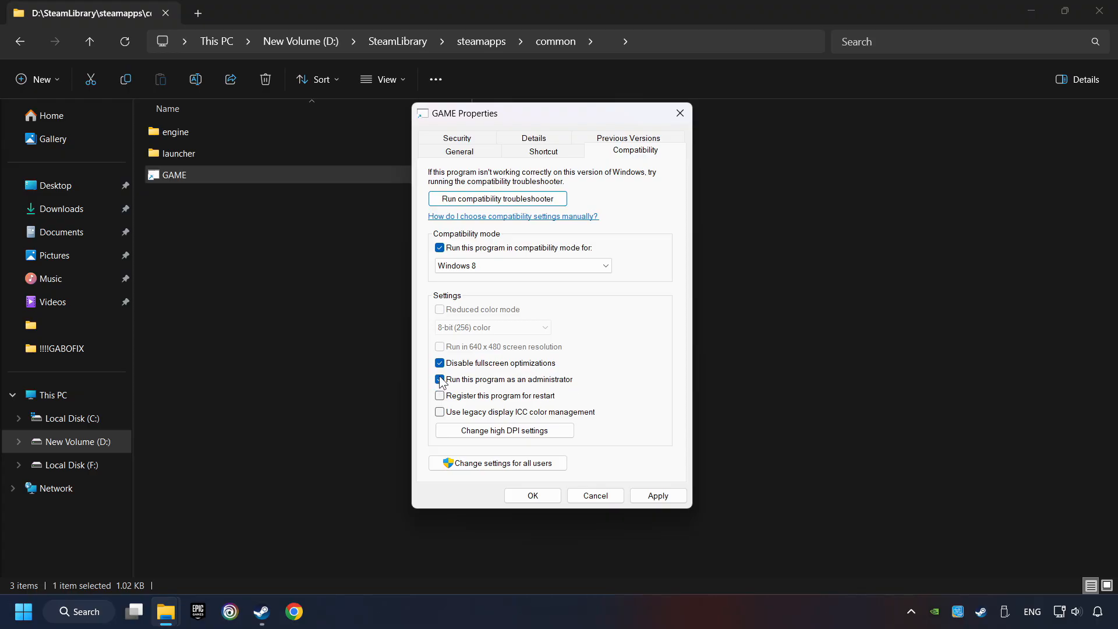
pyautogui.click(439, 379)
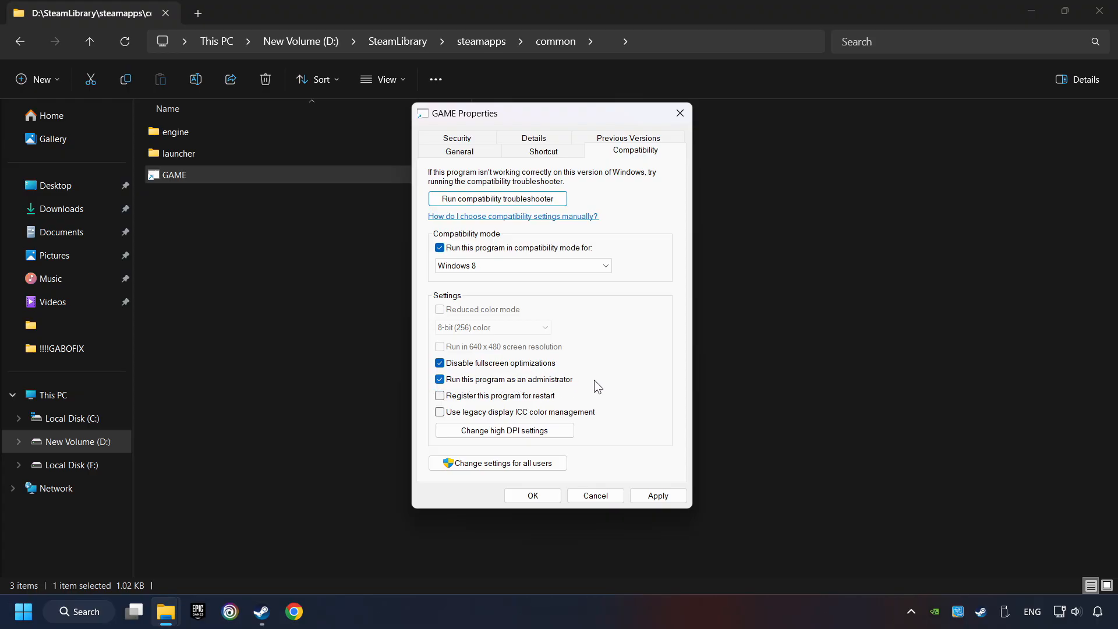
pyautogui.moveTo(586, 385)
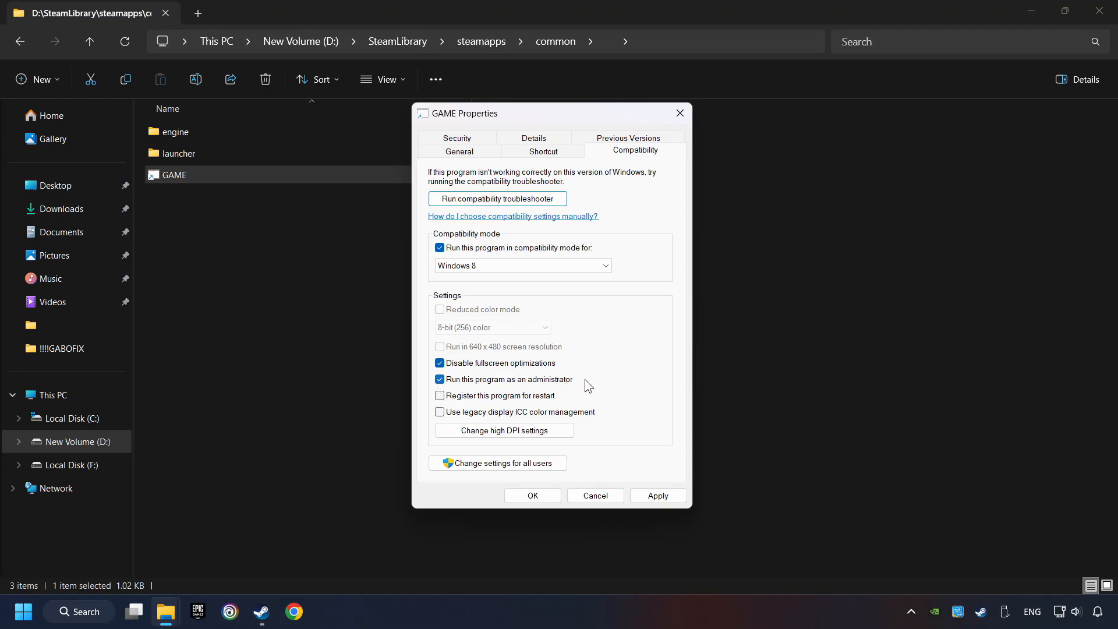
pyautogui.moveTo(594, 391)
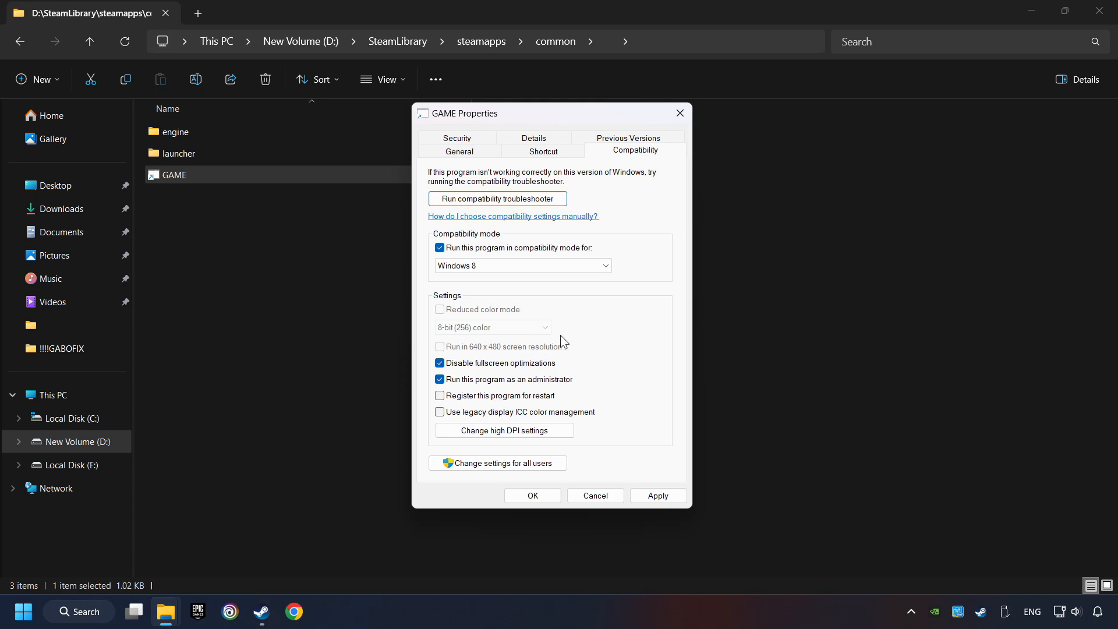
pyautogui.moveTo(509, 355)
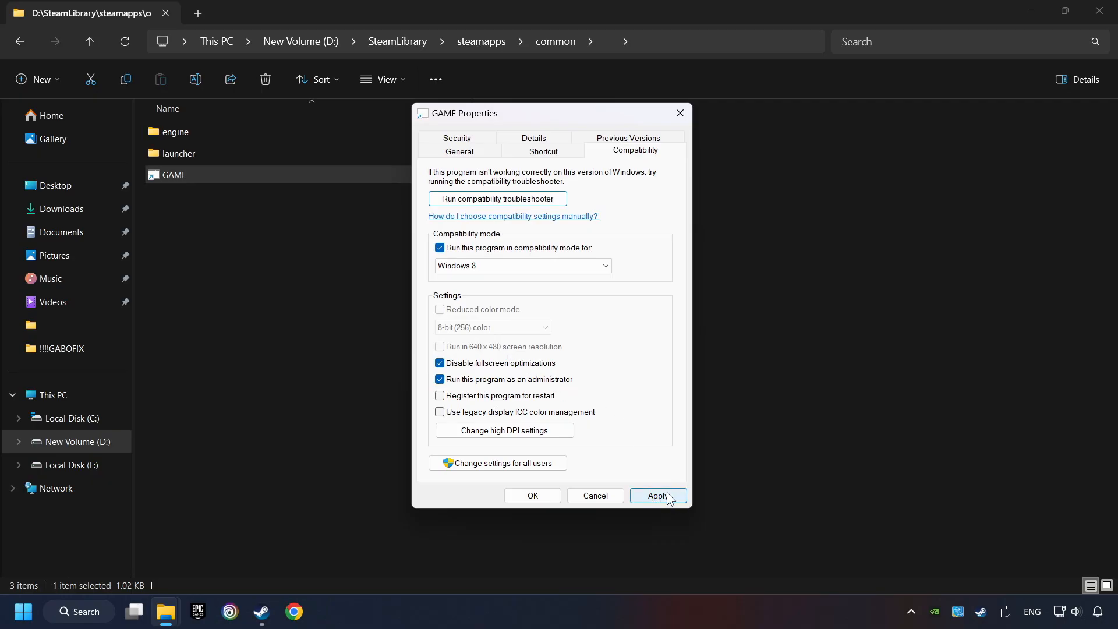
pyautogui.click(657, 496)
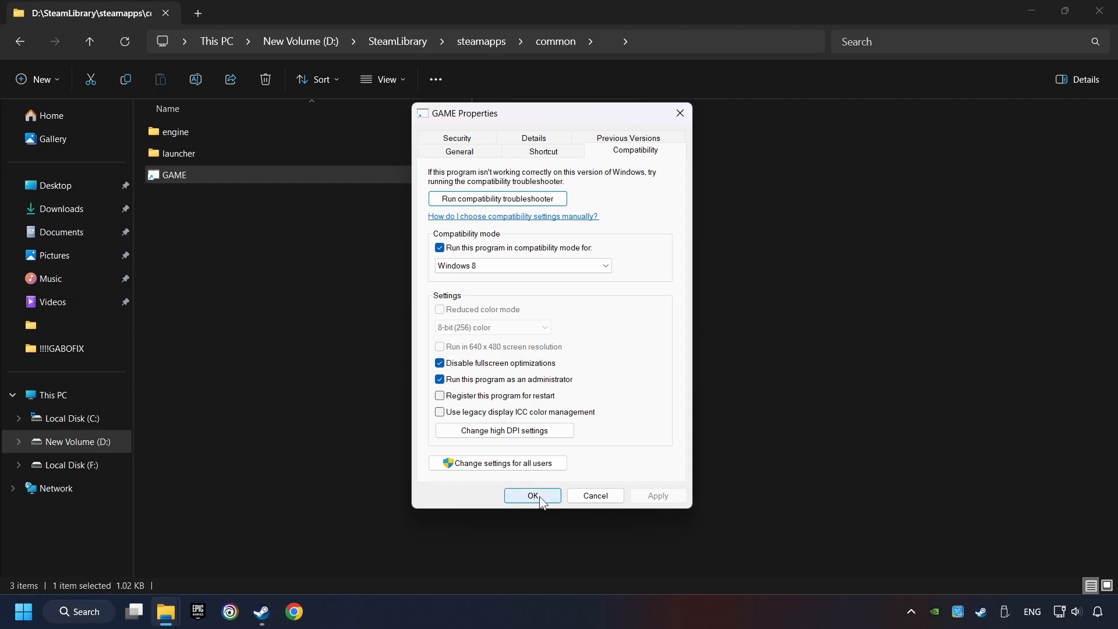
pyautogui.click(531, 495)
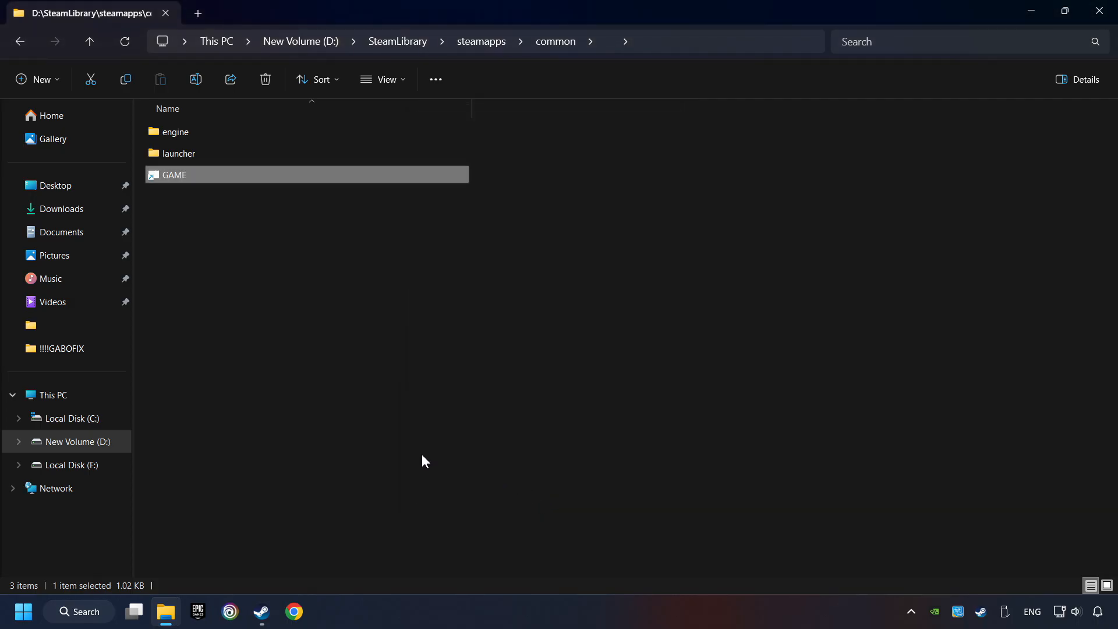
pyautogui.moveTo(438, 280)
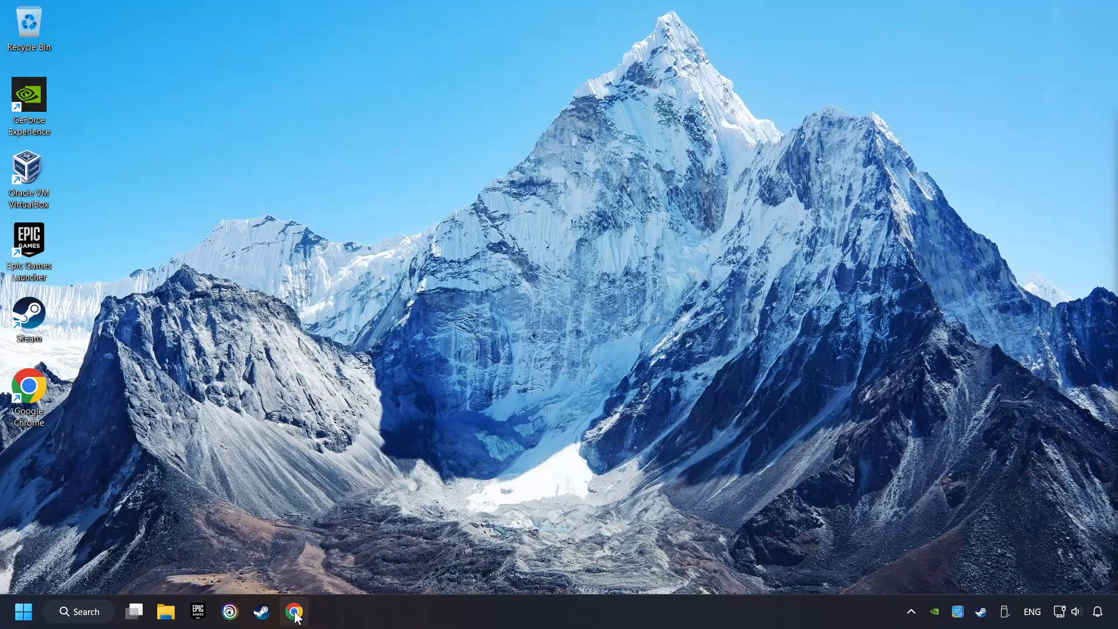
# - Open the latest supported VC++ redist page in a new tab, then download the DirectX web installer
pyautogui.click(294, 611)
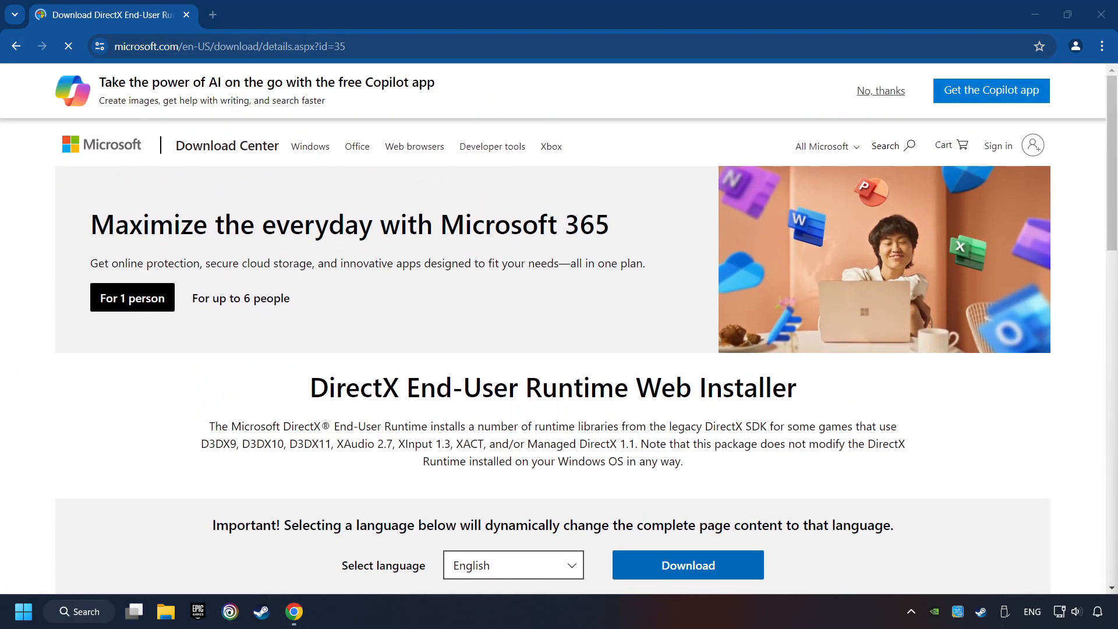
pyautogui.write('https://learn.microsoft.com/en-us/cpp/windows/latest-supported-vc-redist?view=msvc-160')
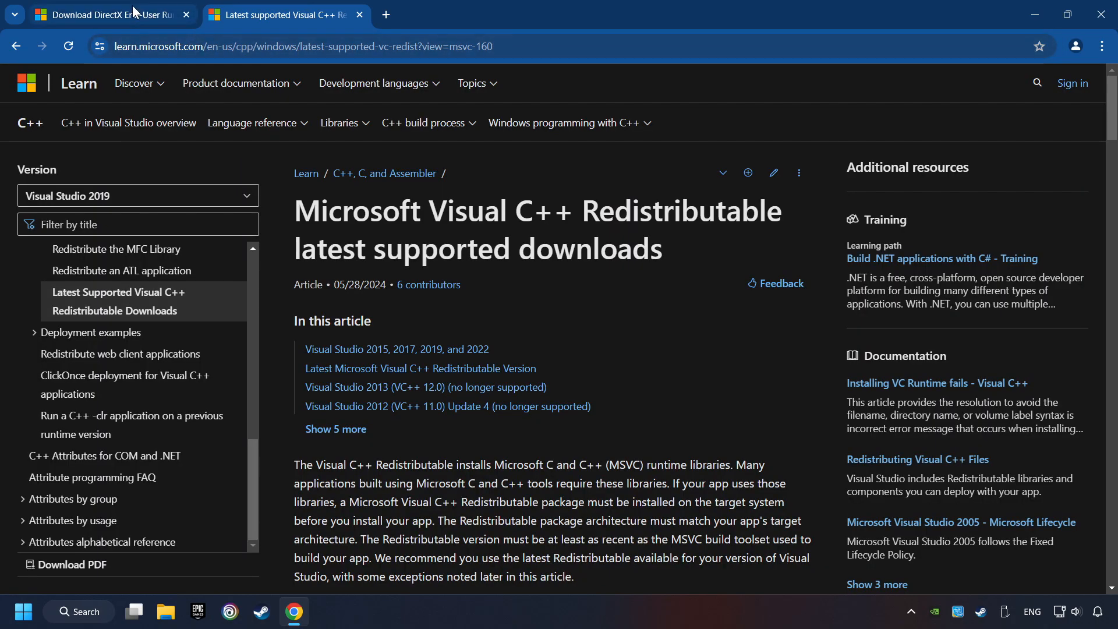
pyautogui.click(111, 14)
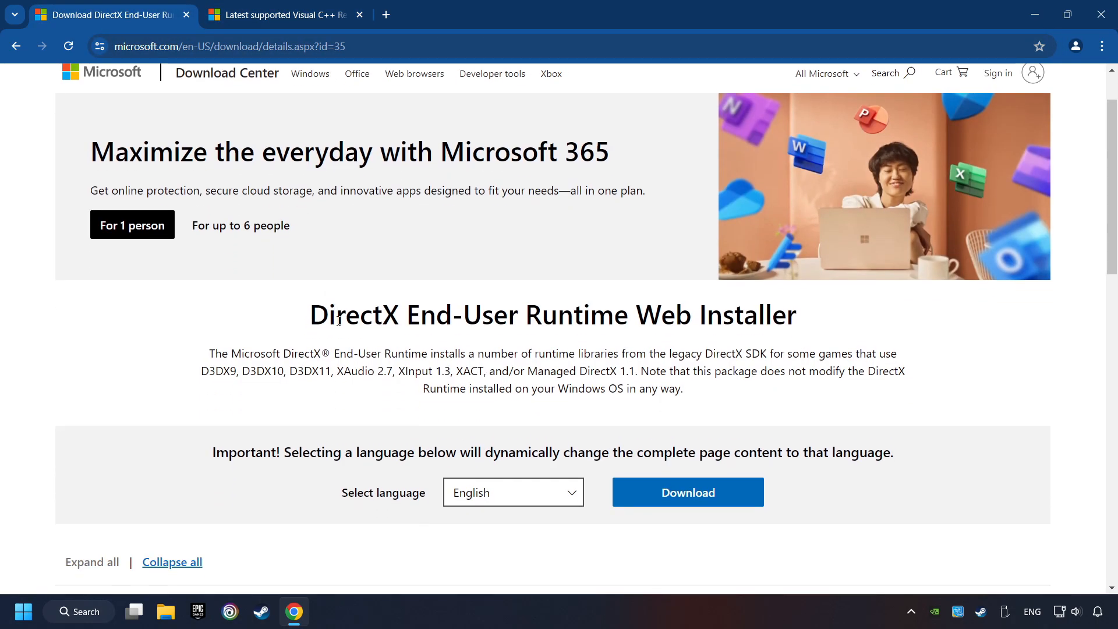
pyautogui.scroll(-3)
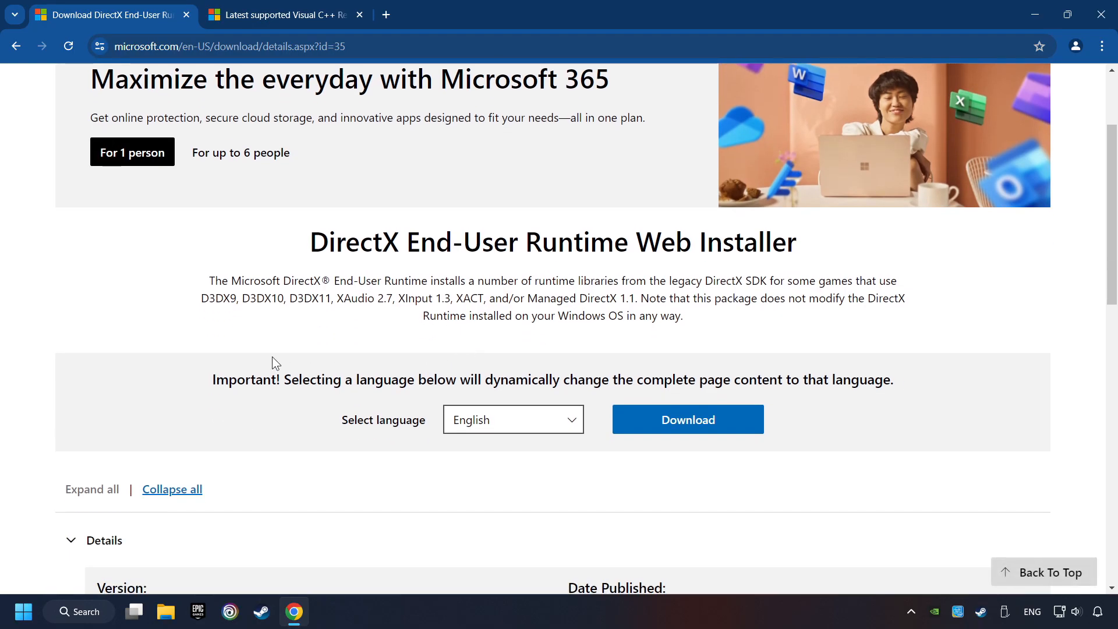
pyautogui.click(687, 420)
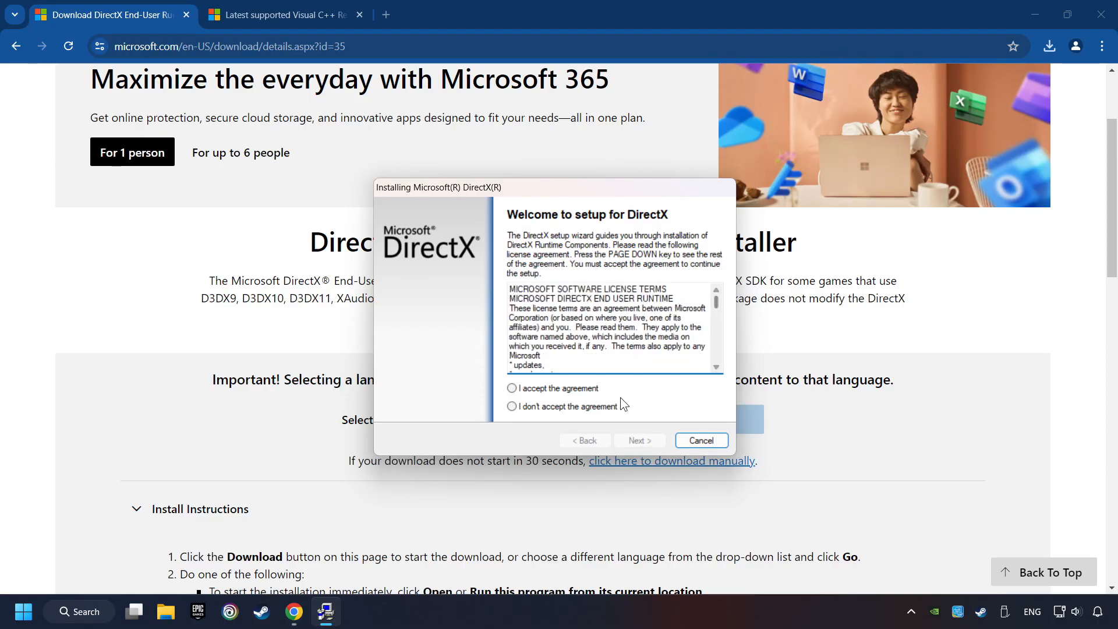
# - Accept the DirectX license, untick the Bing Bar, and finish setup, which reports DirectX is already present
pyautogui.click(512, 388)
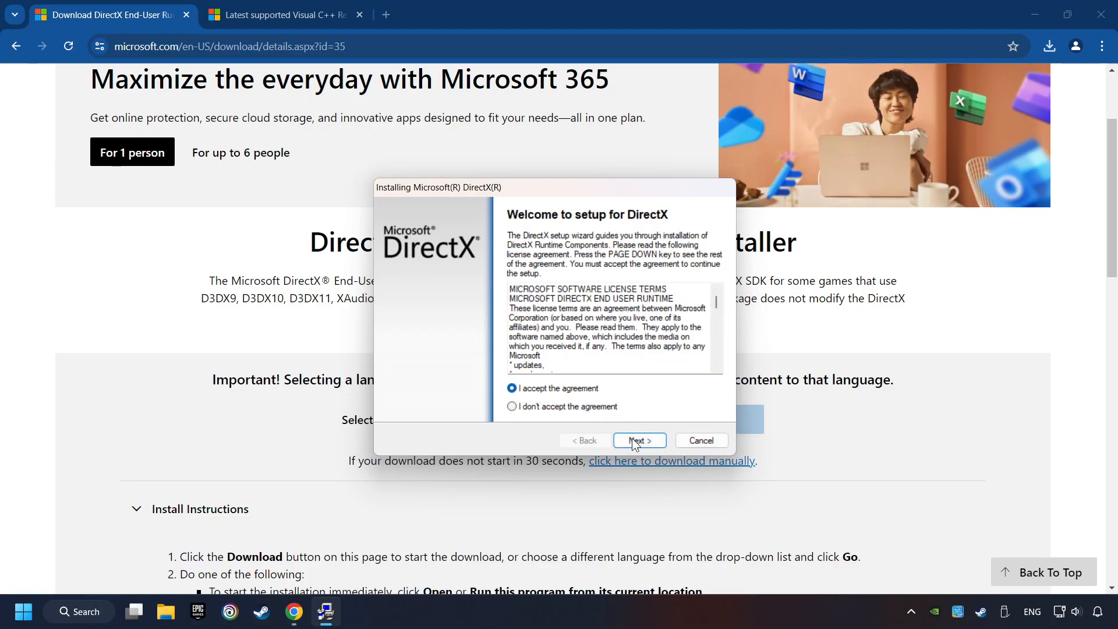
pyautogui.click(638, 441)
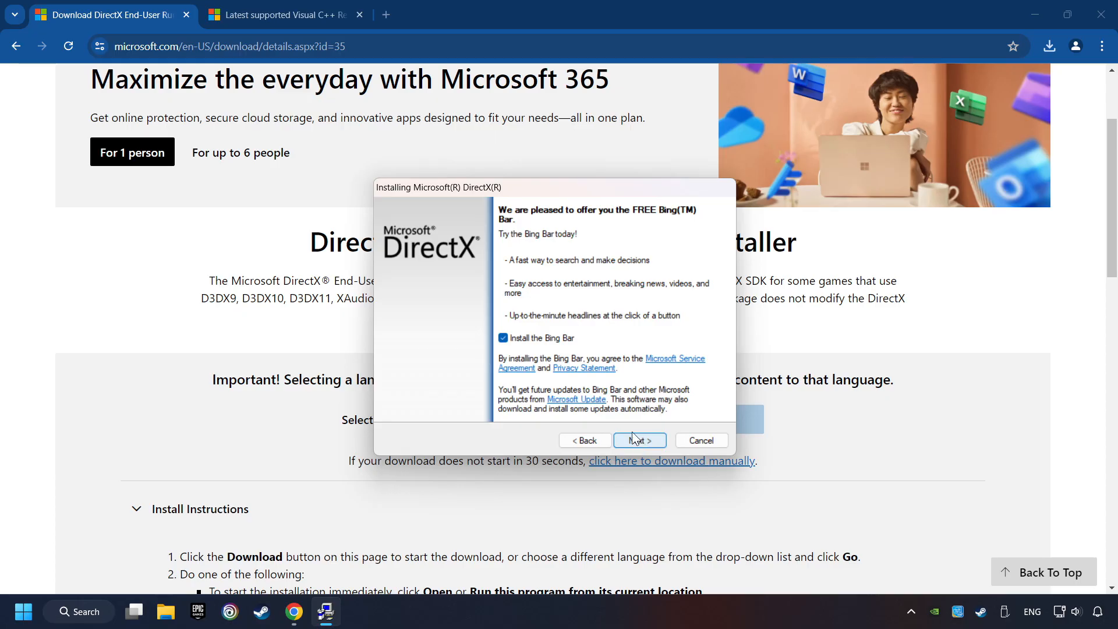
pyautogui.click(502, 338)
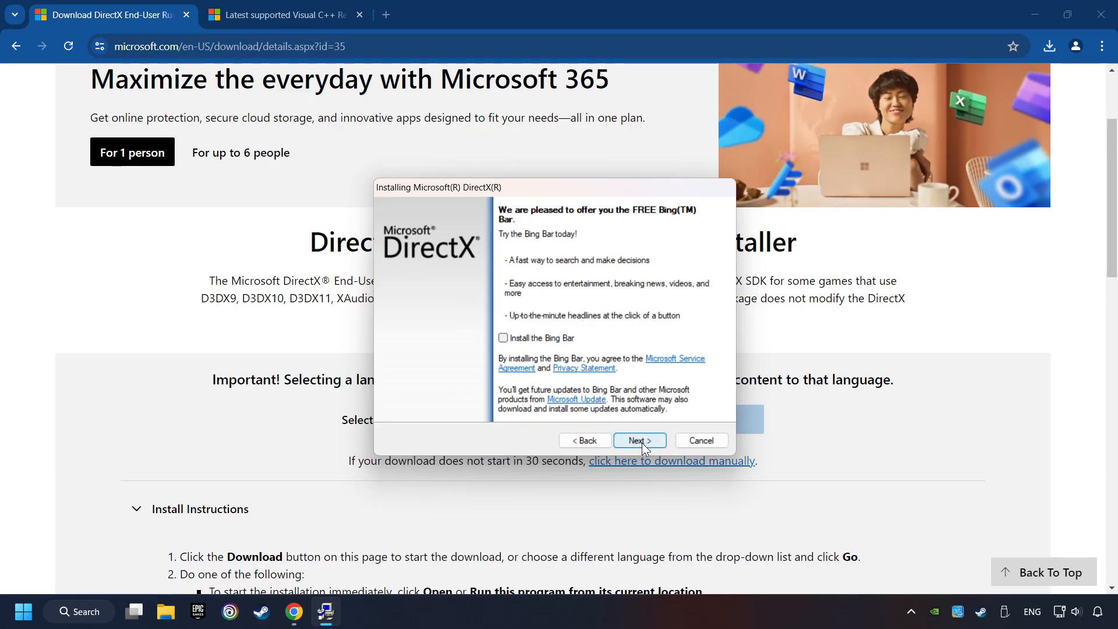
pyautogui.click(639, 440)
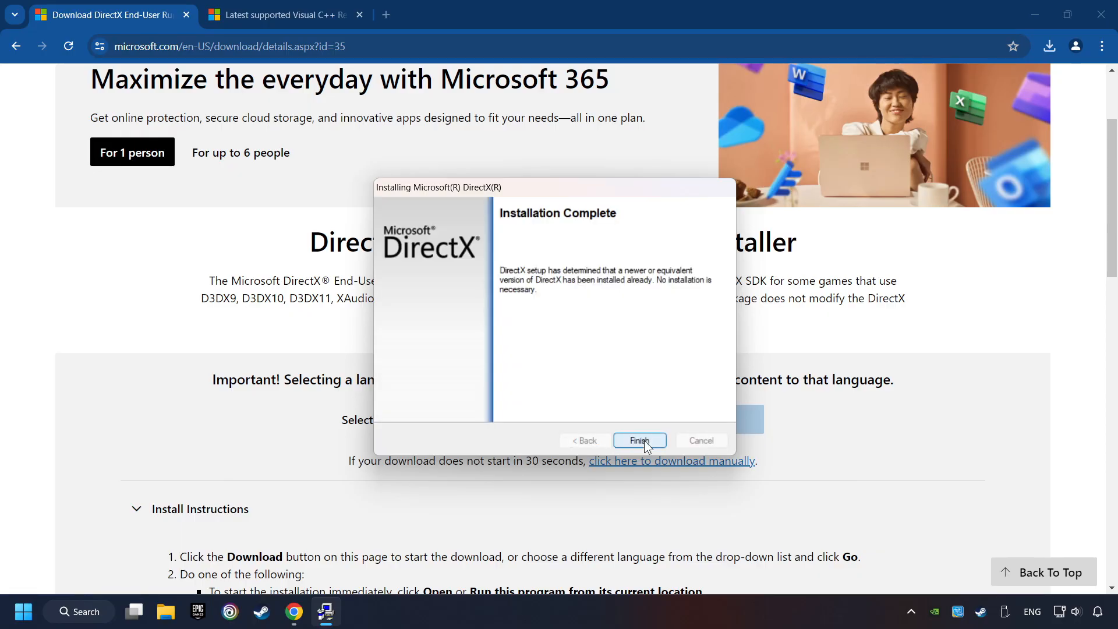
pyautogui.click(640, 441)
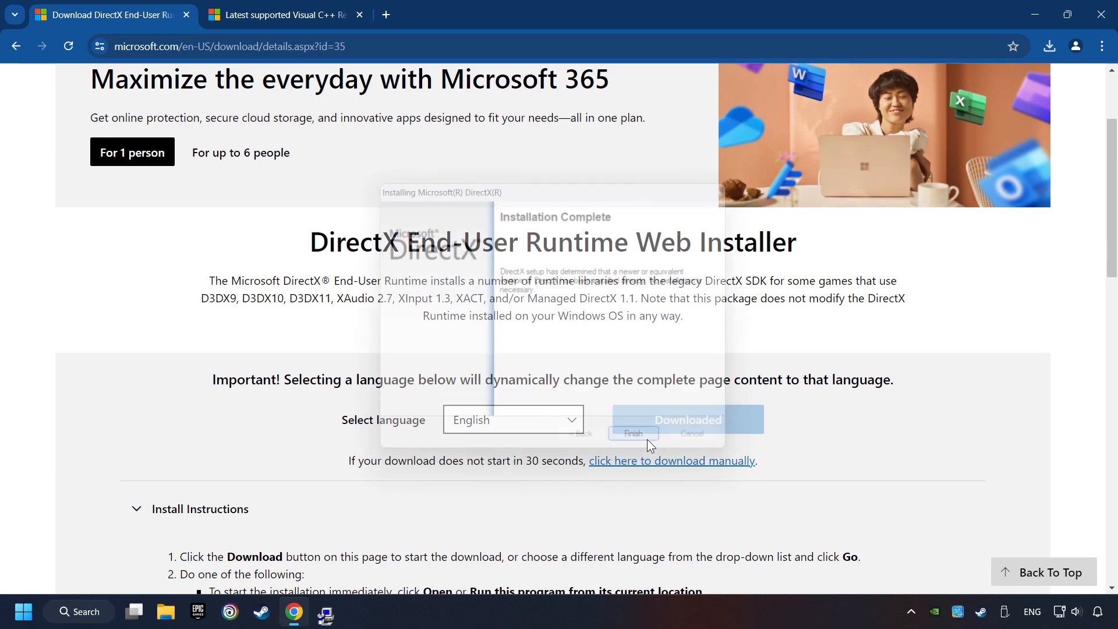
pyautogui.click(633, 433)
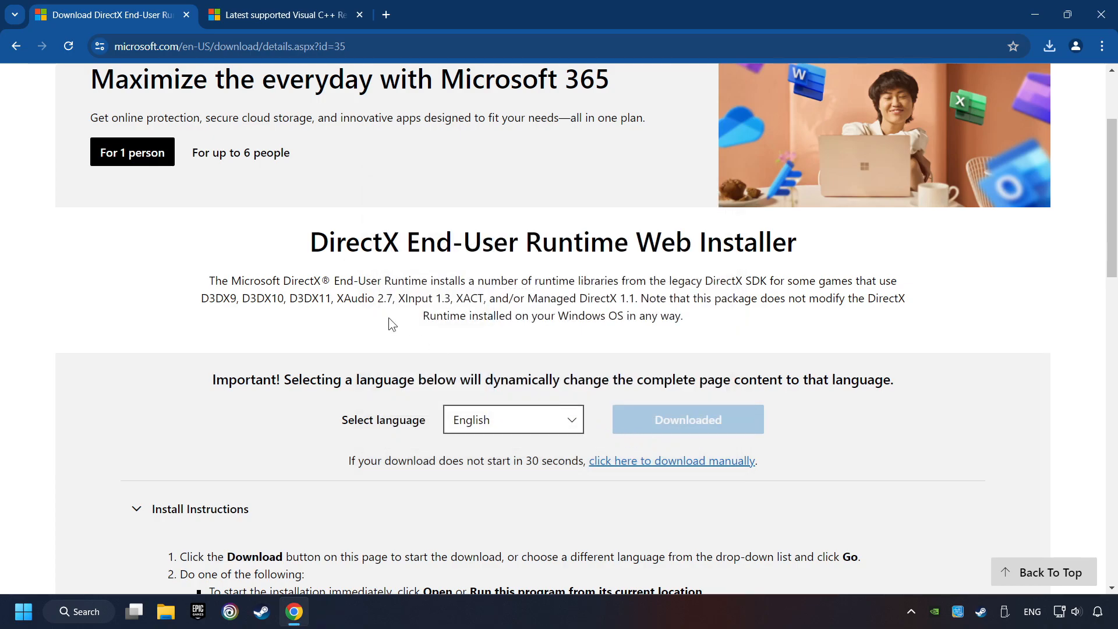
pyautogui.click(282, 14)
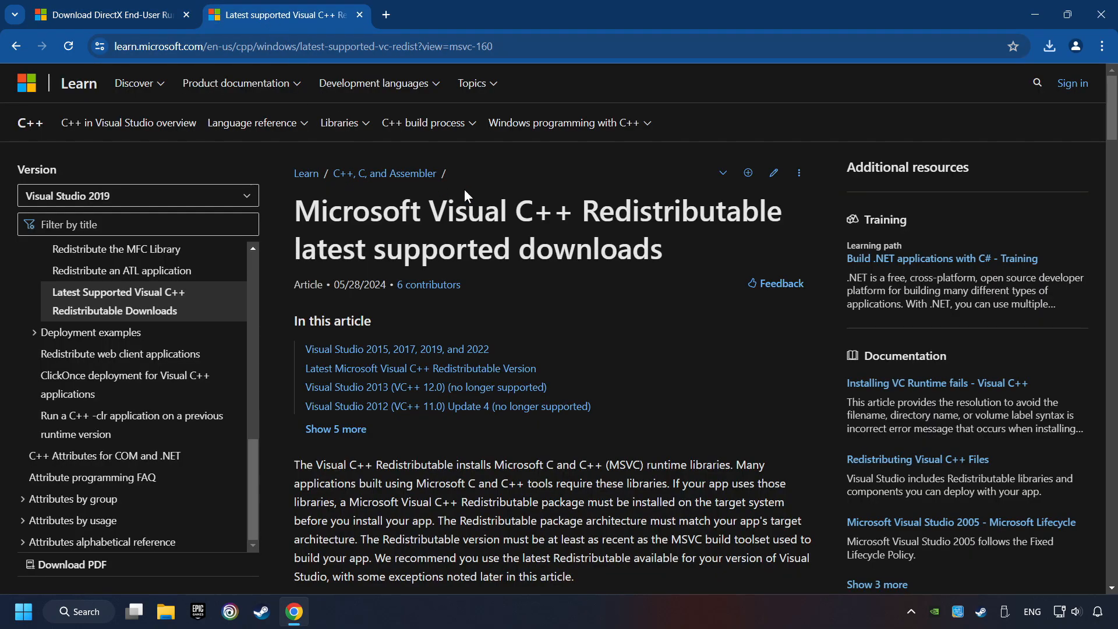
# - Scroll to the download table and run vc_redist.arm64.exe from Chrome's downloads list
pyautogui.scroll(-3)
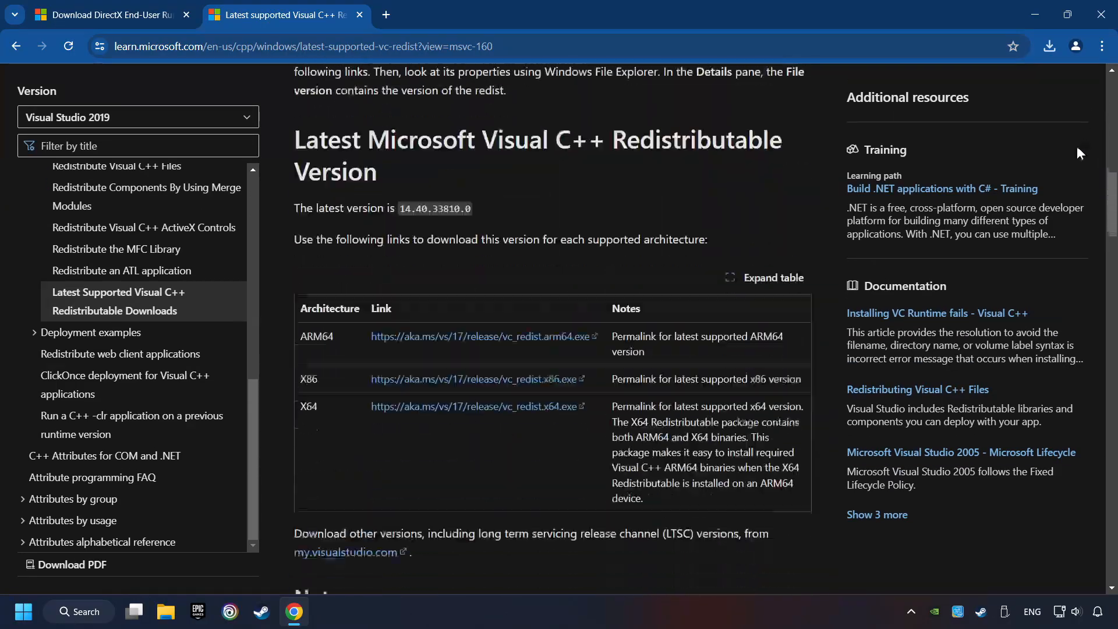
pyautogui.scroll(-3)
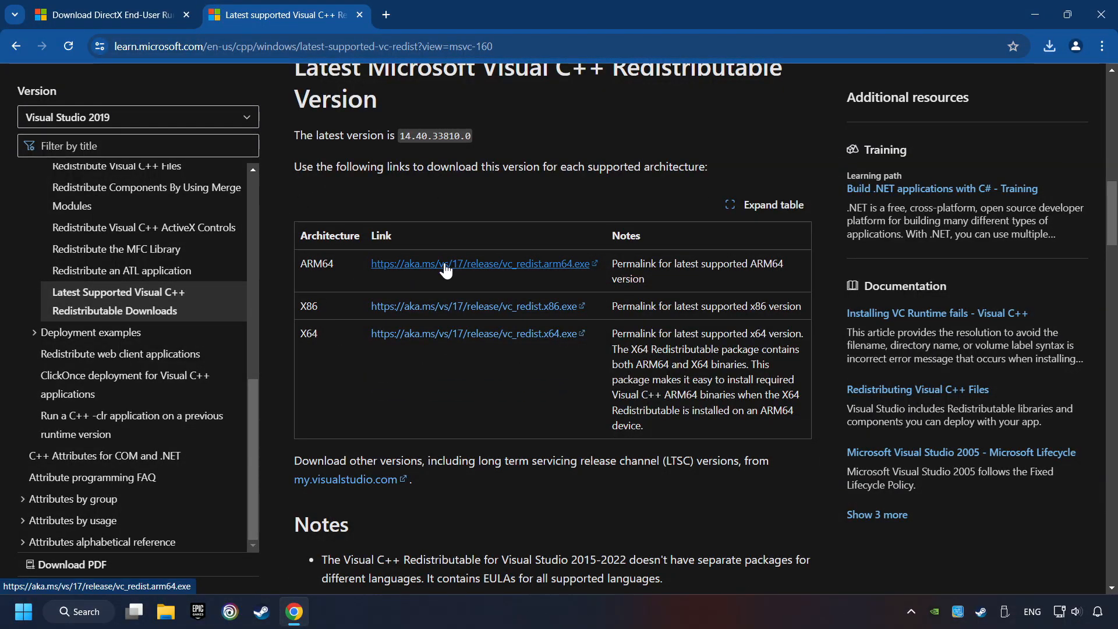
pyautogui.moveTo(454, 335)
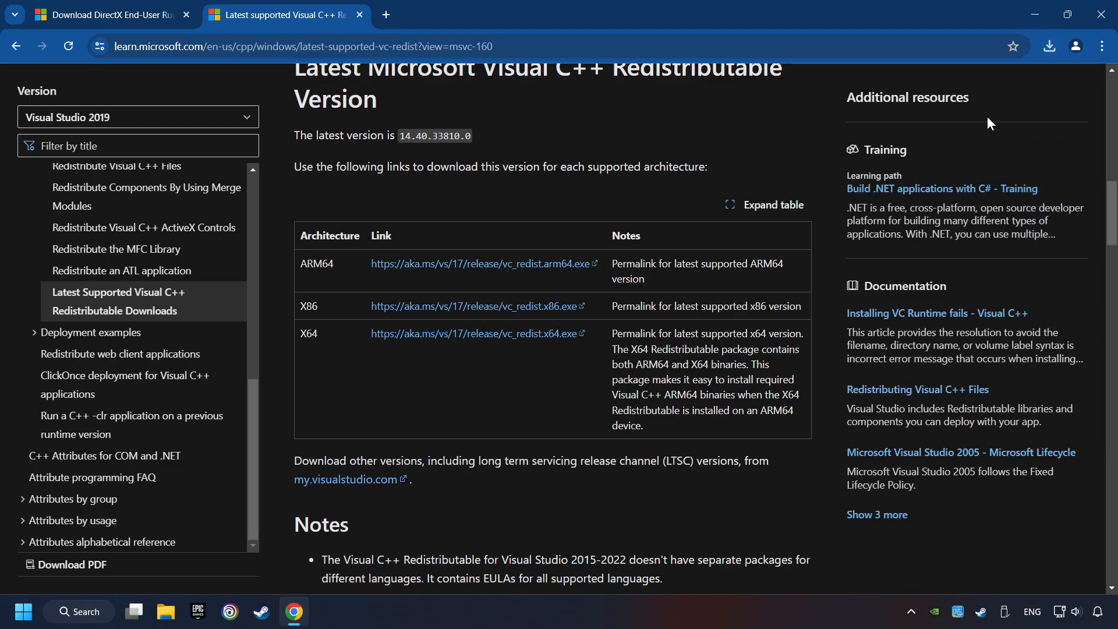
pyautogui.click(1048, 46)
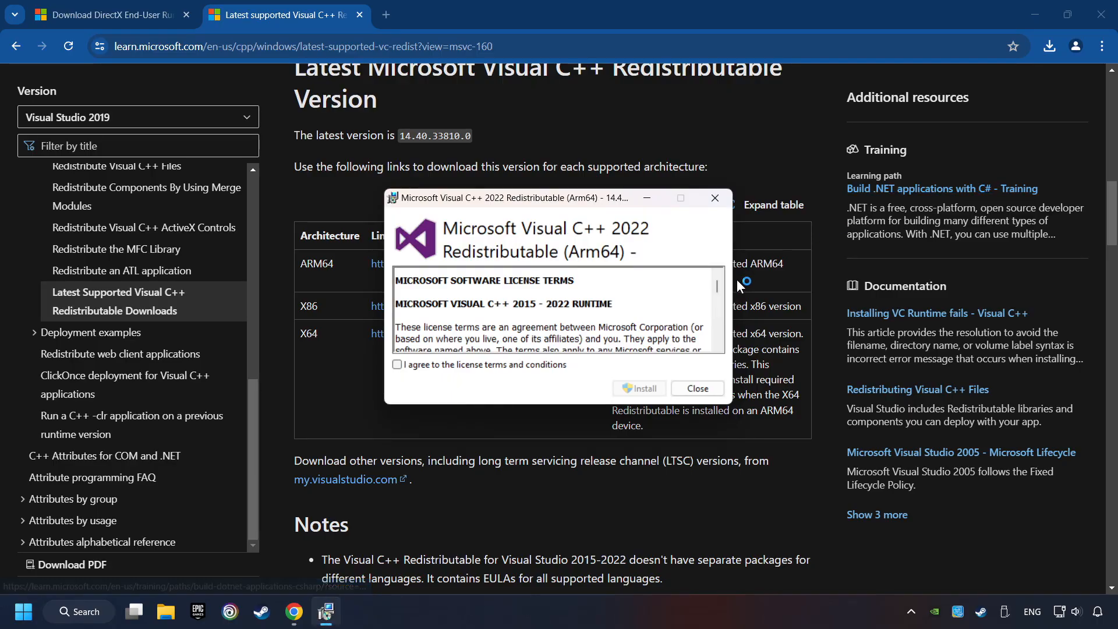
# - Agree to the Arm64 license and attempt installing it, then close after the unsupported-processor failure
pyautogui.click(397, 365)
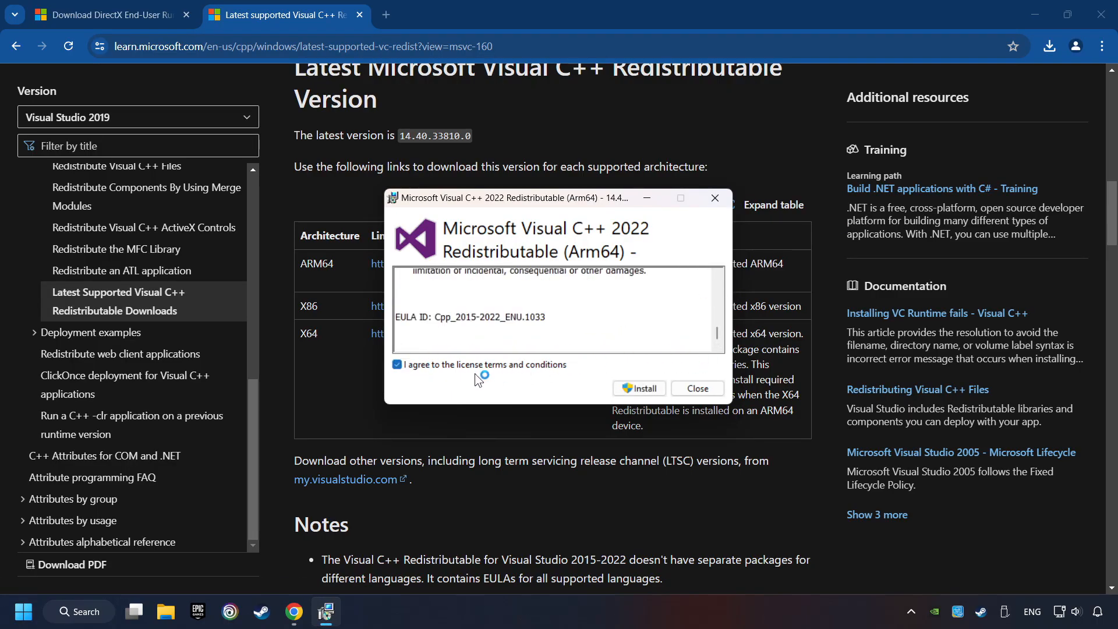
pyautogui.click(639, 389)
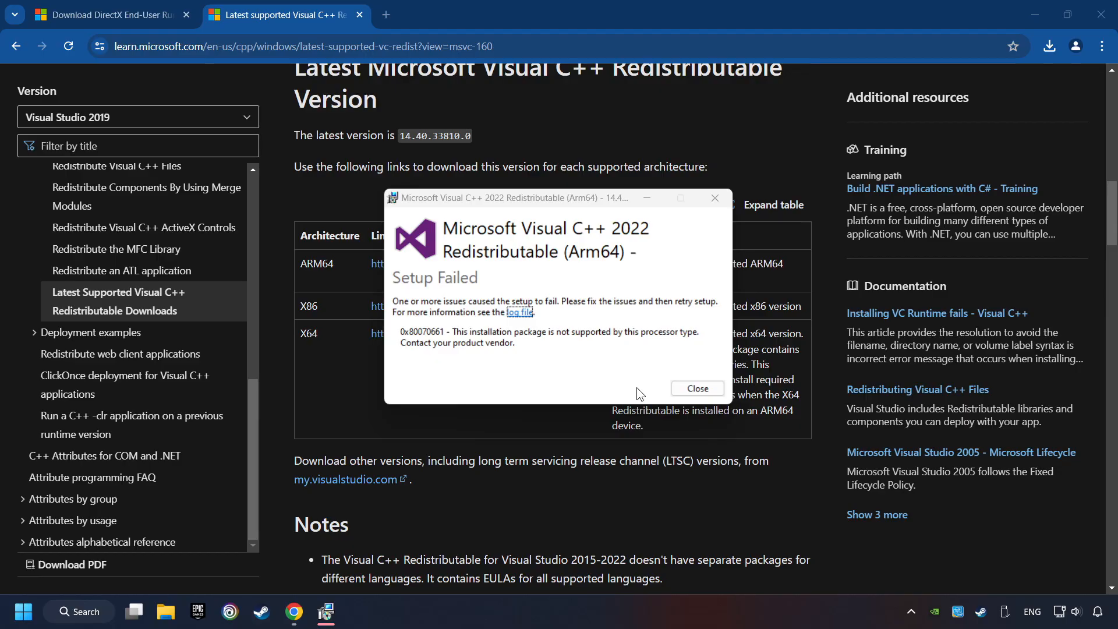
pyautogui.moveTo(644, 322)
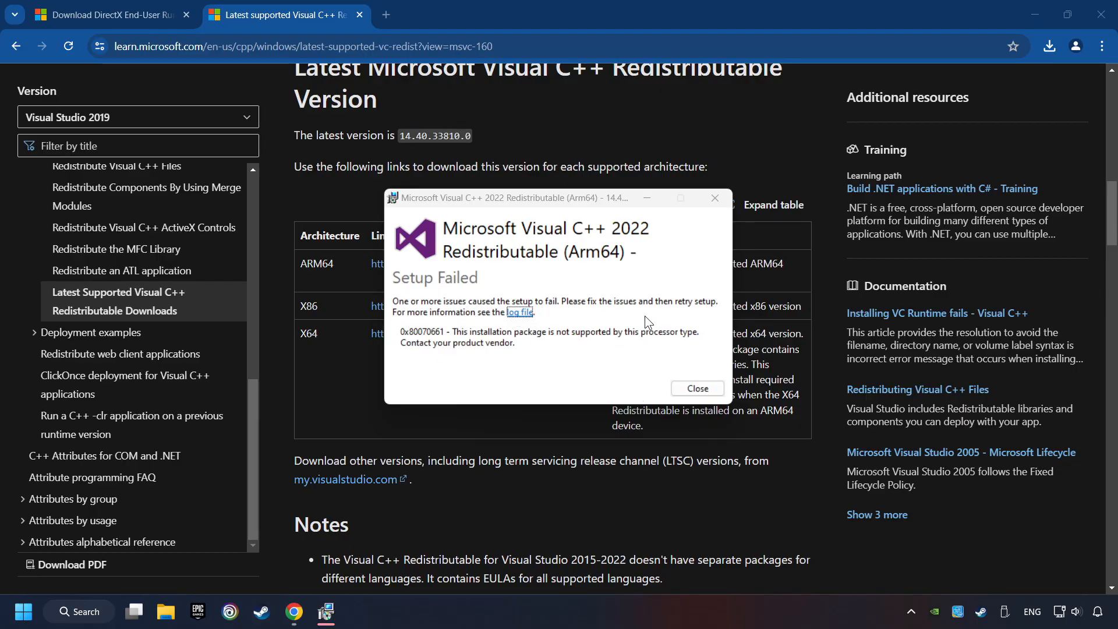
pyautogui.moveTo(634, 328)
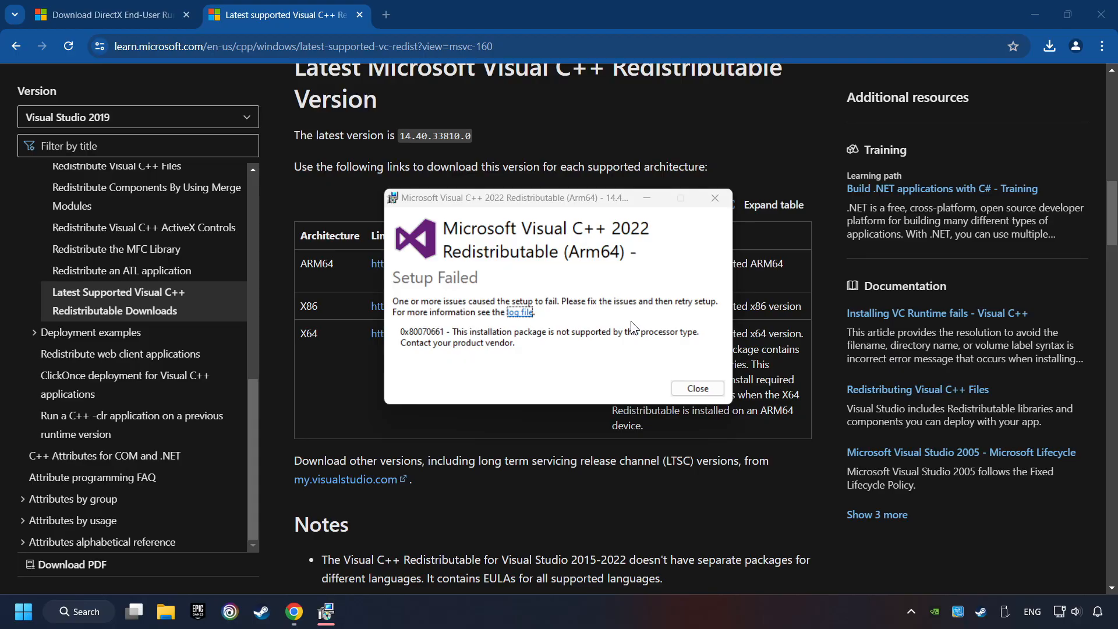
pyautogui.click(696, 388)
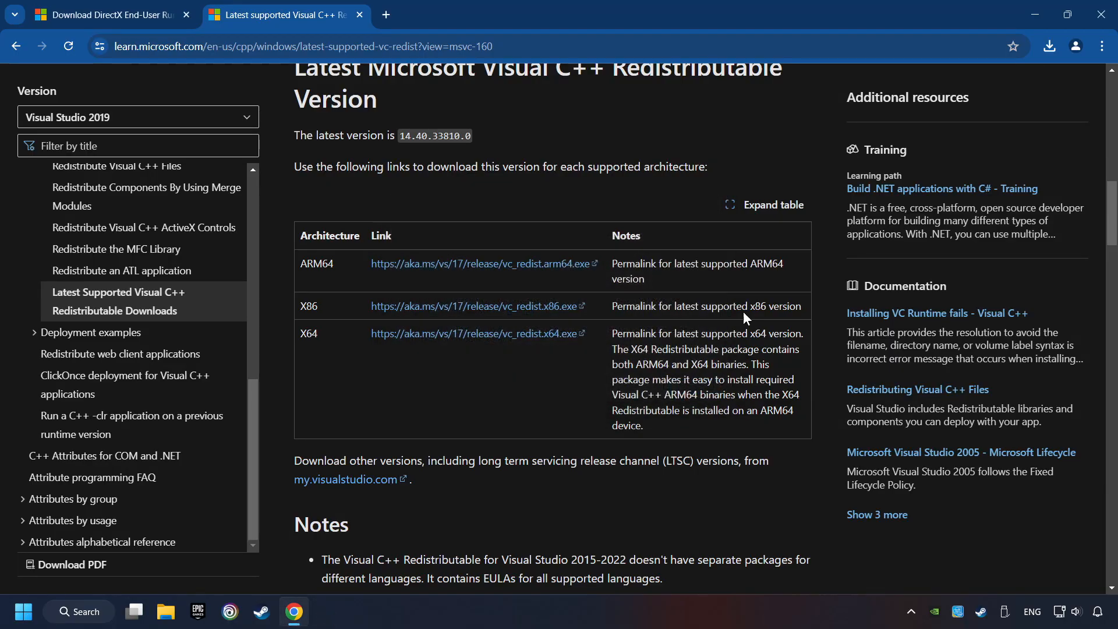
# - Install vc_redist.x86.exe (14.40.33810), close without restarting, and launch vc_redist.x64.exe
pyautogui.click(1048, 46)
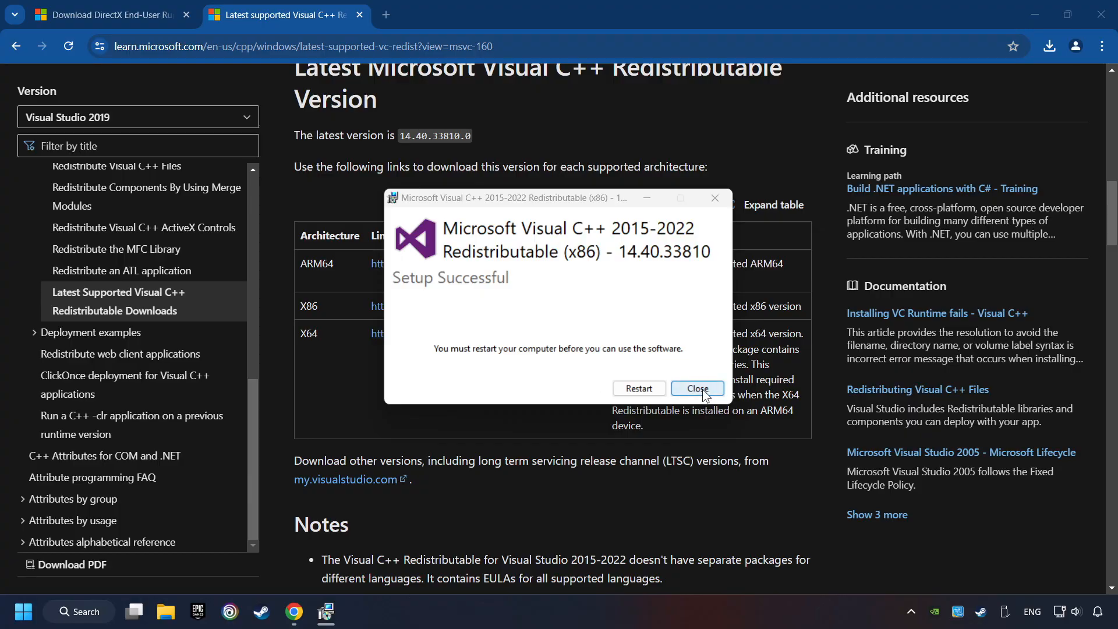
pyautogui.click(697, 388)
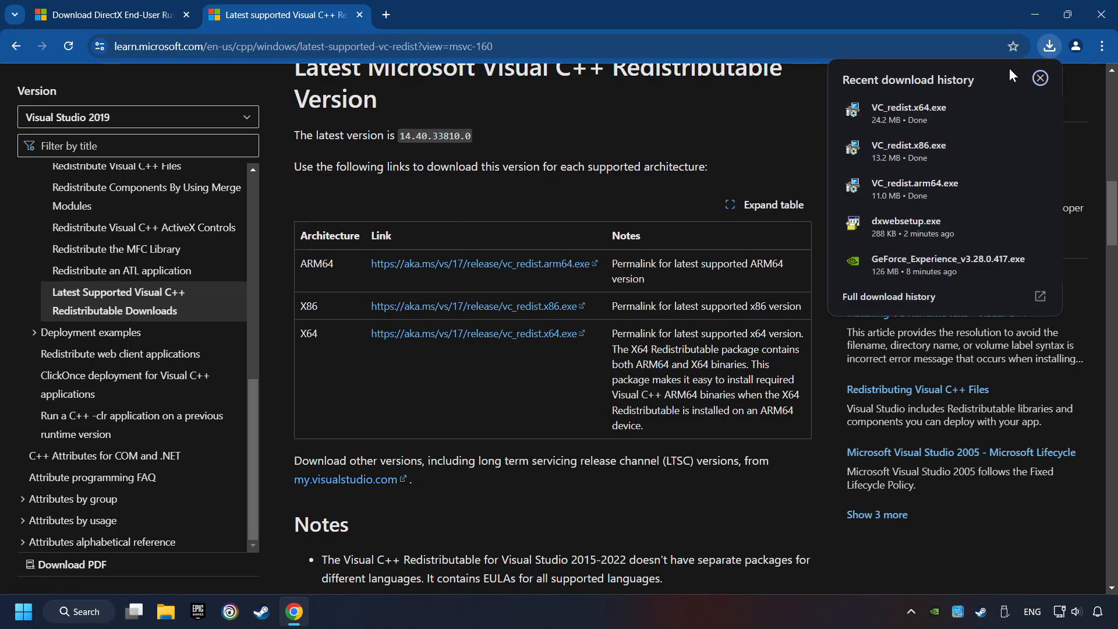
pyautogui.click(1039, 78)
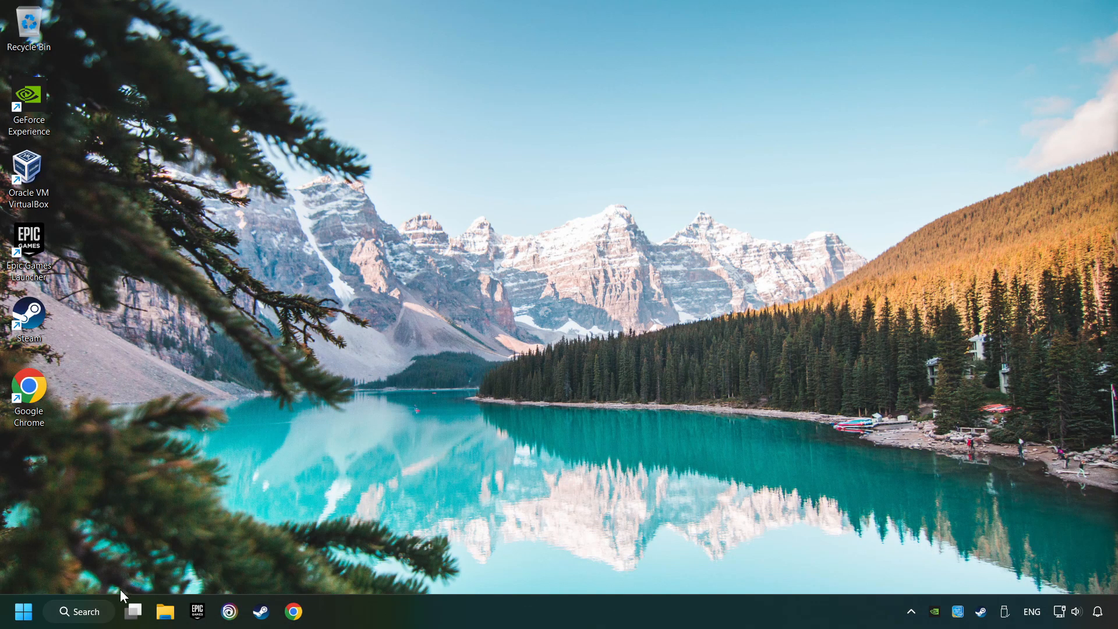
# - Search 'updates' and run Check for updates, confirming Windows is up to date
pyautogui.click(78, 610)
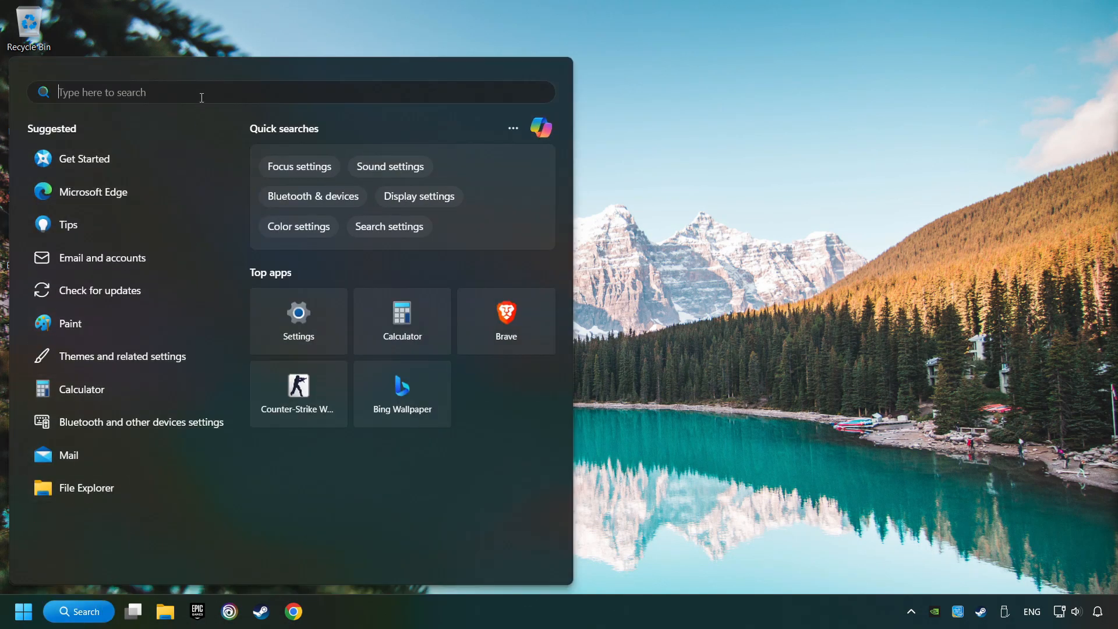
pyautogui.write('updates')
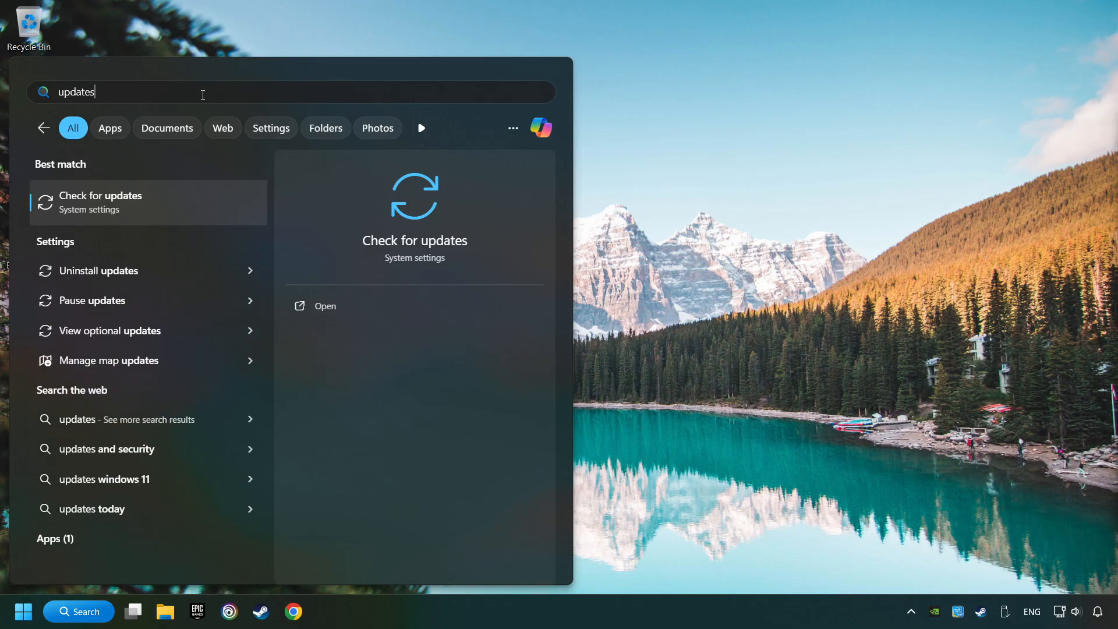
pyautogui.moveTo(204, 207)
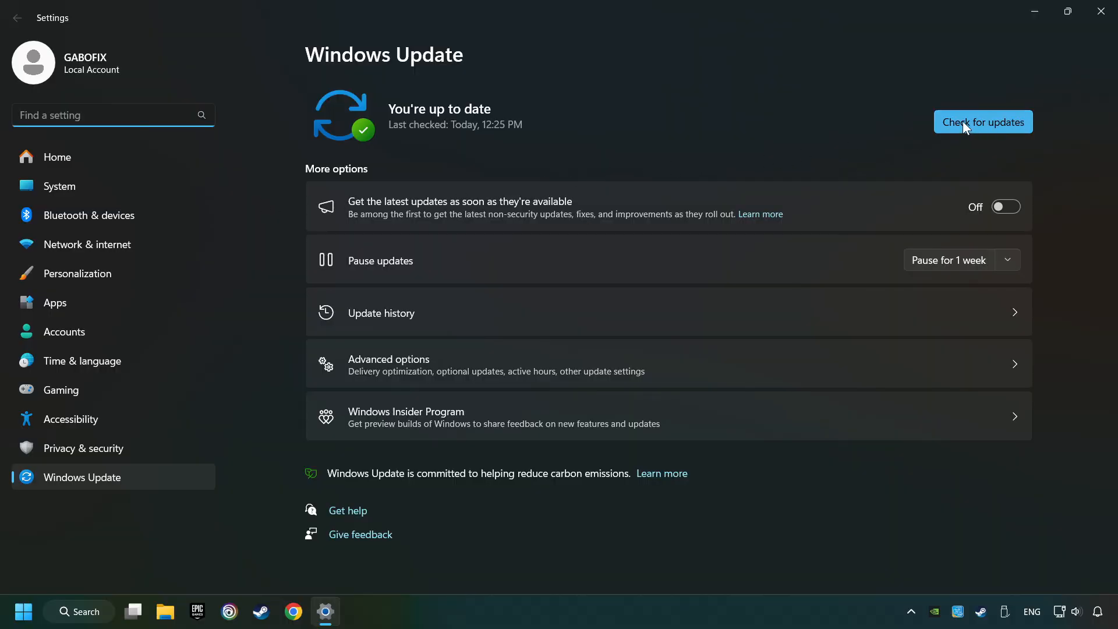
pyautogui.click(982, 121)
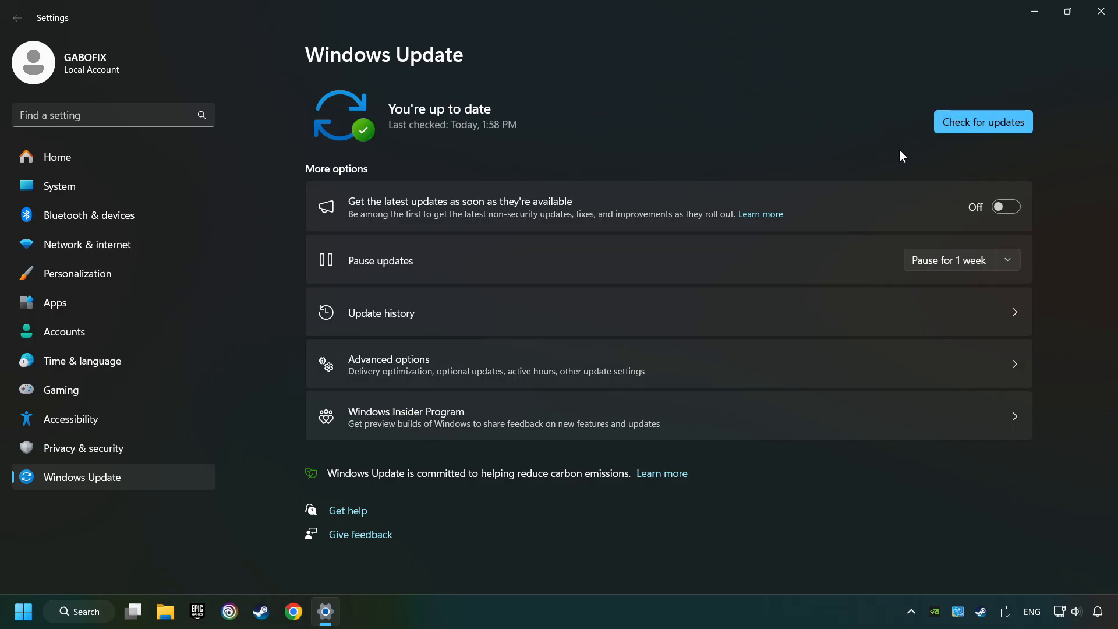
pyautogui.moveTo(1096, 48)
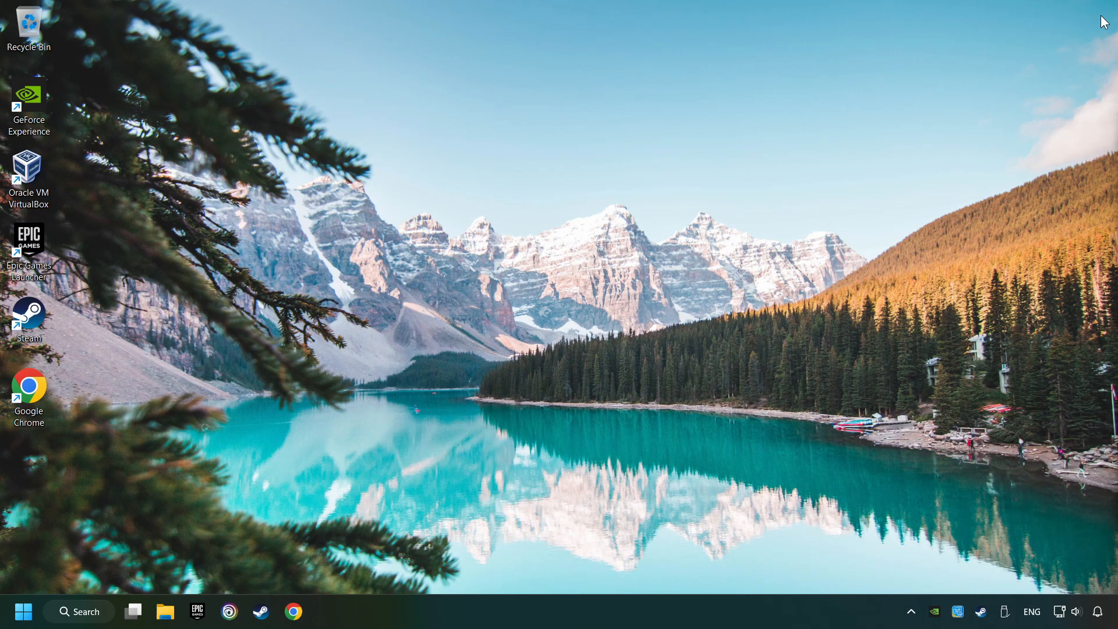
pyautogui.moveTo(569, 613)
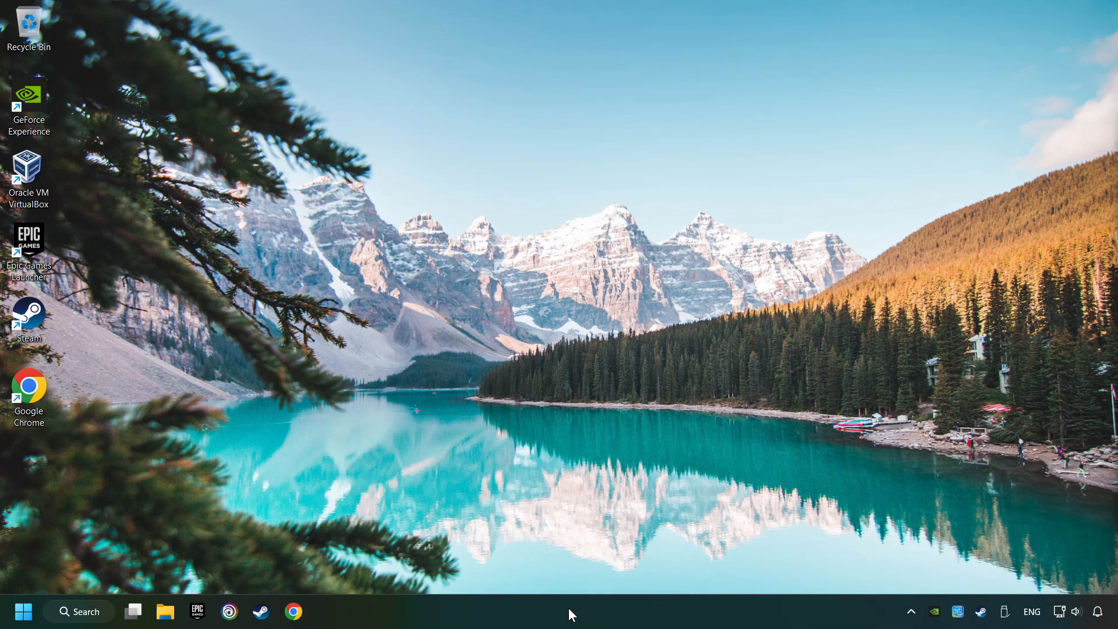
# - Disable browser_assistant, EpicGamesLauncher, jusched, Teams and To Do in Task Manager's Startup apps
pyautogui.rightClick(571, 611)
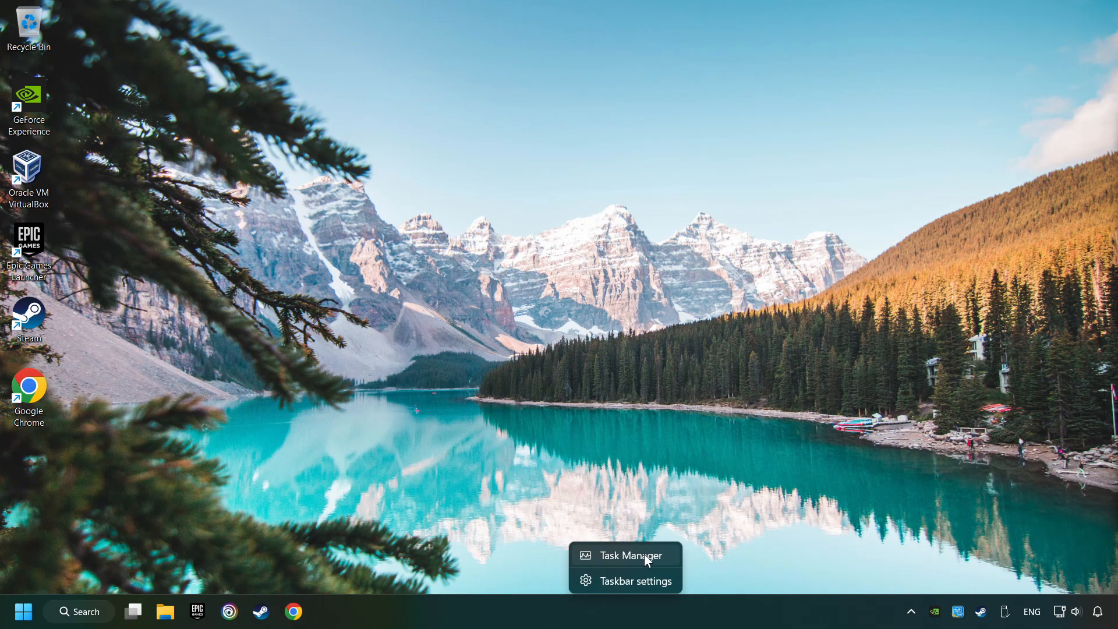
pyautogui.click(626, 555)
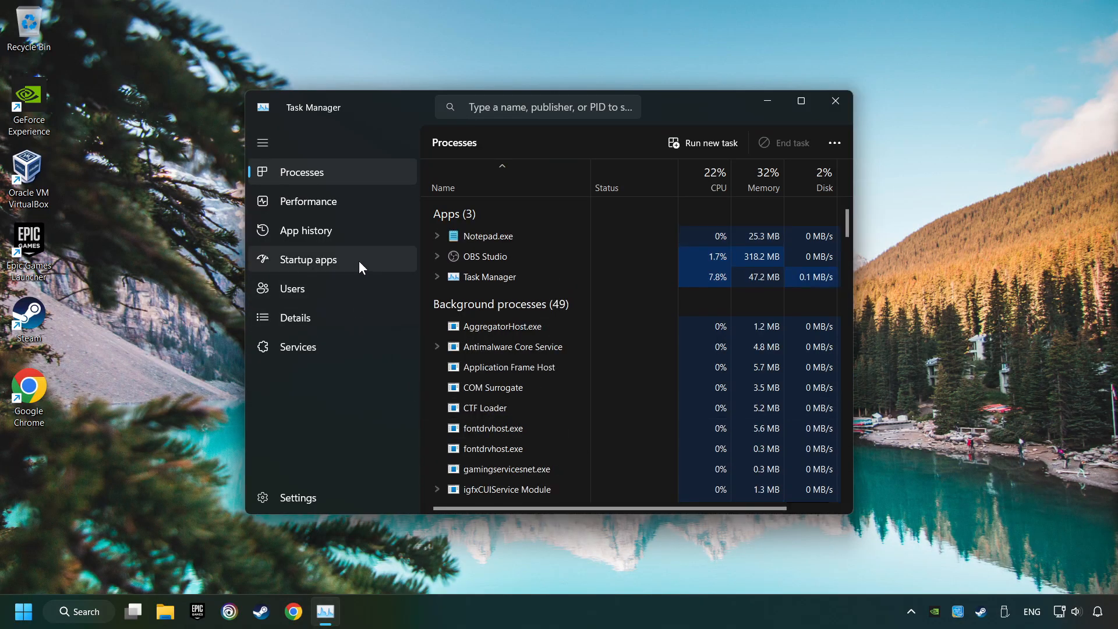
pyautogui.click(308, 259)
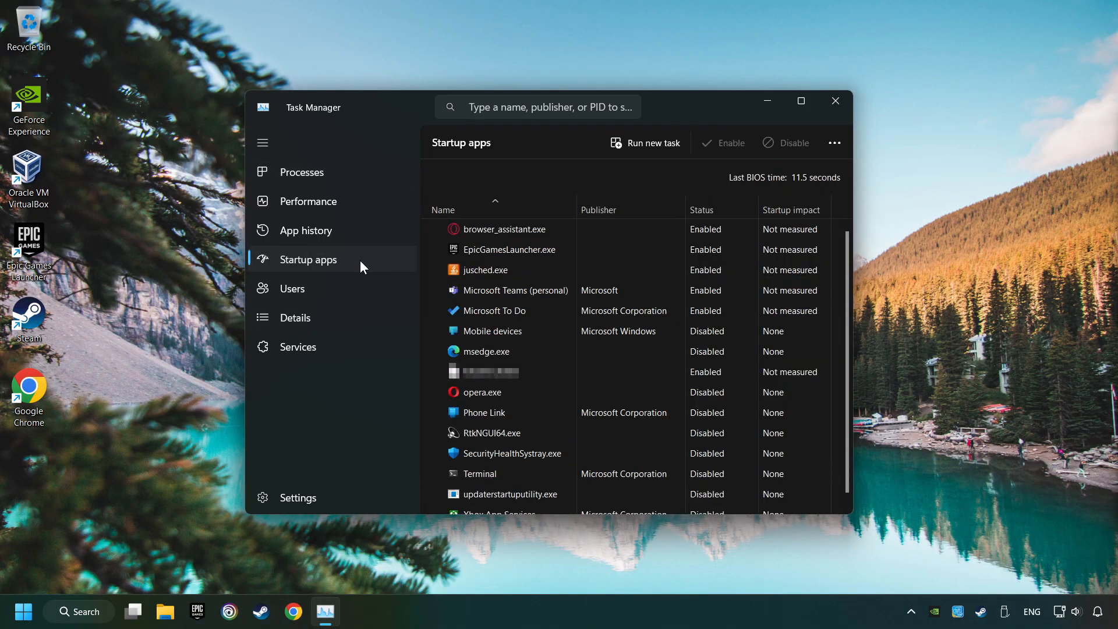
pyautogui.click(495, 311)
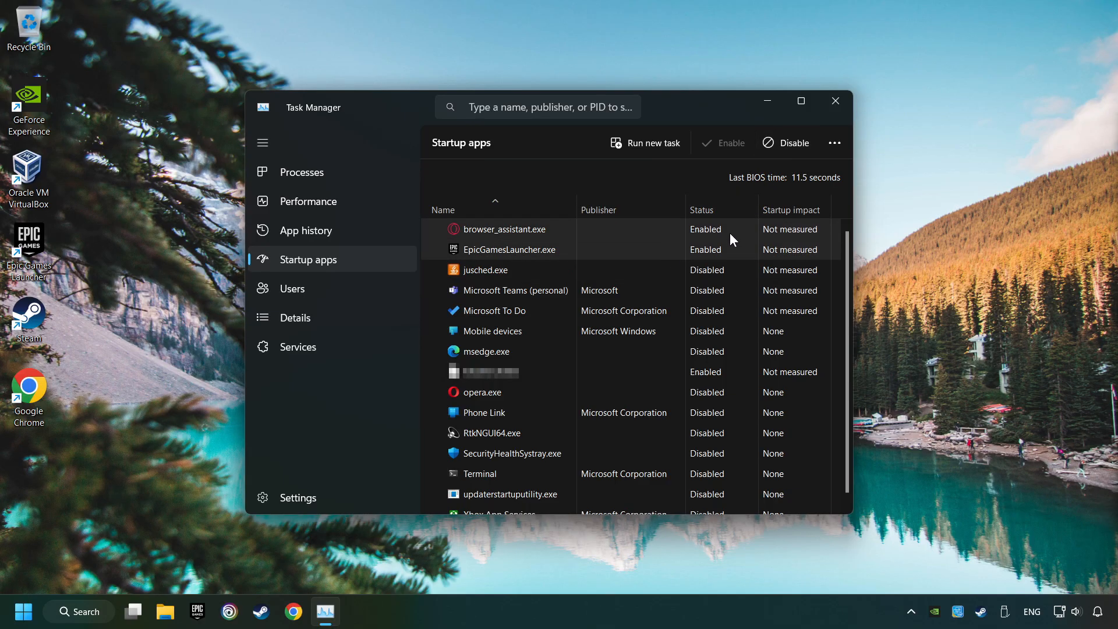
pyautogui.click(785, 142)
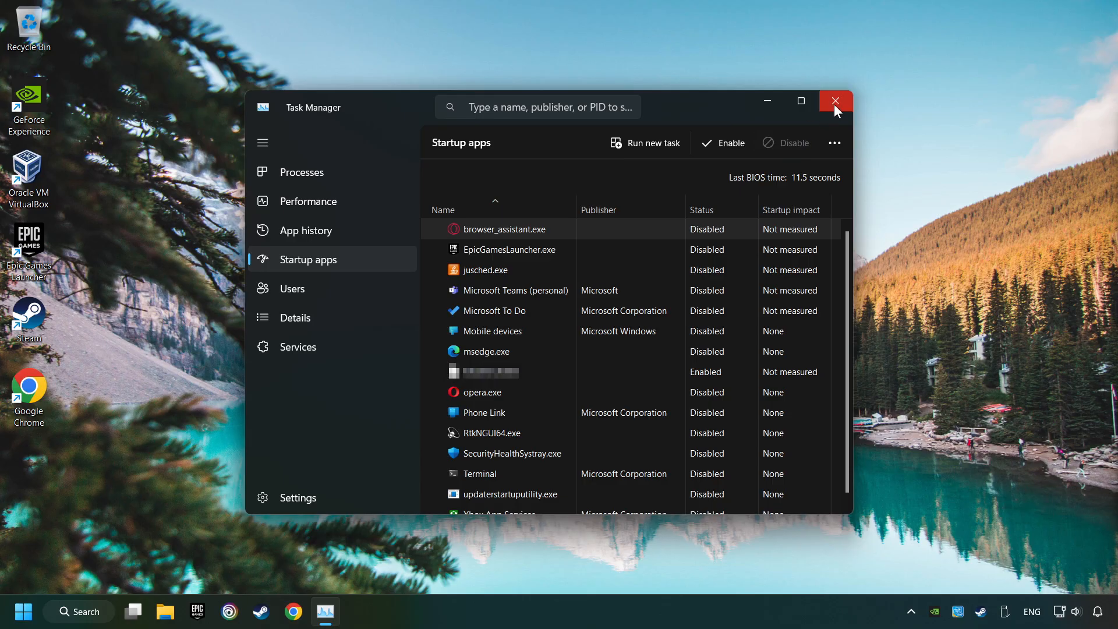
pyautogui.click(835, 101)
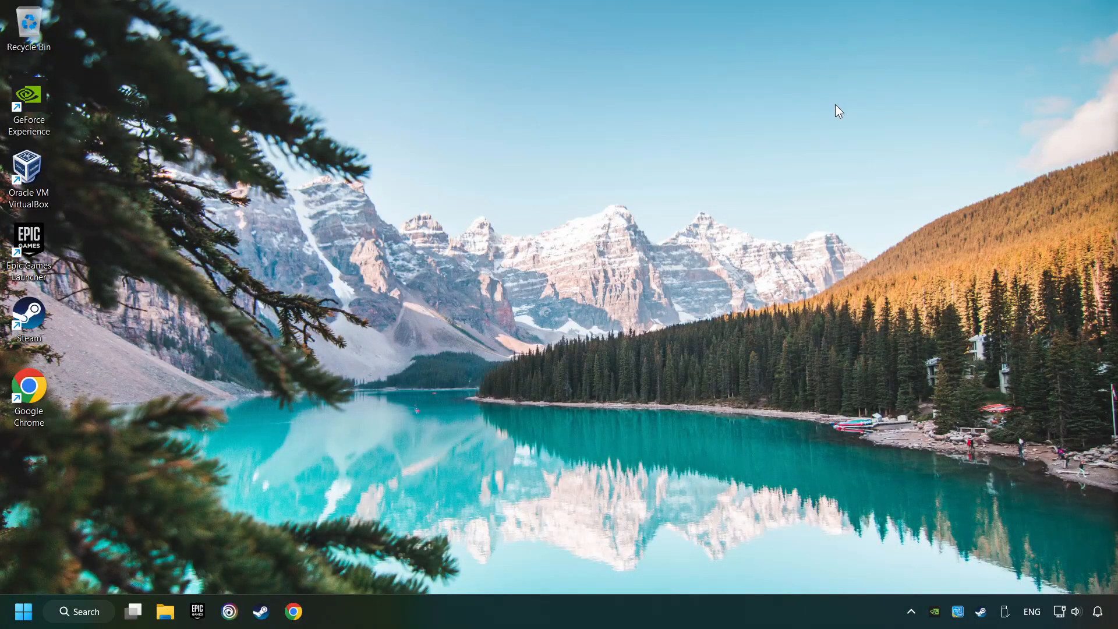
pyautogui.moveTo(64, 591)
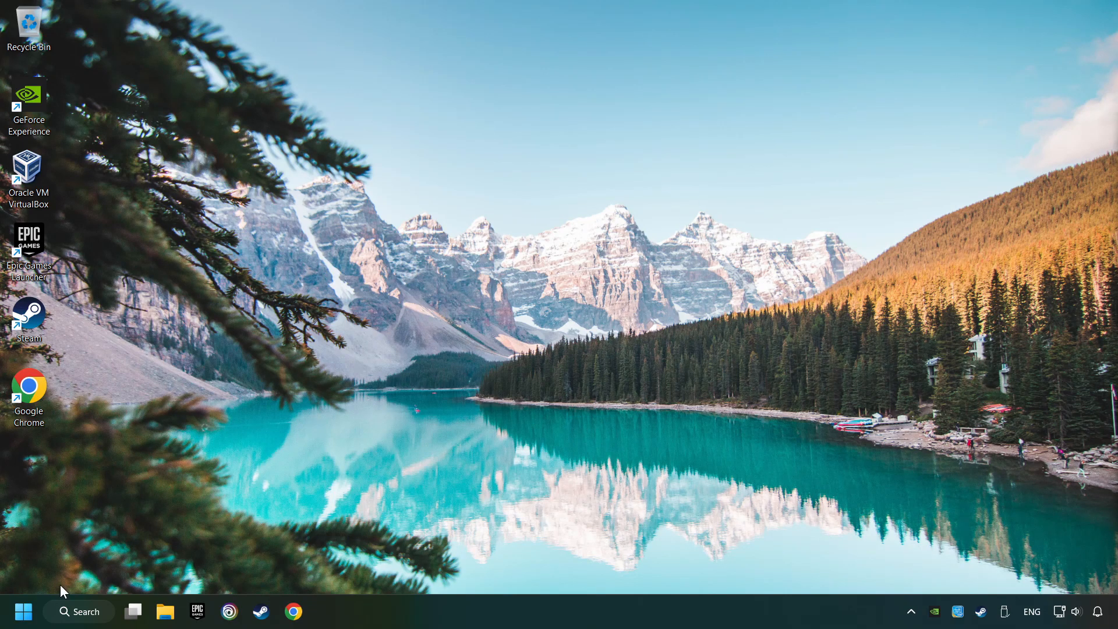
# - Search 'windows security', view the Virus & threat protection Exclusions list, then close Windows Security
pyautogui.click(79, 611)
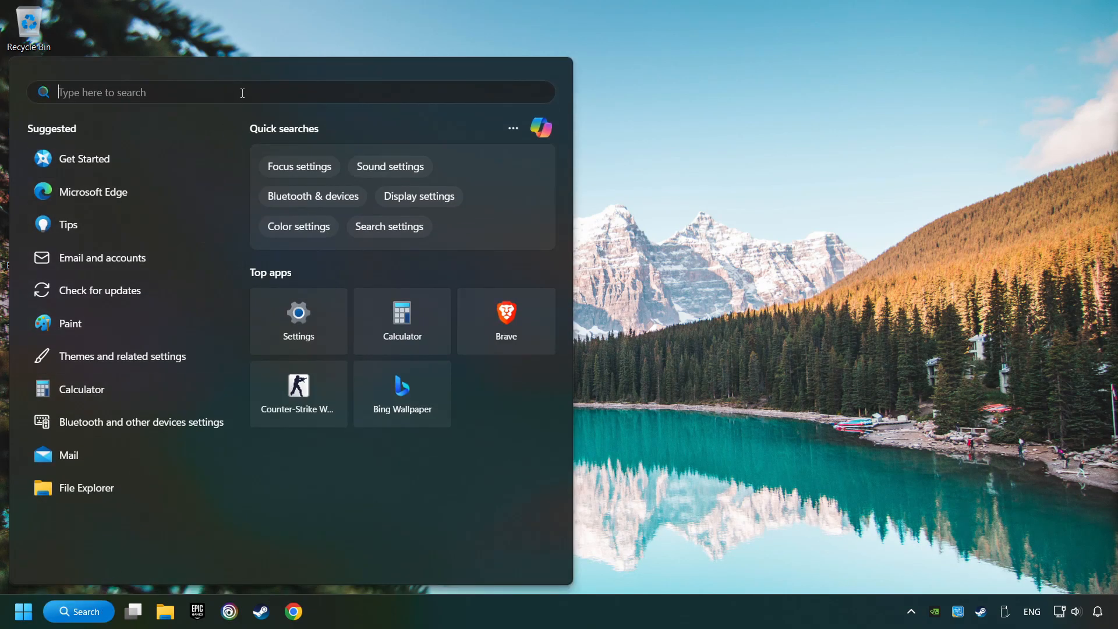
pyautogui.write('windows Security')
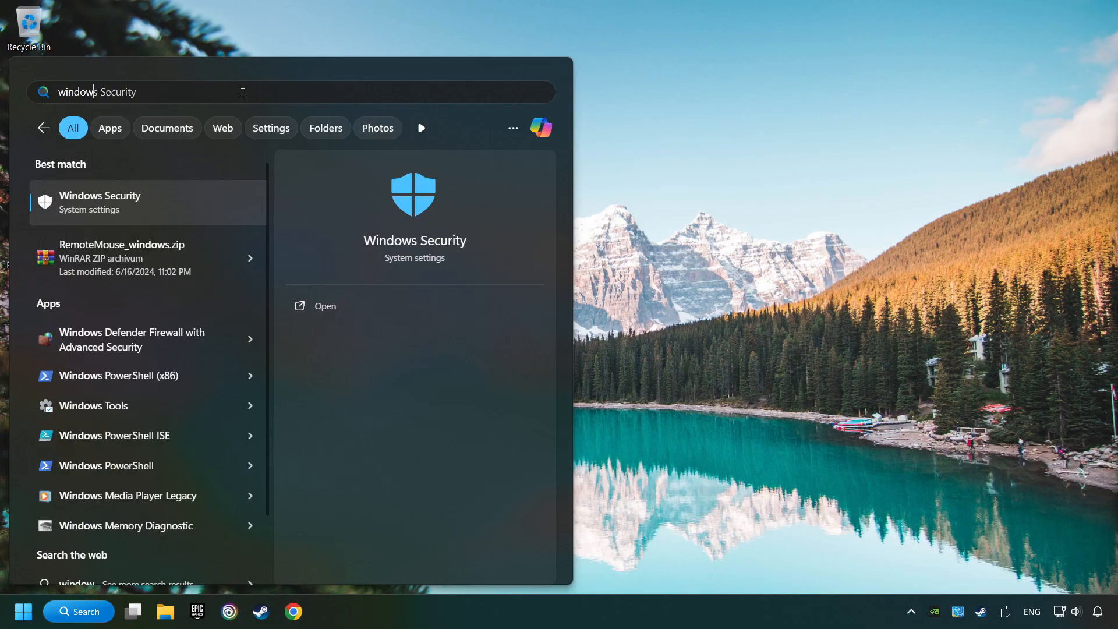
pyautogui.write('windows security')
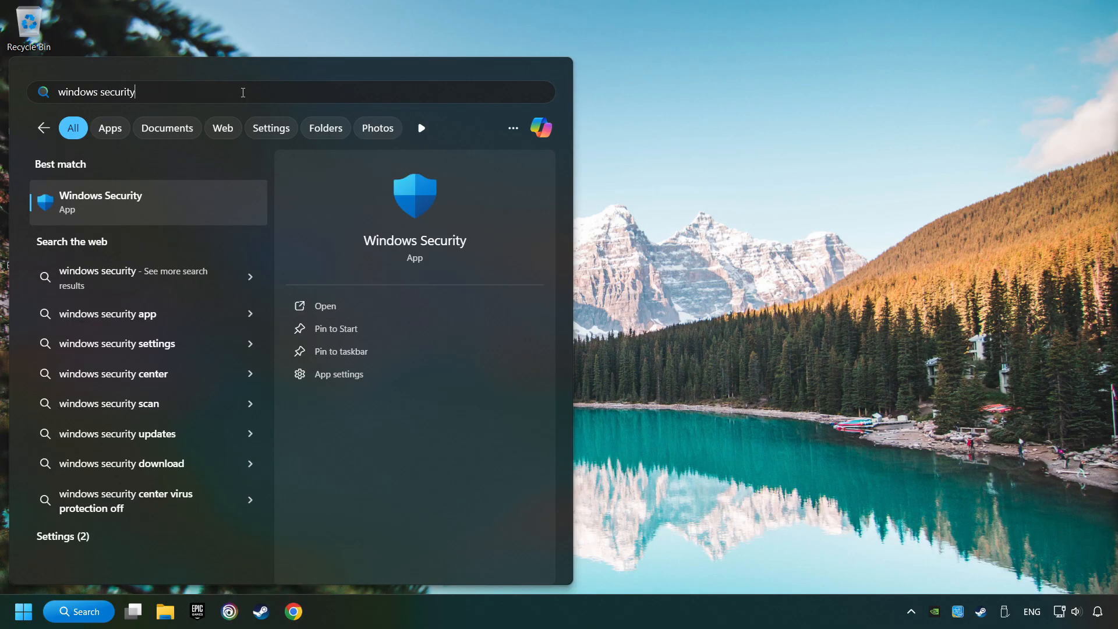
pyautogui.moveTo(219, 206)
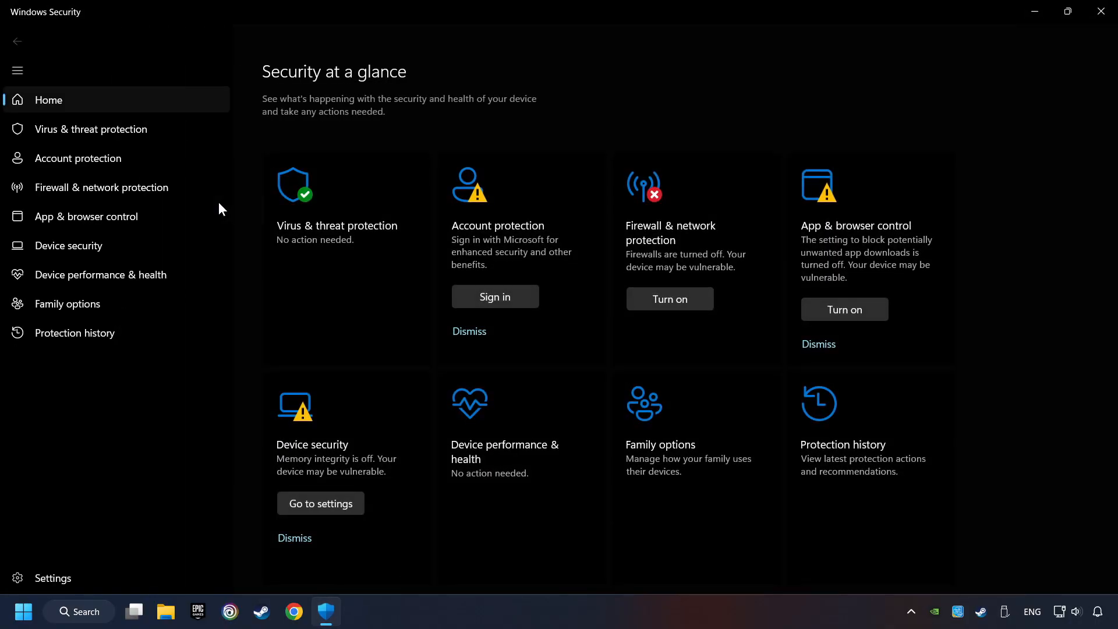
pyautogui.moveTo(347, 235)
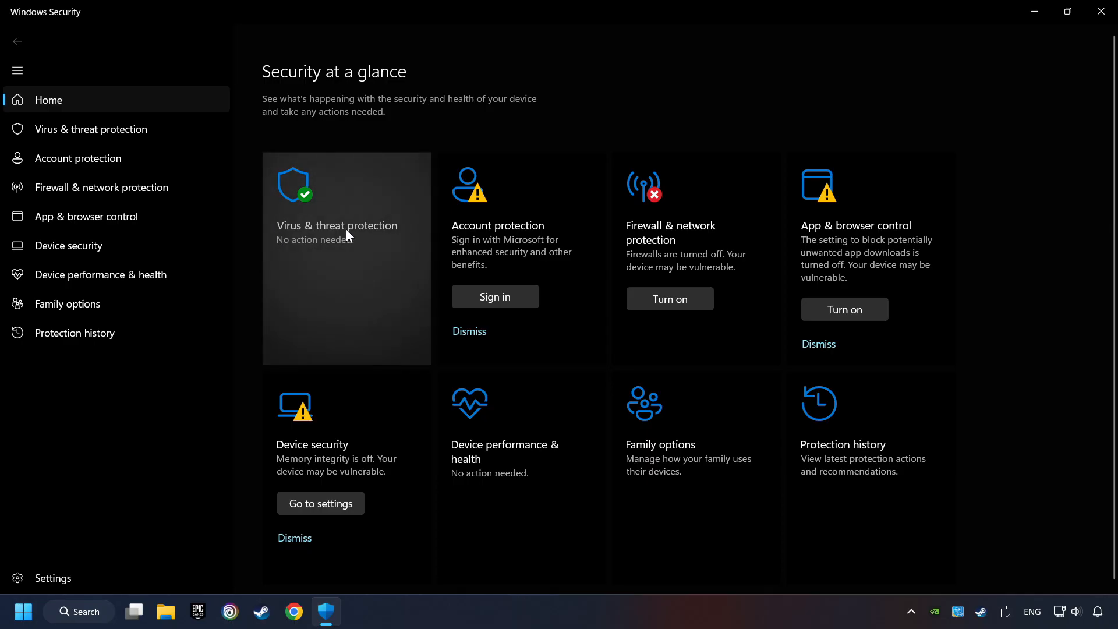
pyautogui.click(336, 225)
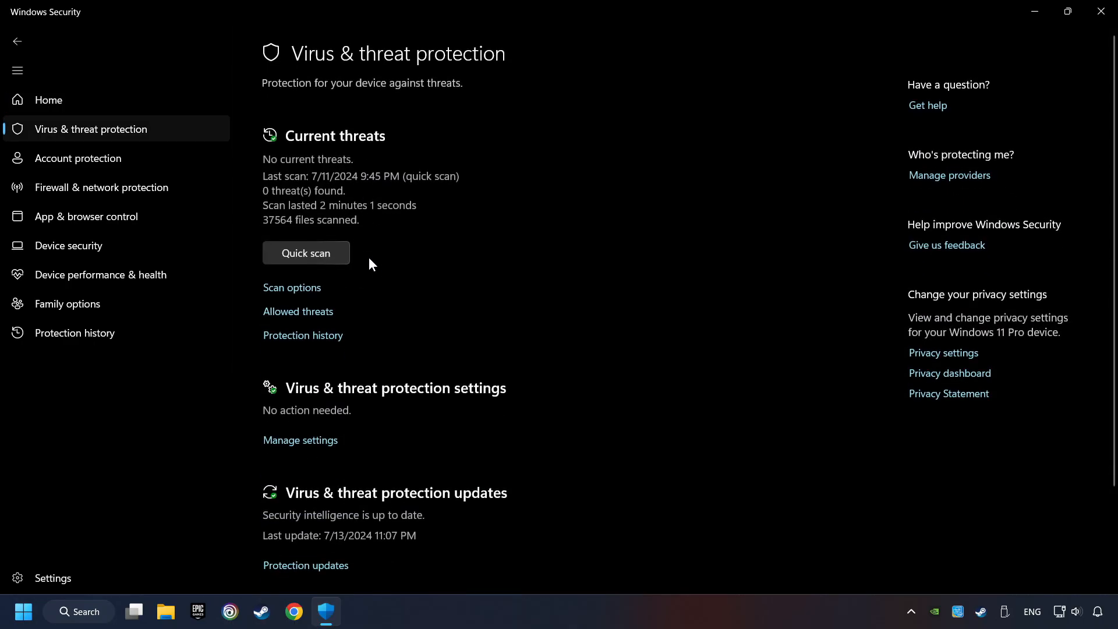
pyautogui.scroll(-3)
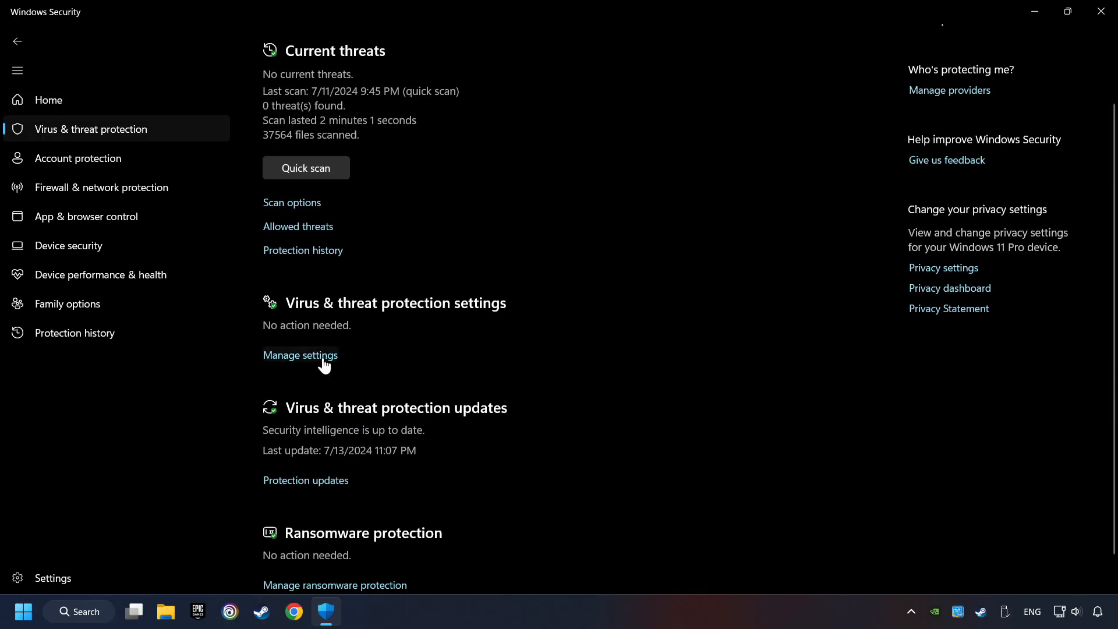
pyautogui.click(300, 356)
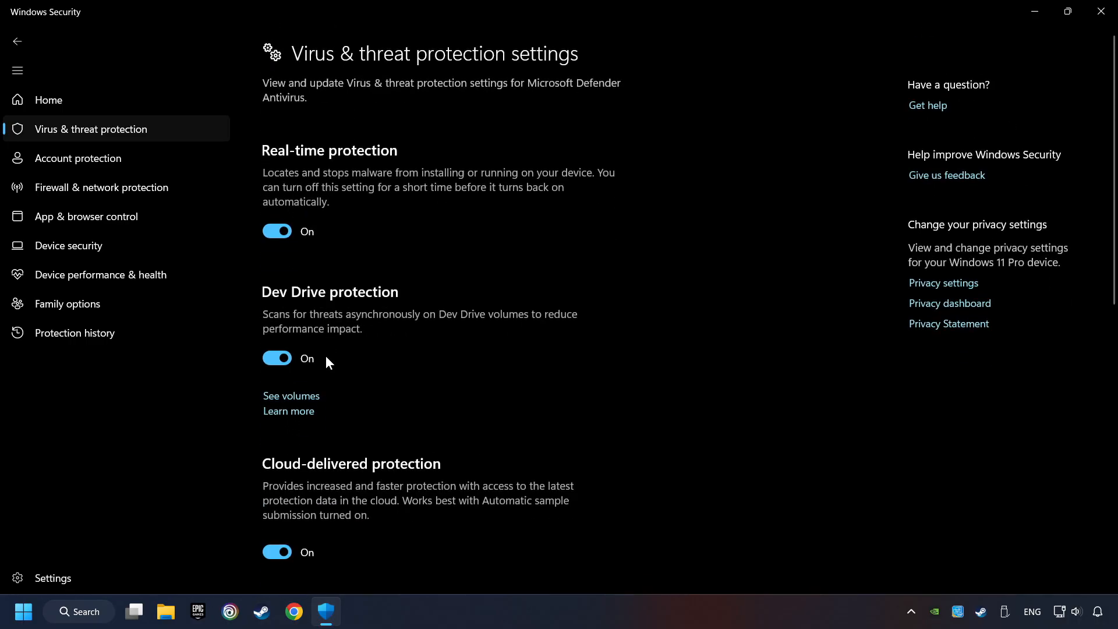
pyautogui.scroll(-3)
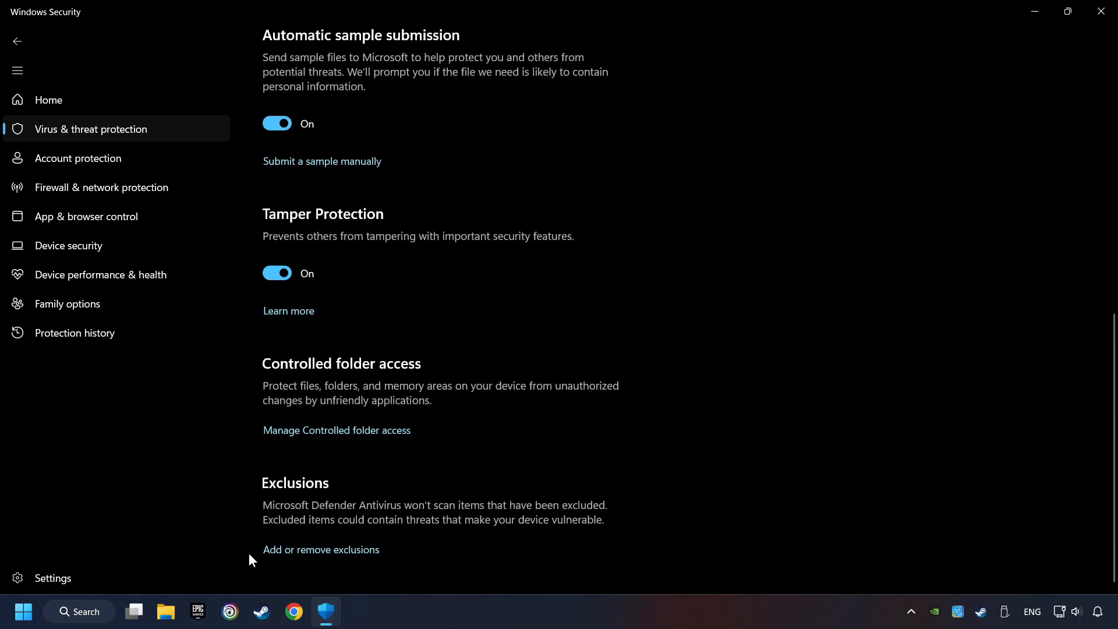
pyautogui.click(320, 549)
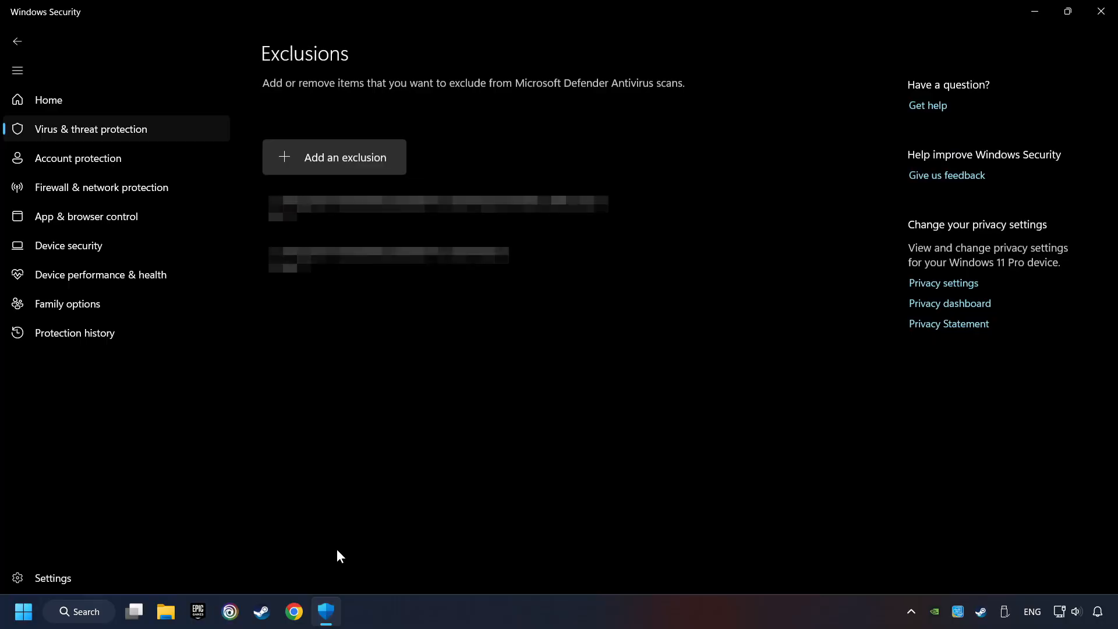
pyautogui.moveTo(231, 261)
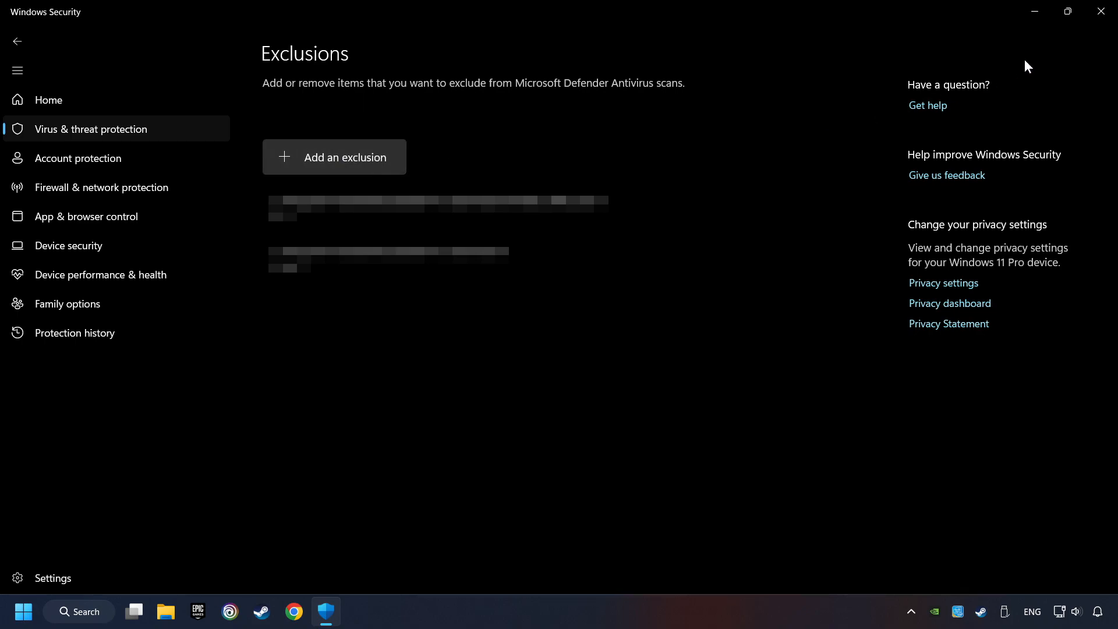
pyautogui.click(1101, 11)
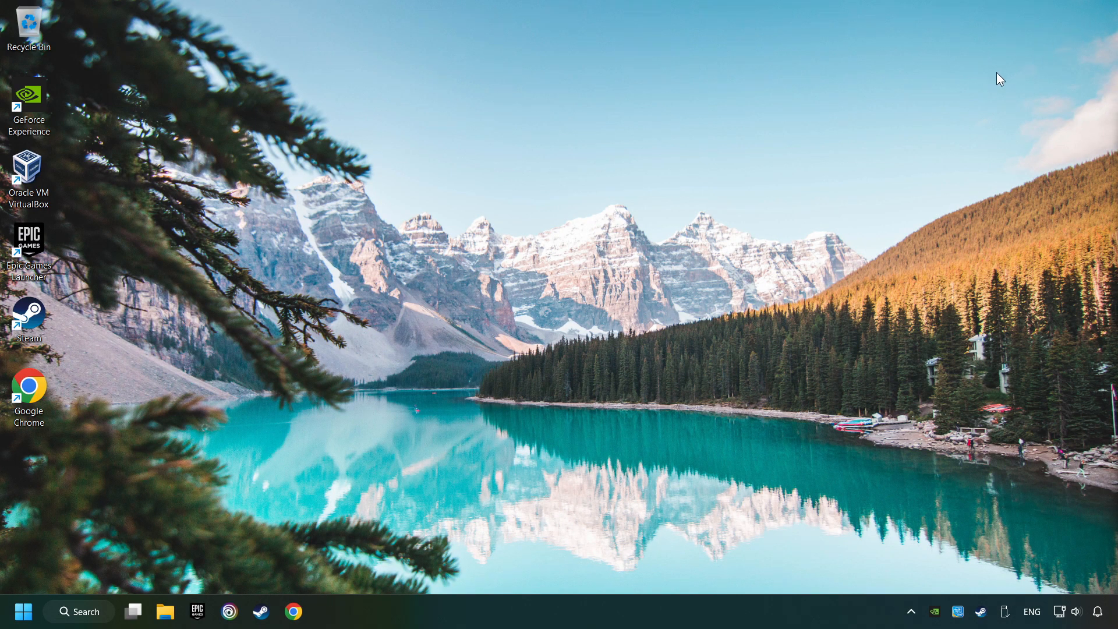
pyautogui.moveTo(537, 309)
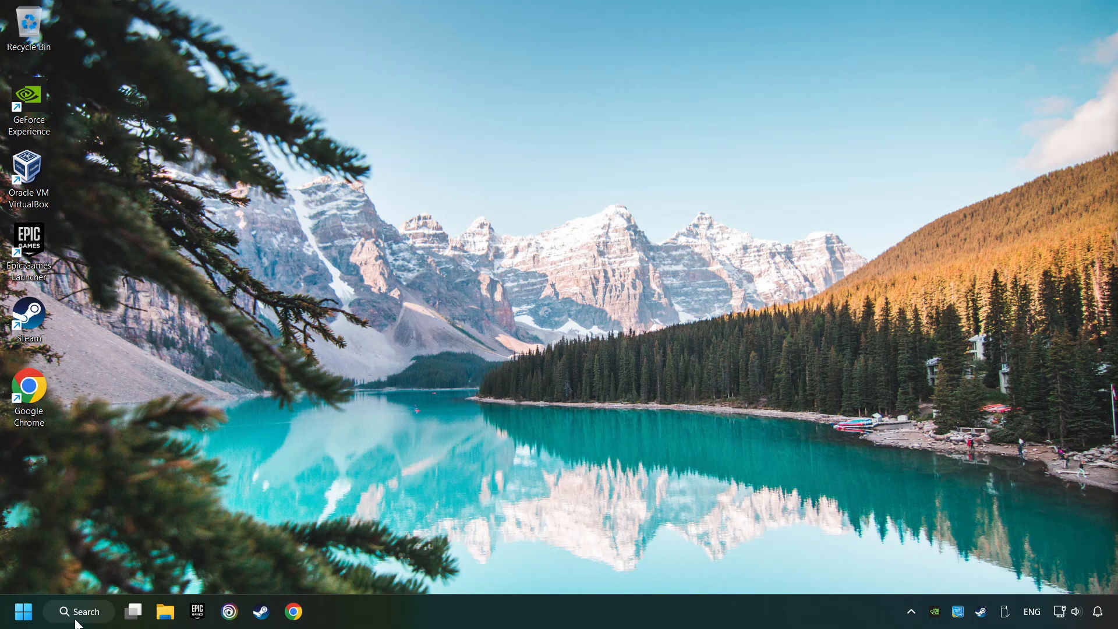
# - Search 'firewall', unlock the allowed apps list, tick GAME.exe and Public, and save
pyautogui.click(78, 611)
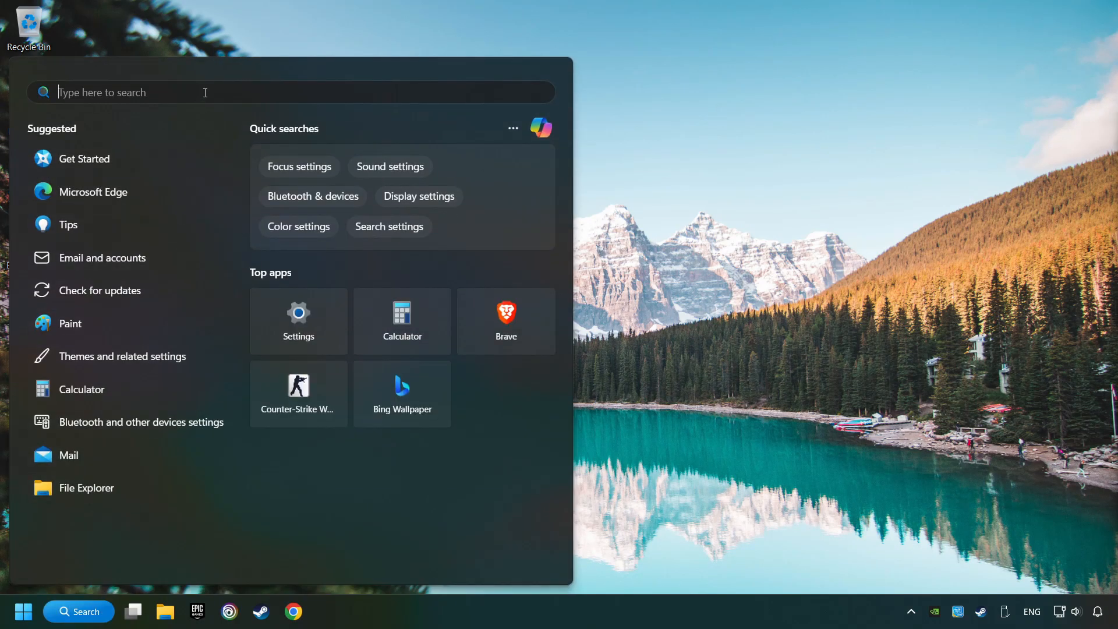
pyautogui.write('firewall')
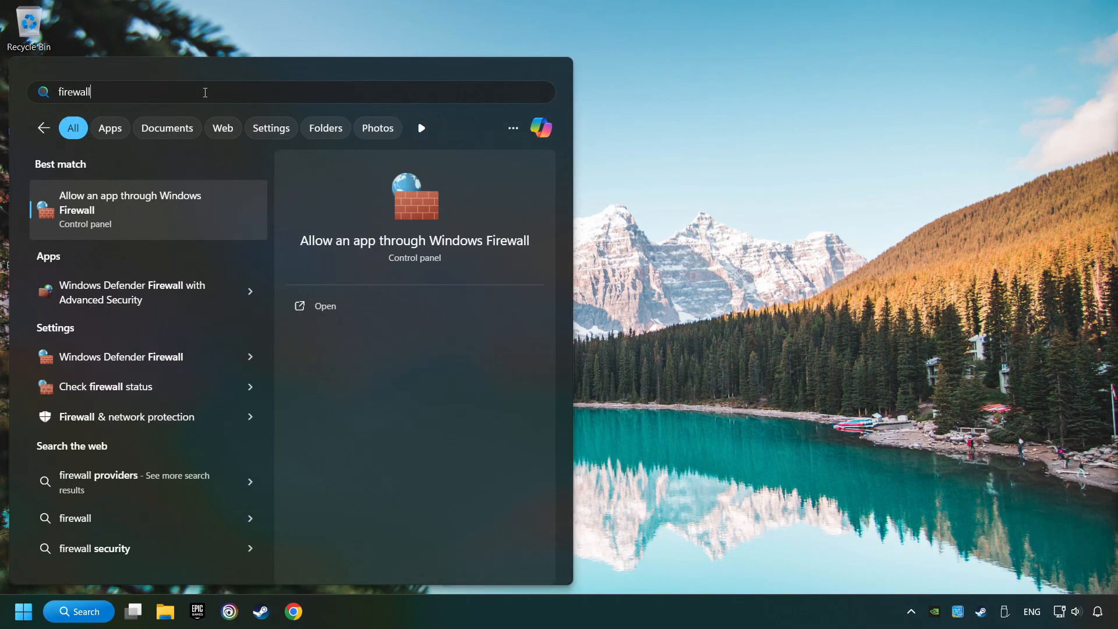
pyautogui.moveTo(221, 209)
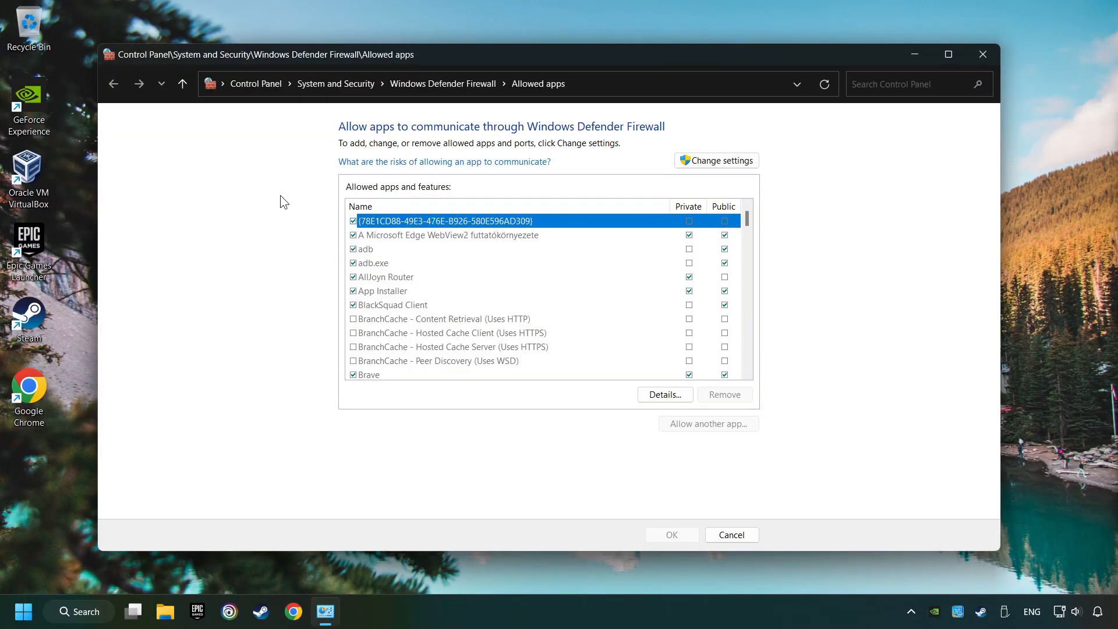
pyautogui.click(717, 160)
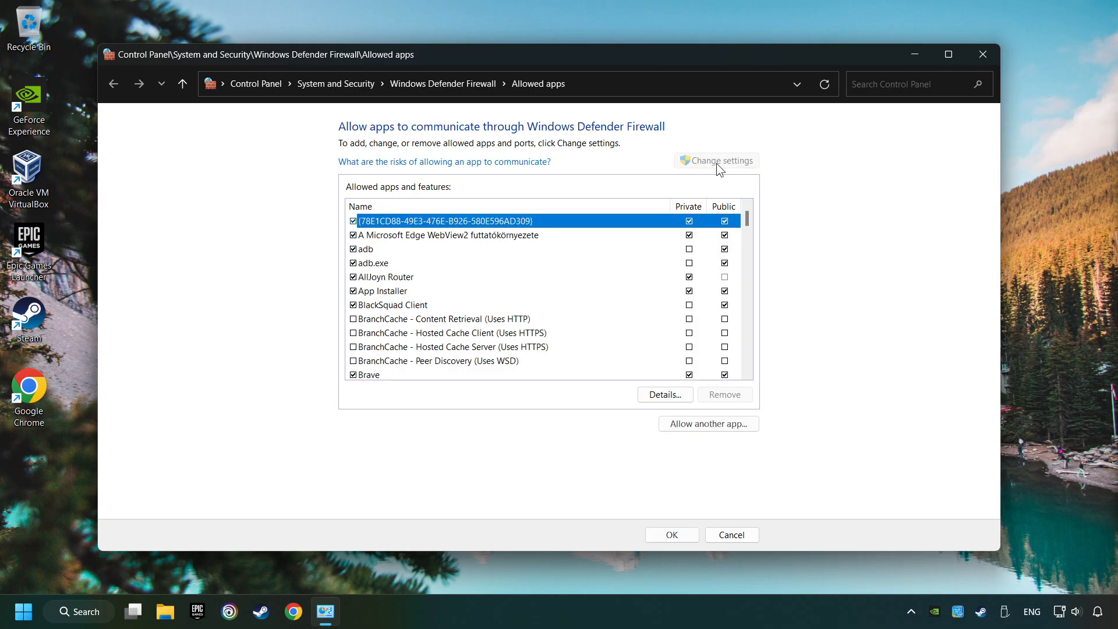
pyautogui.scroll(-3)
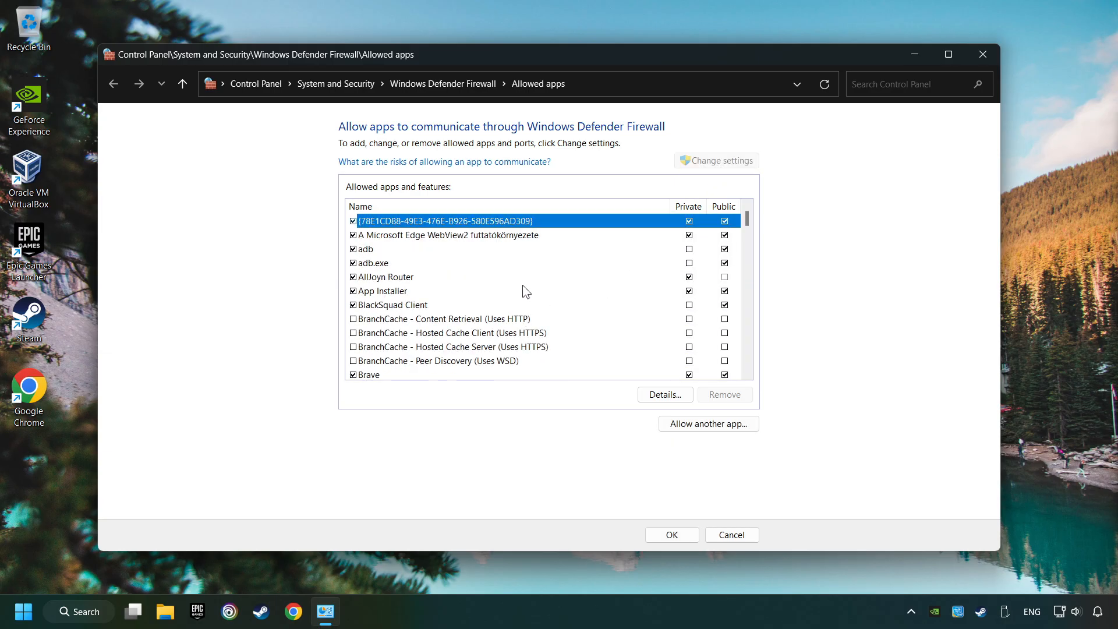
pyautogui.moveTo(707, 423)
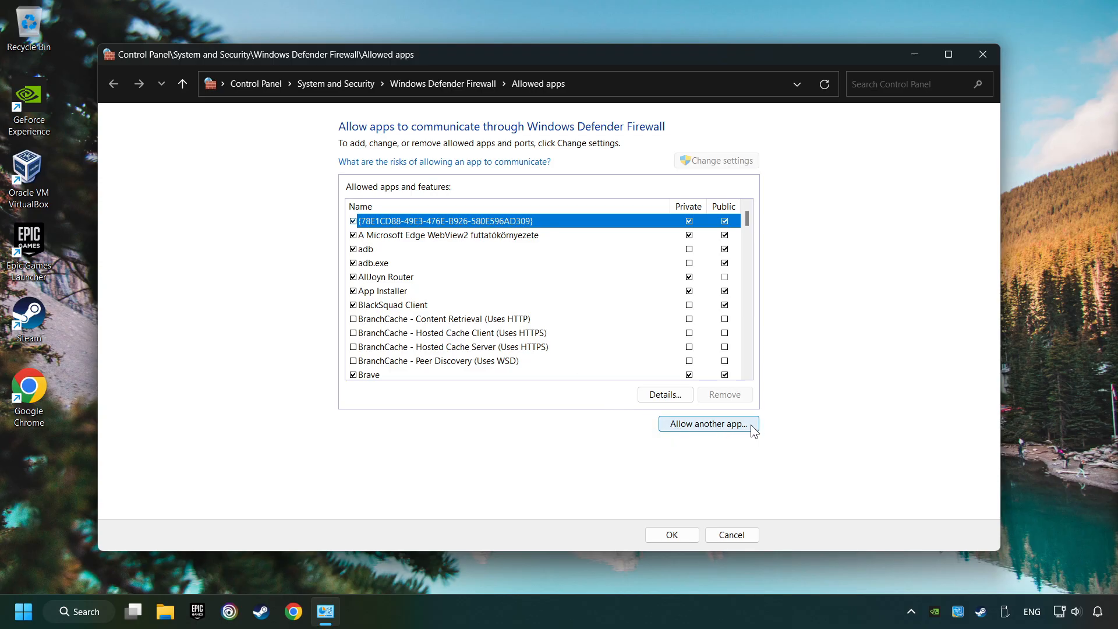
pyautogui.moveTo(530, 253)
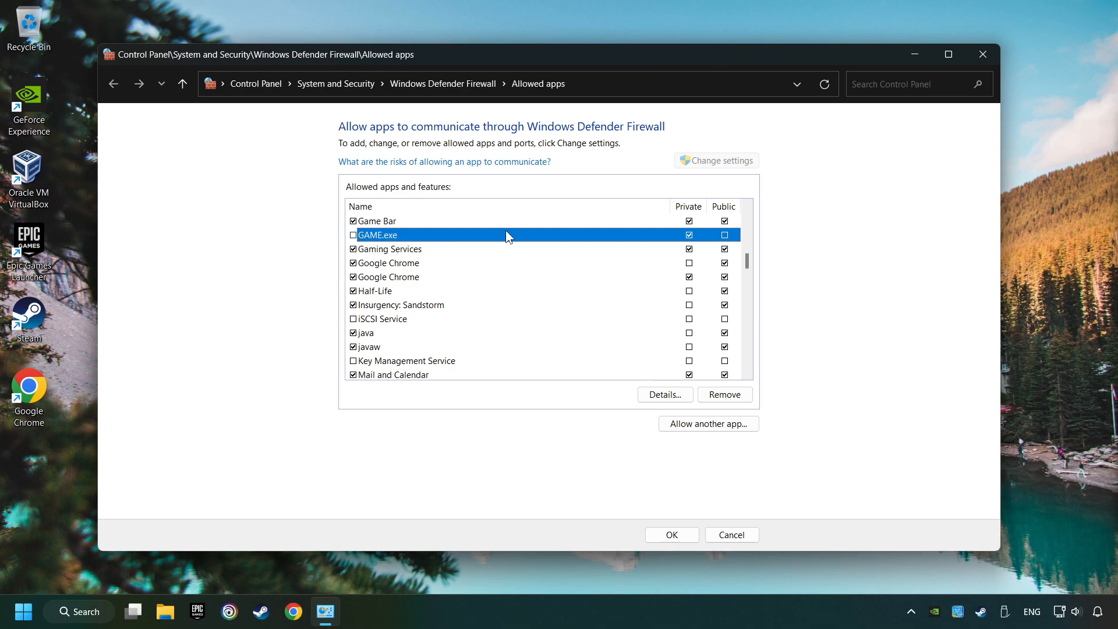
pyautogui.moveTo(325, 251)
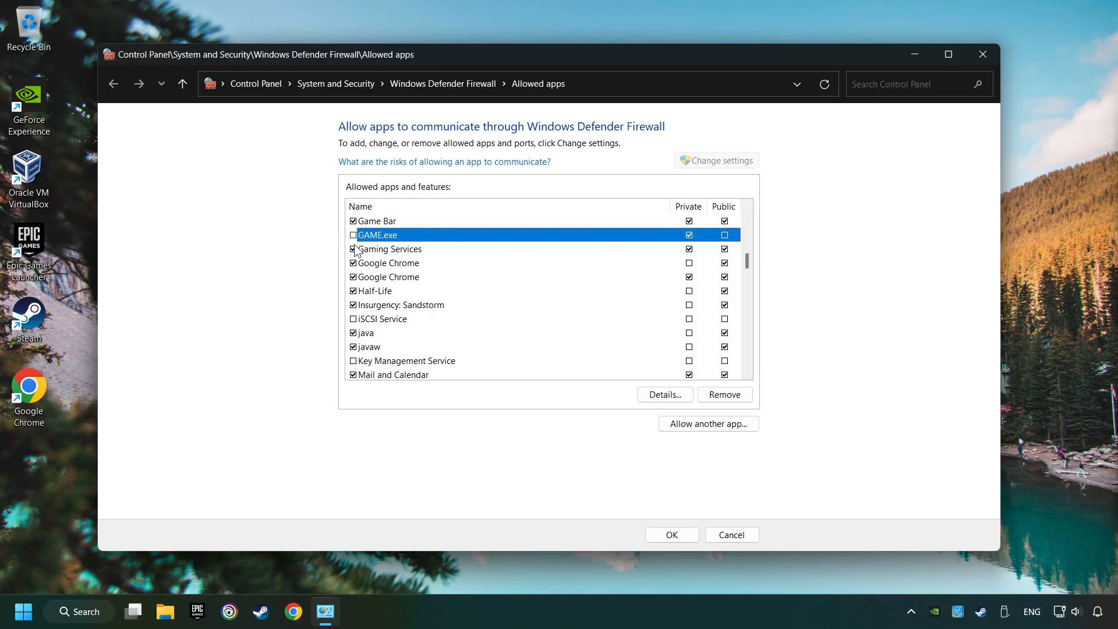
pyautogui.click(353, 235)
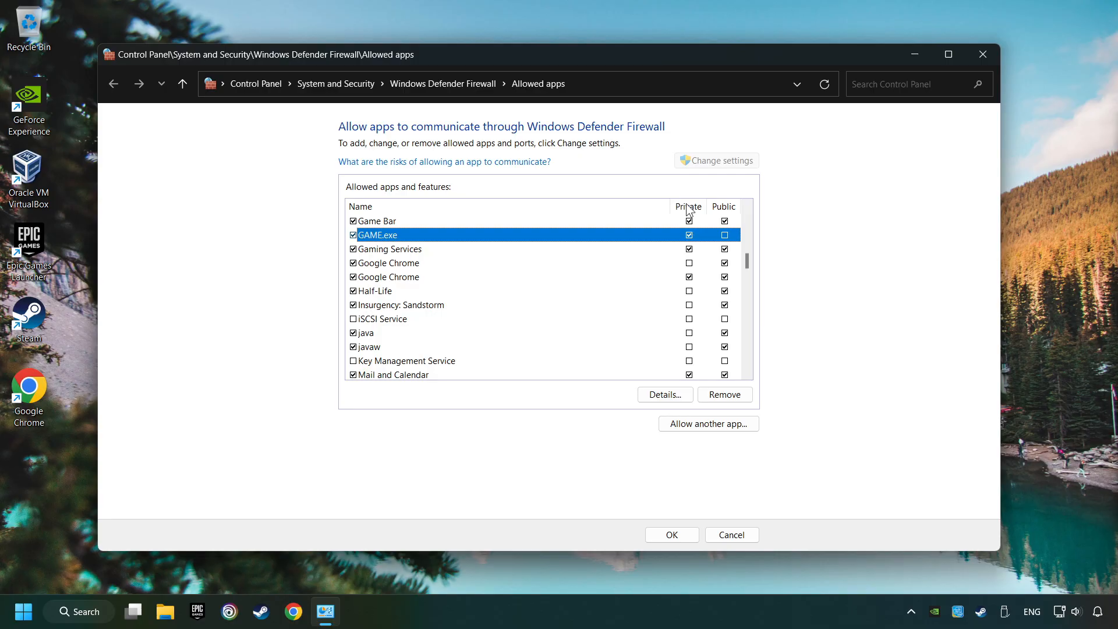
pyautogui.click(724, 235)
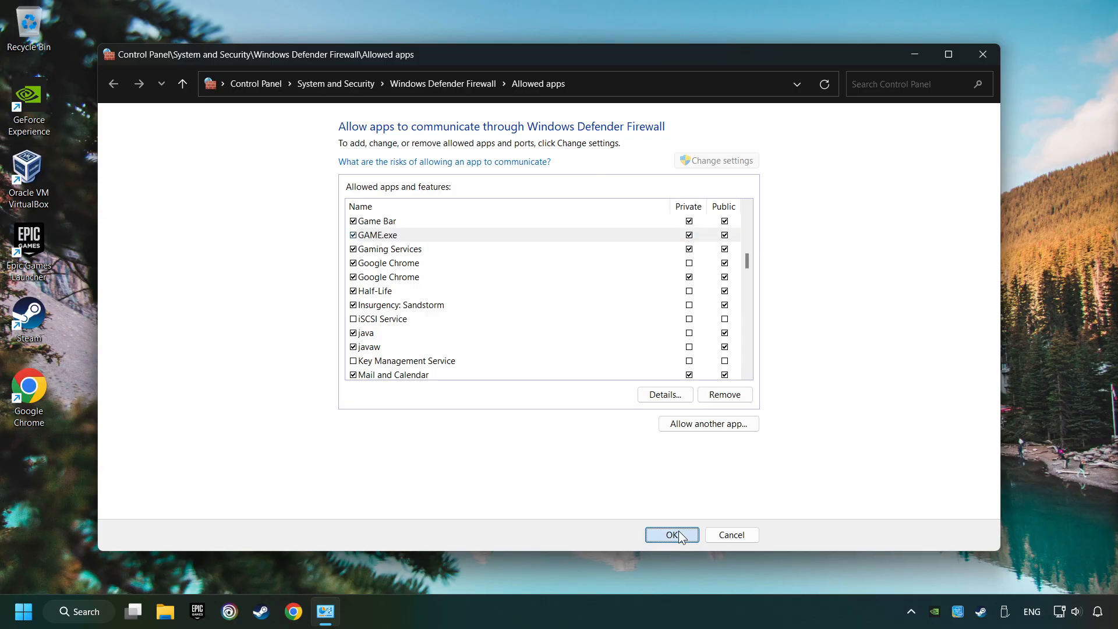
pyautogui.click(671, 534)
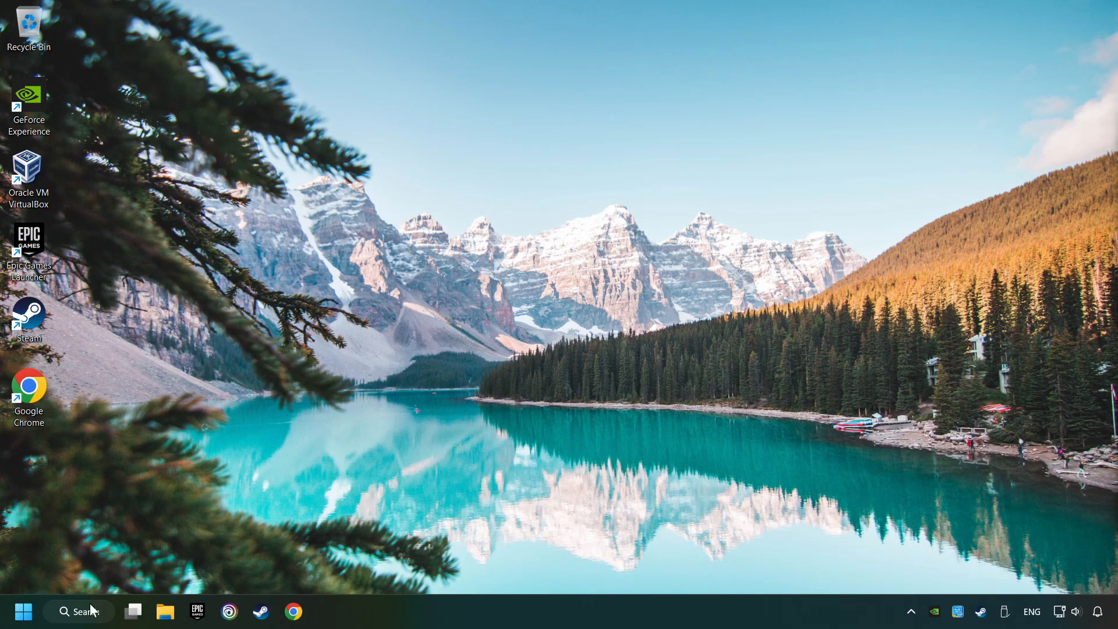
# - Search 'cmd', launch Command Prompt as administrator, and run sfc /scannow
pyautogui.click(79, 613)
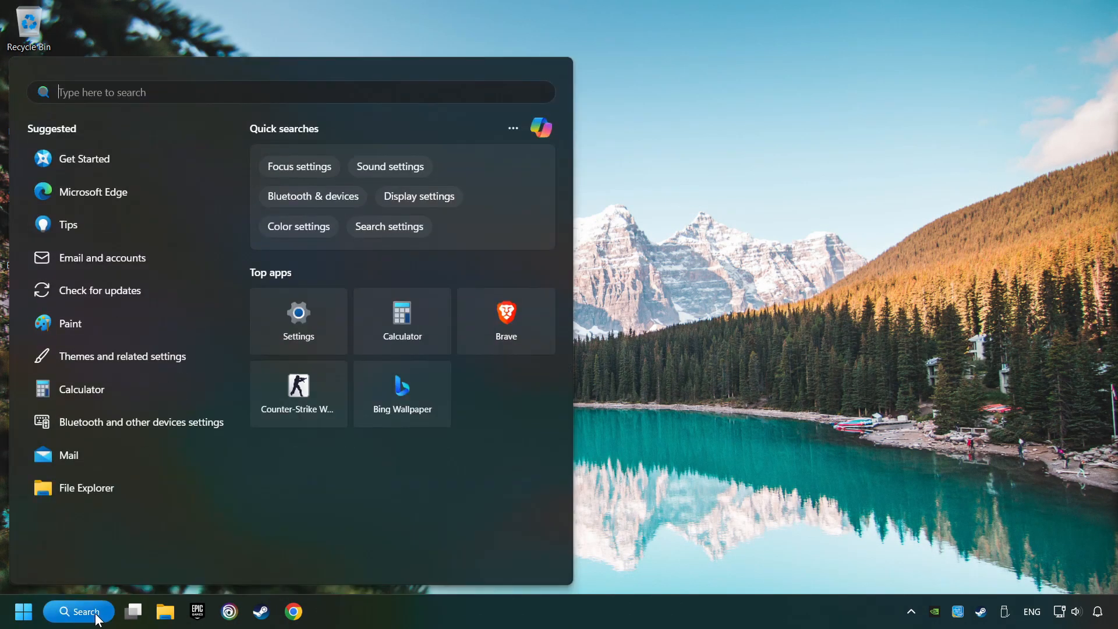
pyautogui.write('cmd')
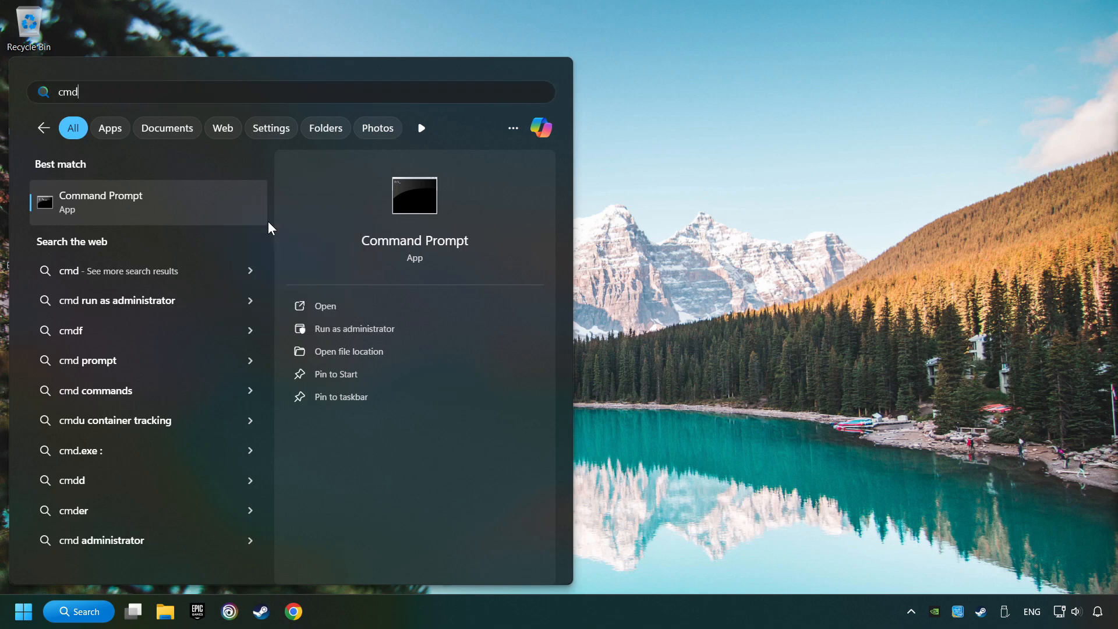
pyautogui.click(352, 328)
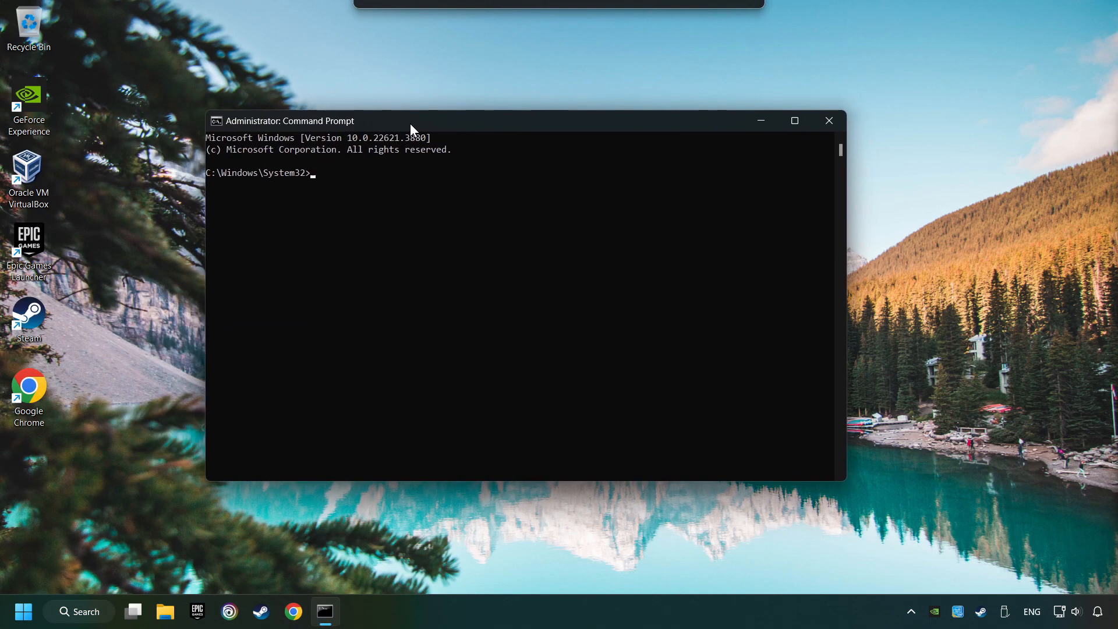
pyautogui.write('sfc /scann')
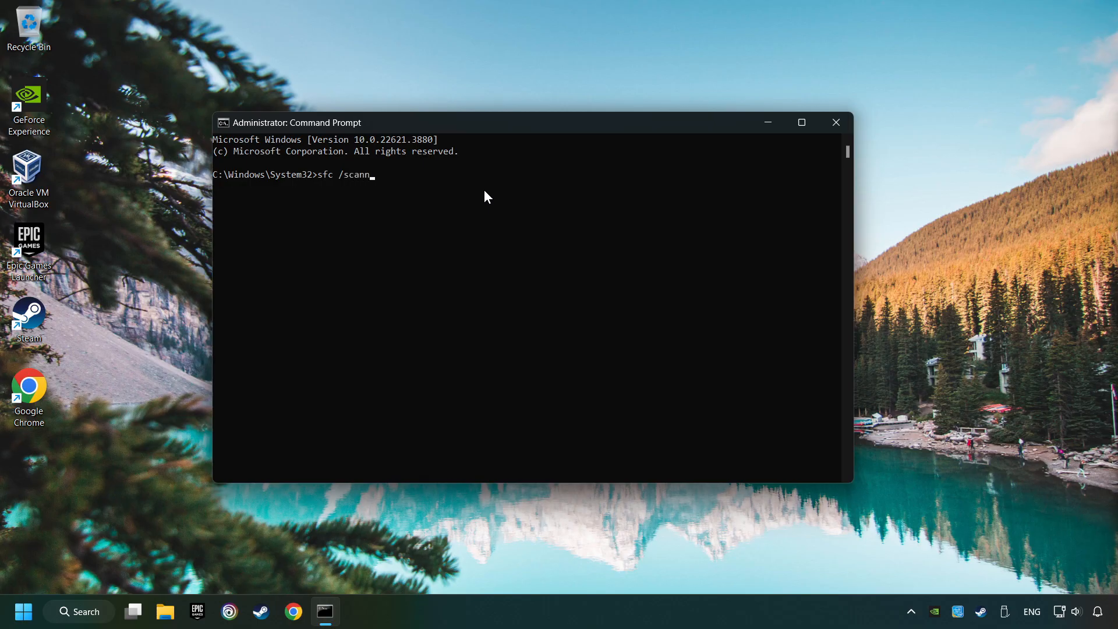
pyautogui.press('enter')
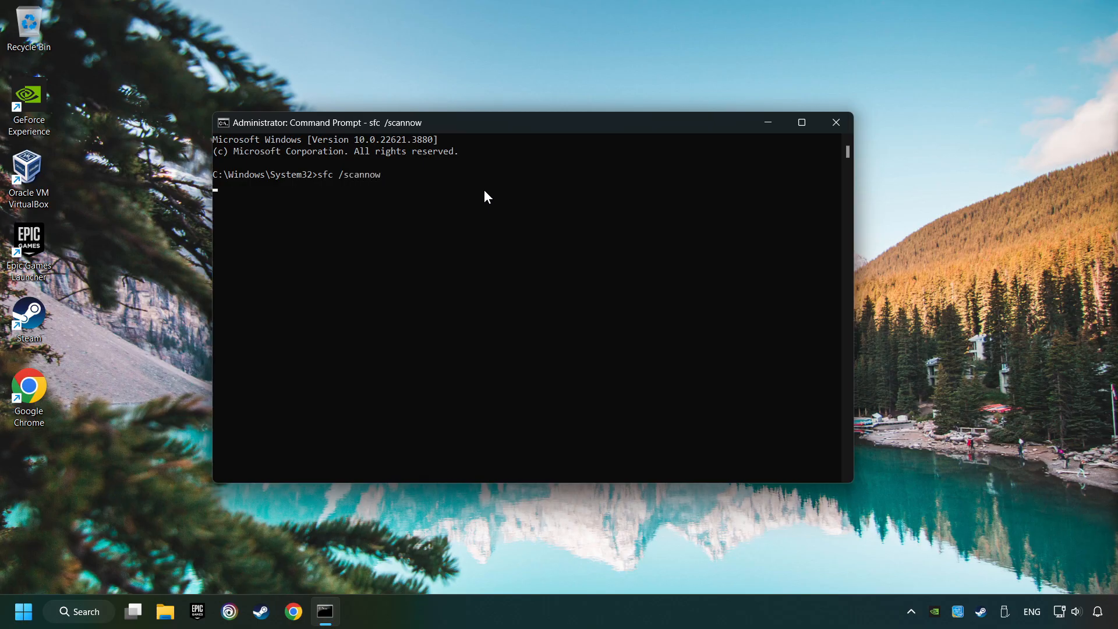
pyautogui.press('enter')
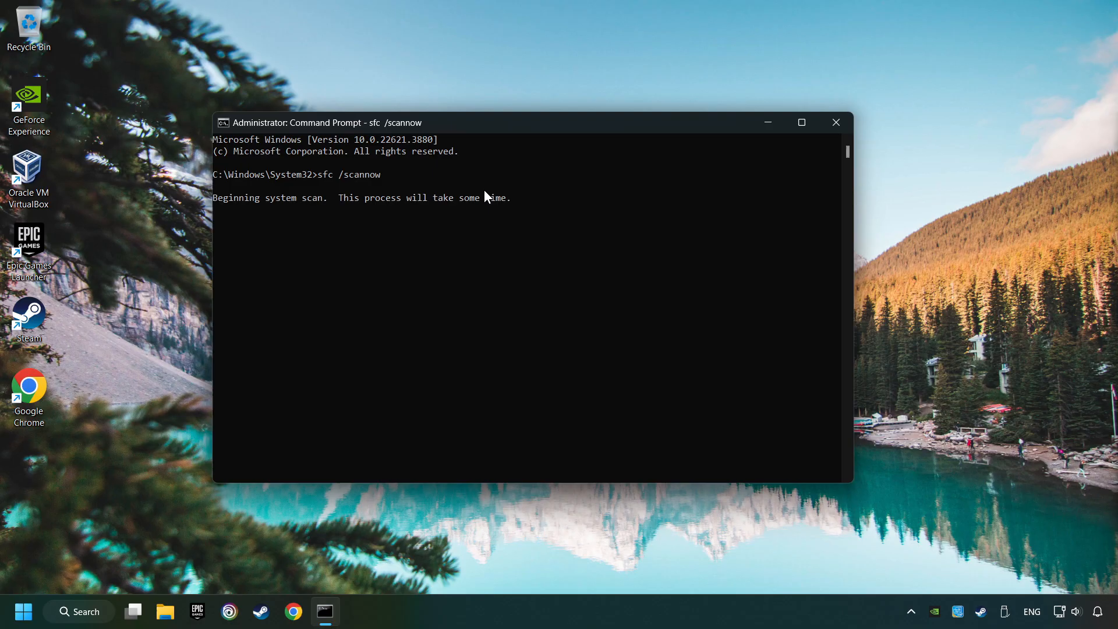